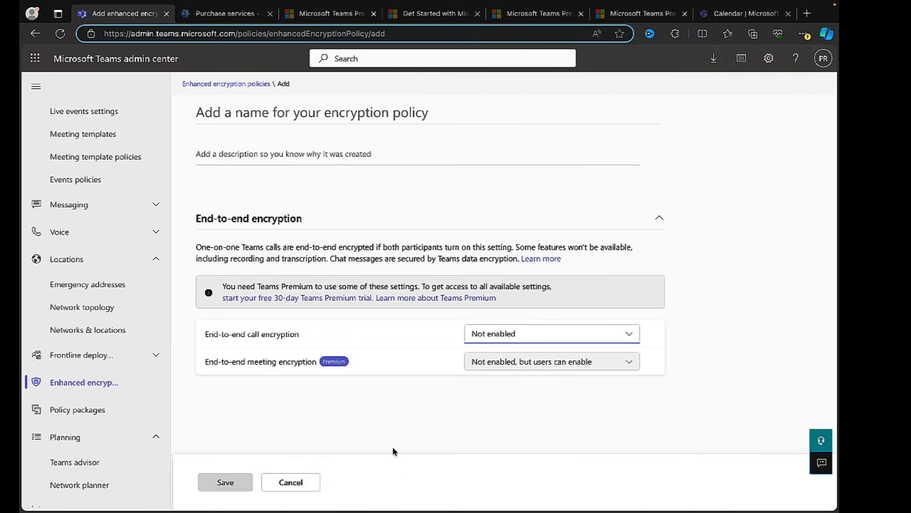
mouse_move(382, 417)
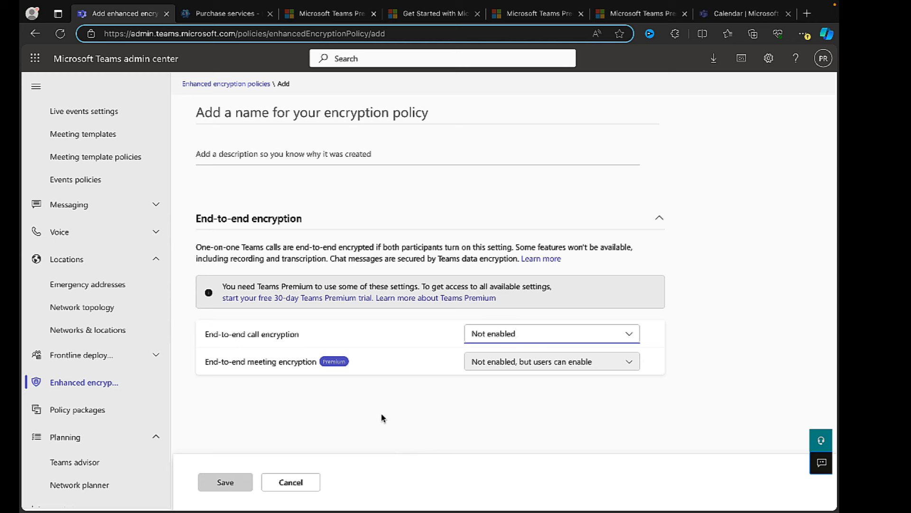
mouse_move(273, 404)
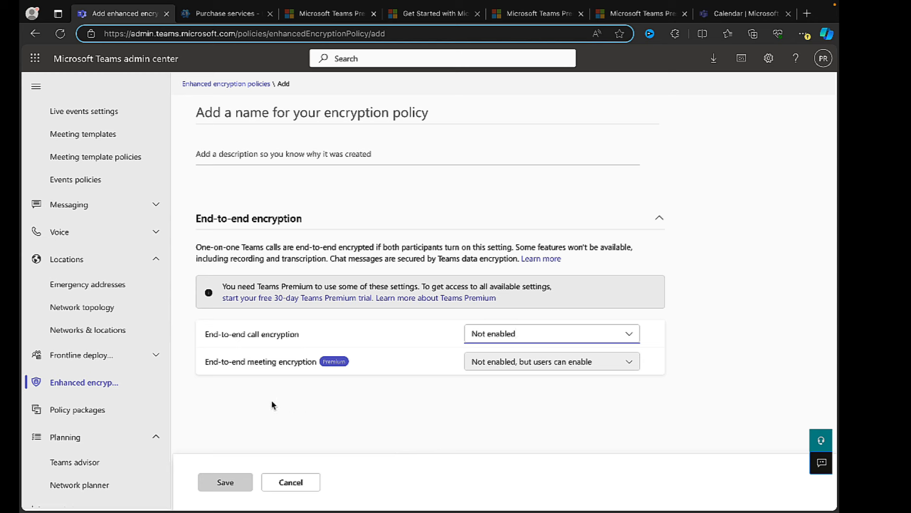
mouse_move(198, 103)
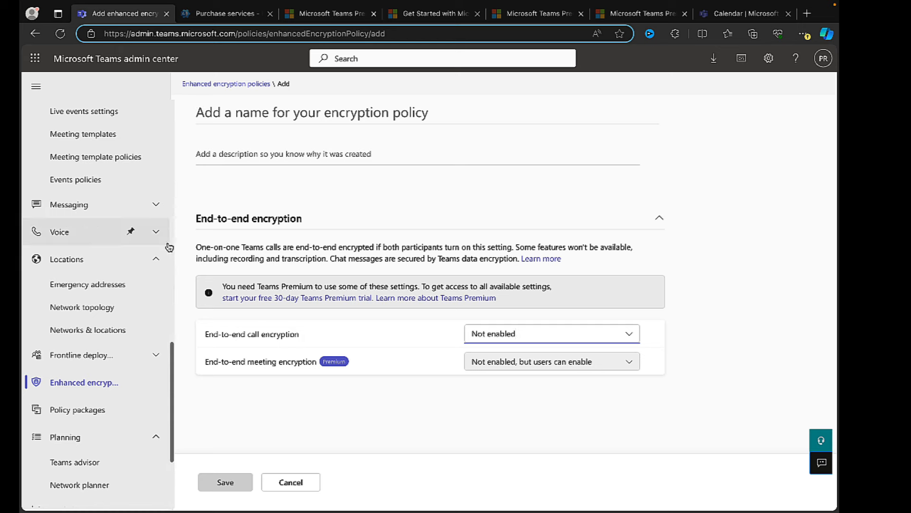
mouse_move(87, 382)
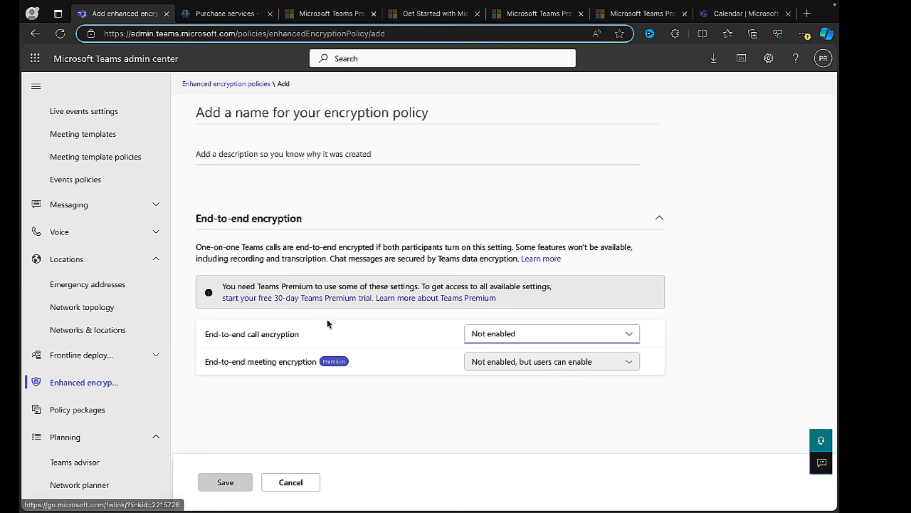
mouse_move(369, 288)
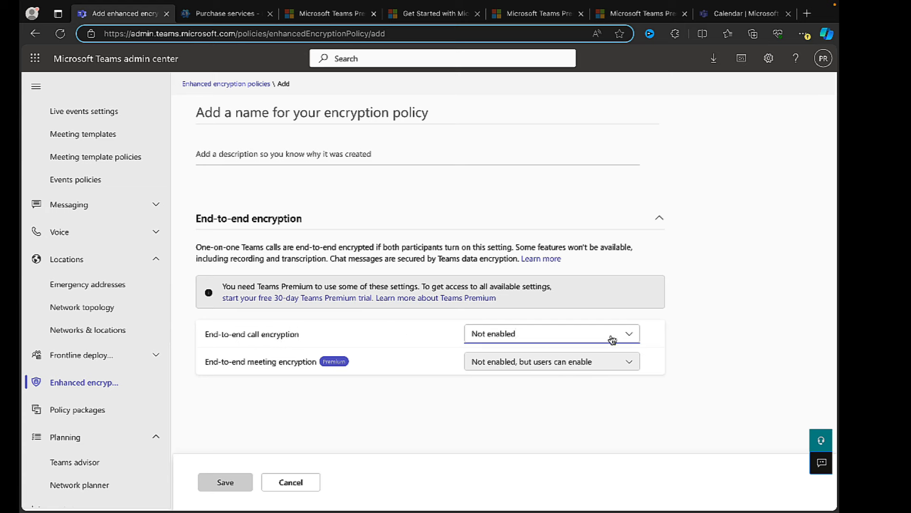
- Leave one-to-one call encryption set to Not enabled in the encryption policy
click(550, 333)
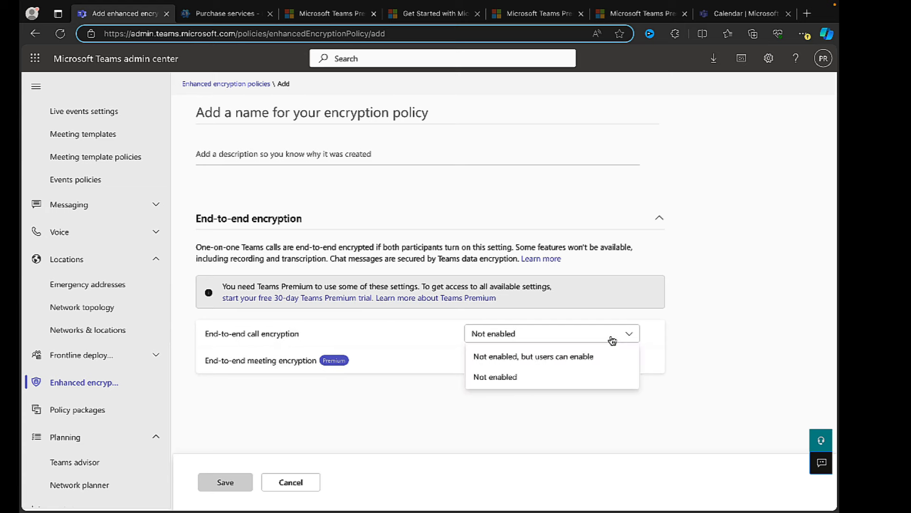
mouse_move(609, 342)
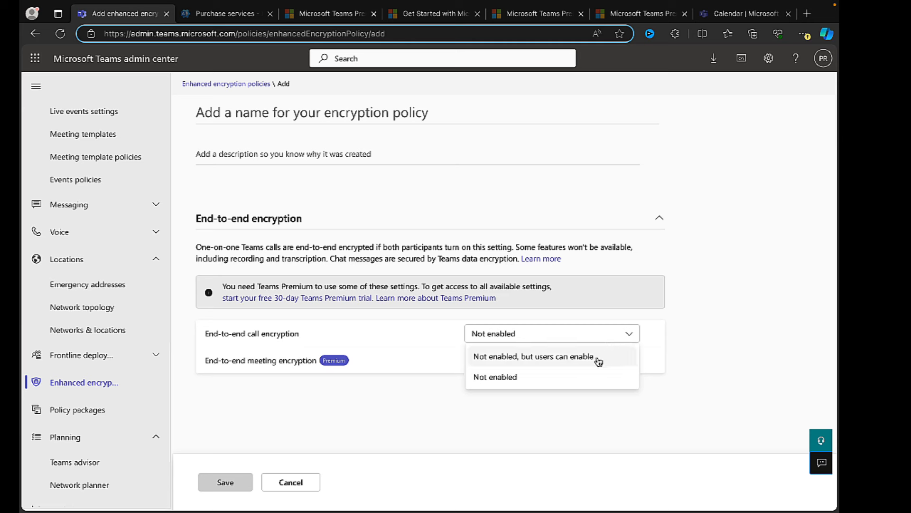
mouse_move(543, 375)
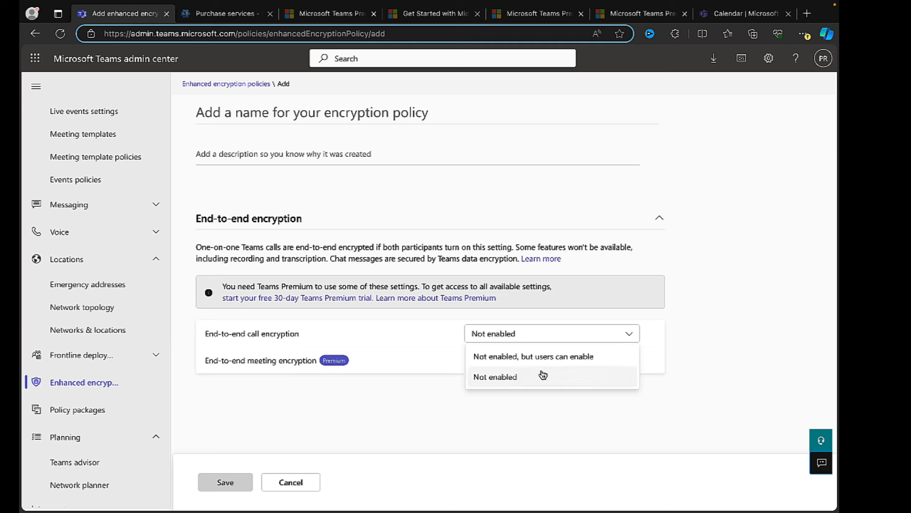
click(531, 356)
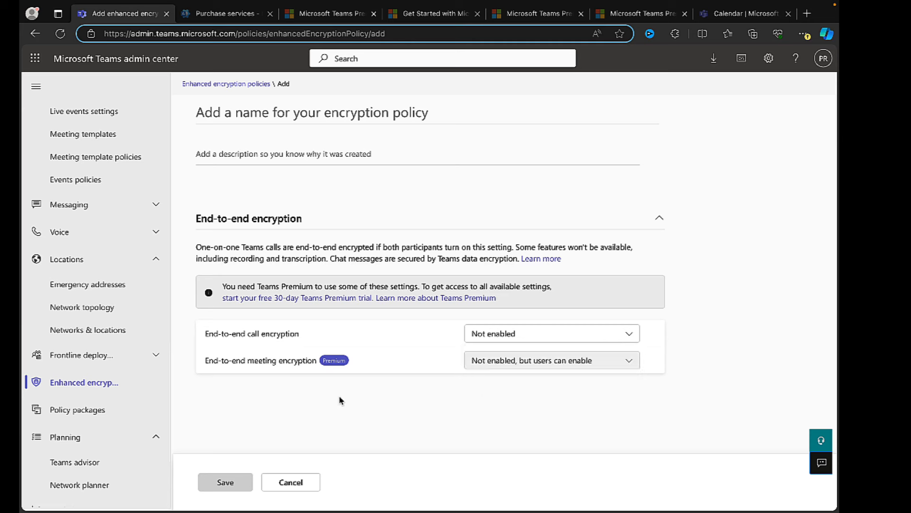
mouse_move(267, 362)
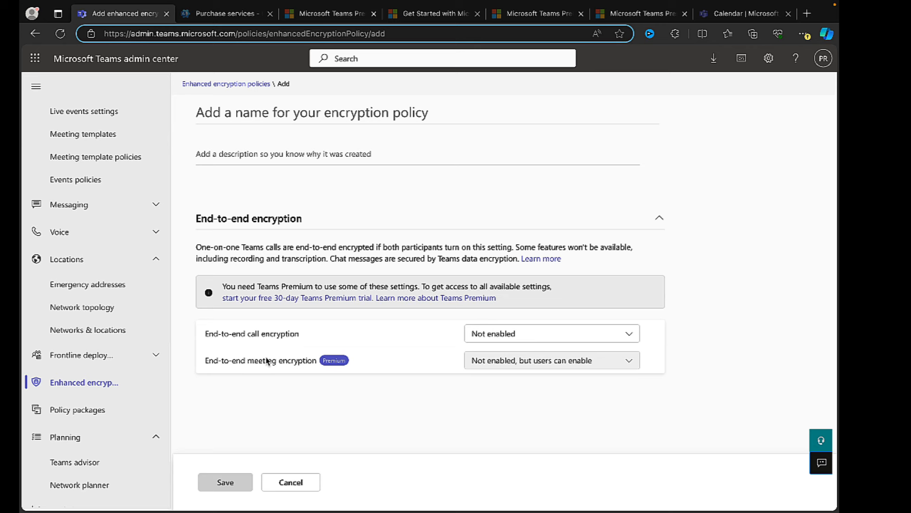
mouse_move(355, 375)
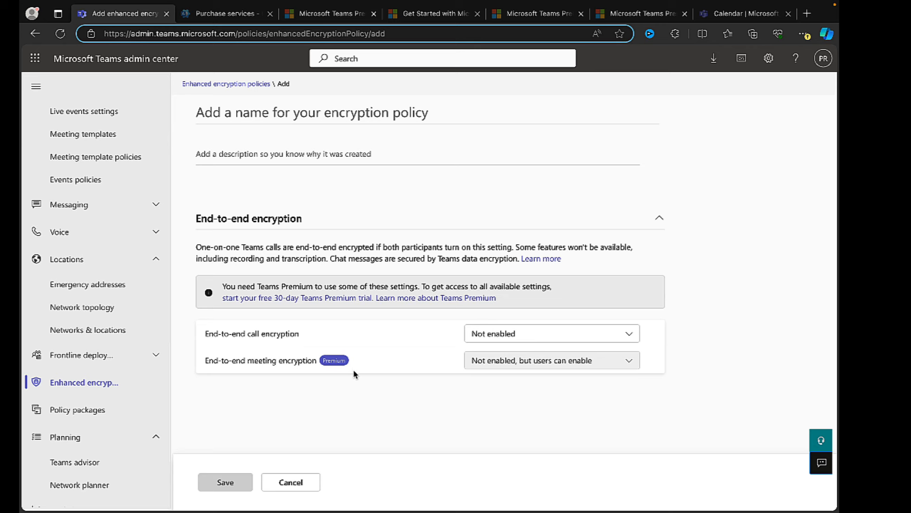
mouse_move(553, 367)
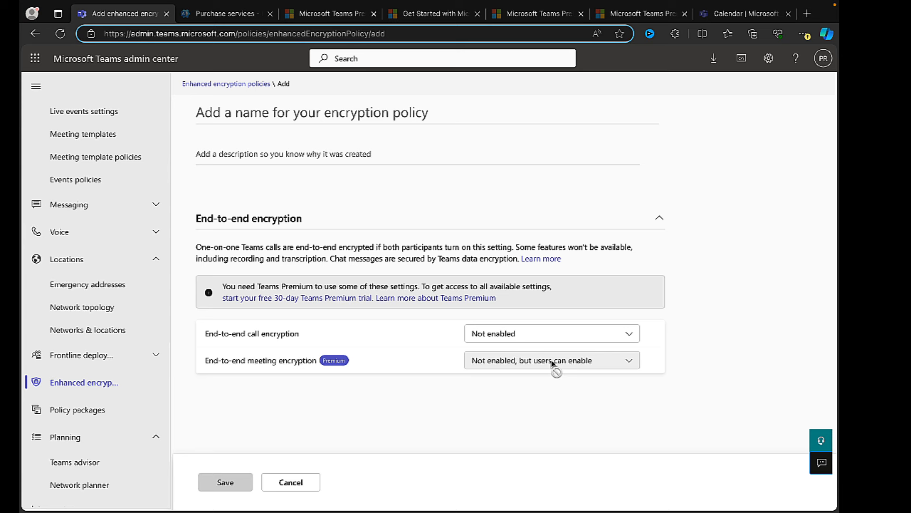
mouse_move(455, 377)
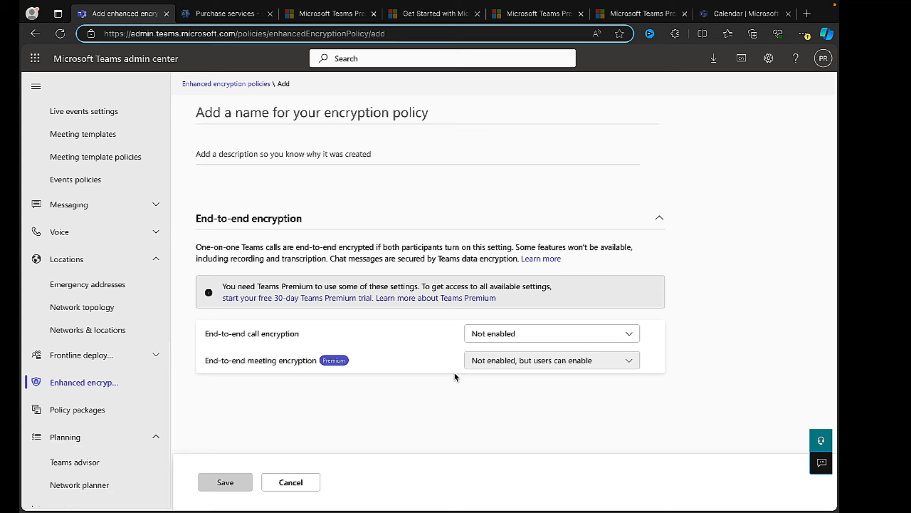
- Bring up the Teams Premium licensing article scrolled to its benefits list
click(639, 12)
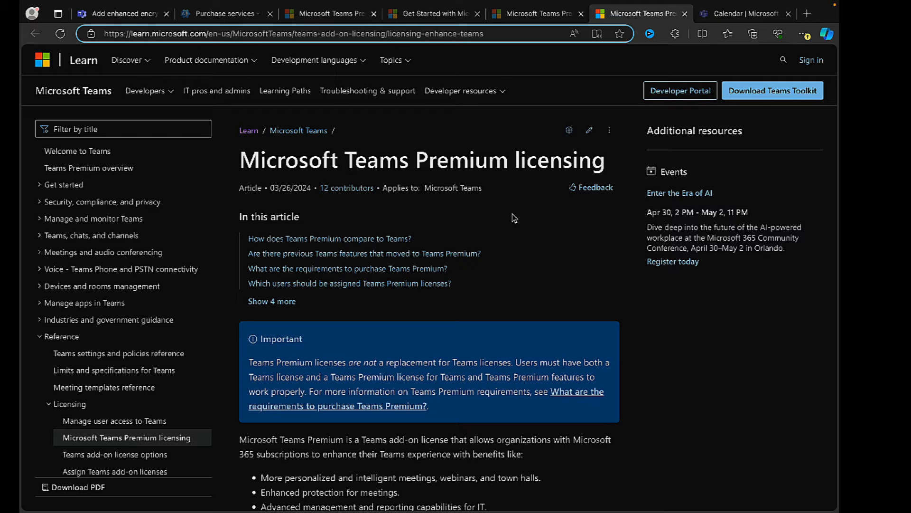
mouse_move(534, 268)
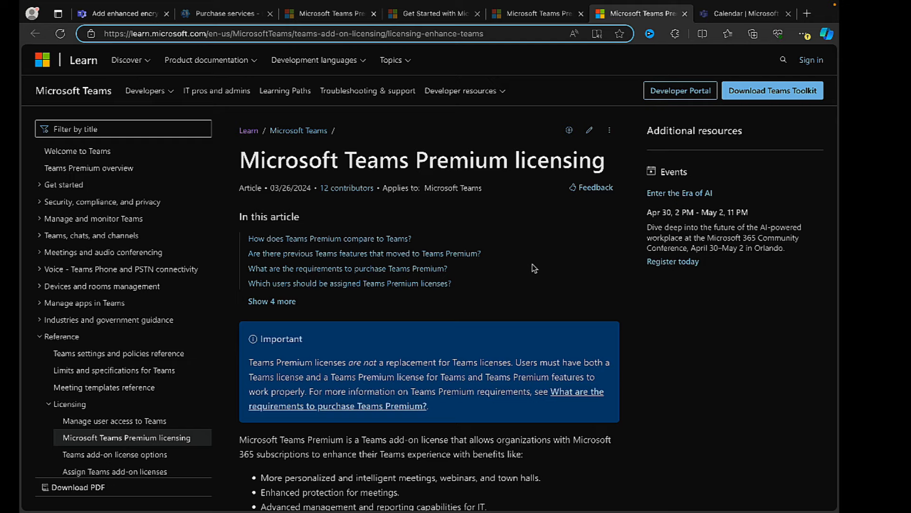
scroll(down, 3)
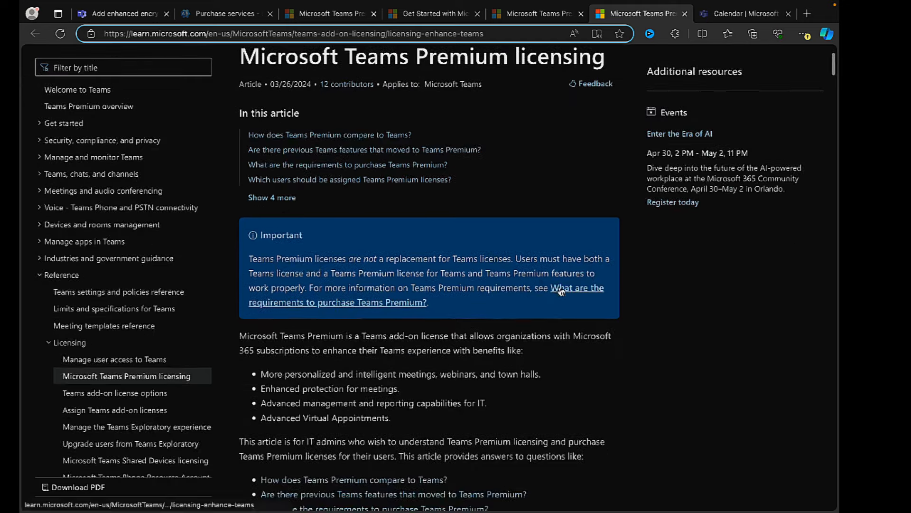
scroll(down, 3)
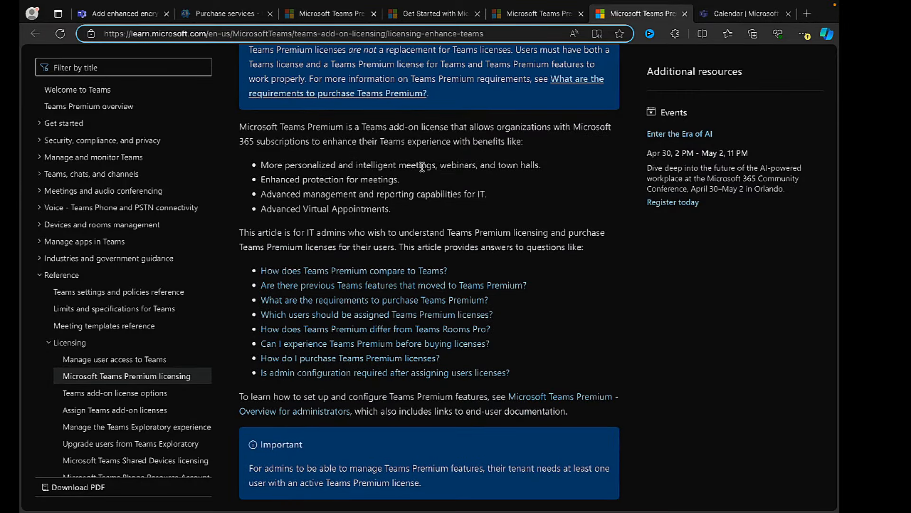
mouse_move(529, 216)
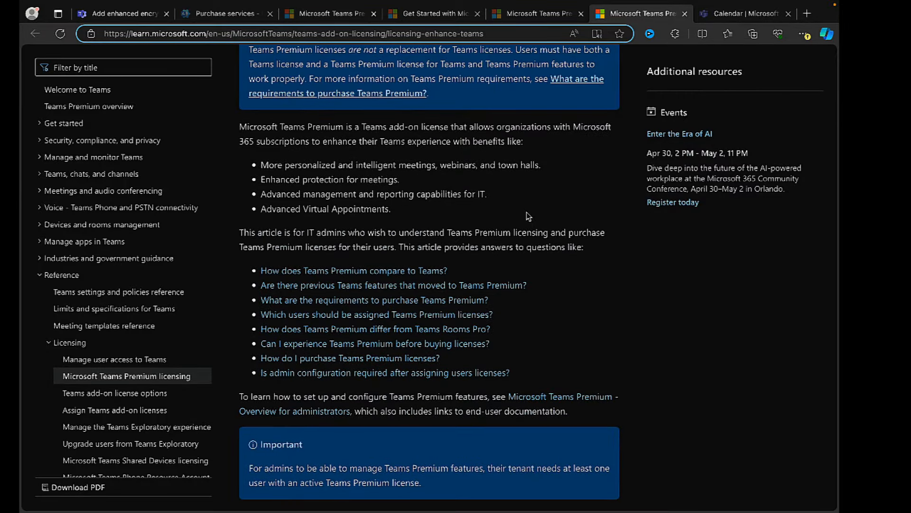
mouse_move(535, 201)
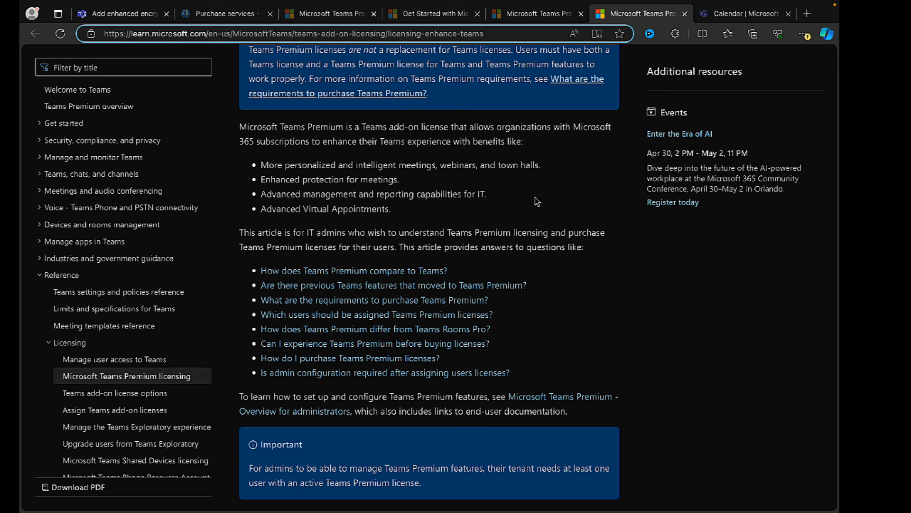
mouse_move(459, 209)
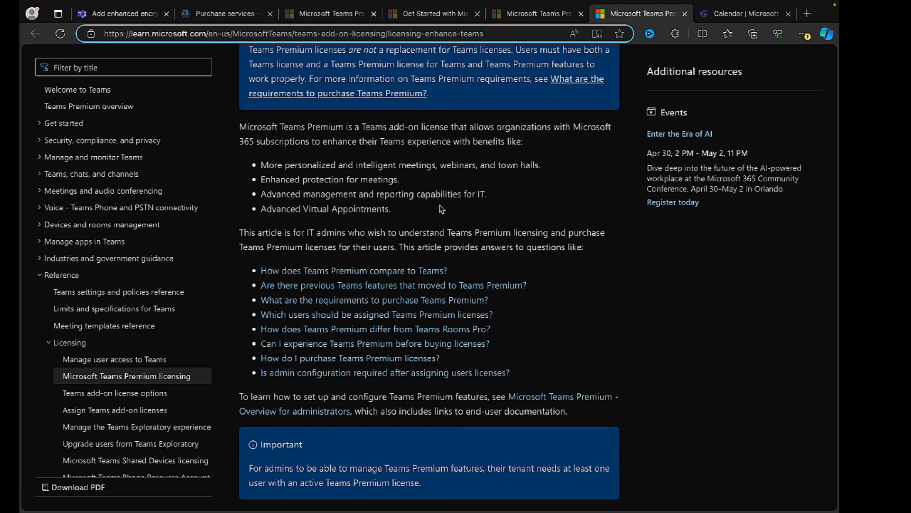
mouse_move(508, 258)
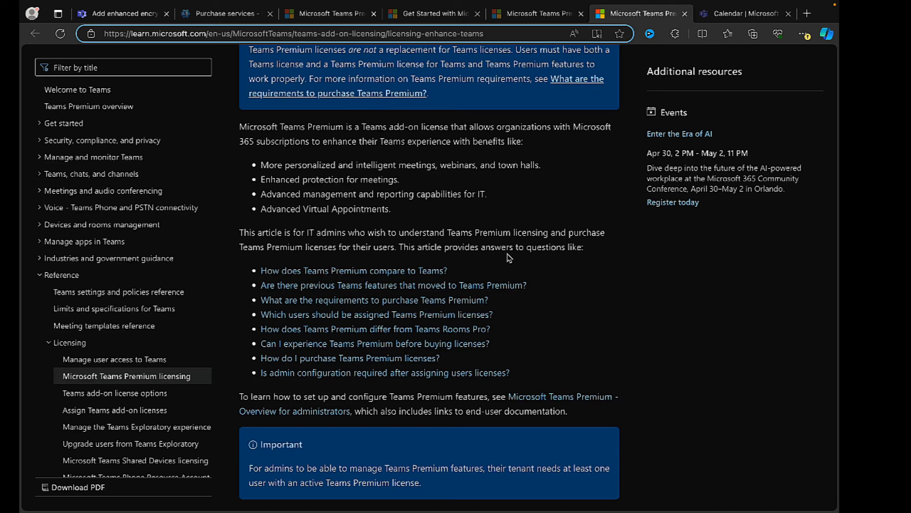
- Scroll through the Meetings feature comparison table to the eCDN footnote and Webinars heading
scroll(down, 3)
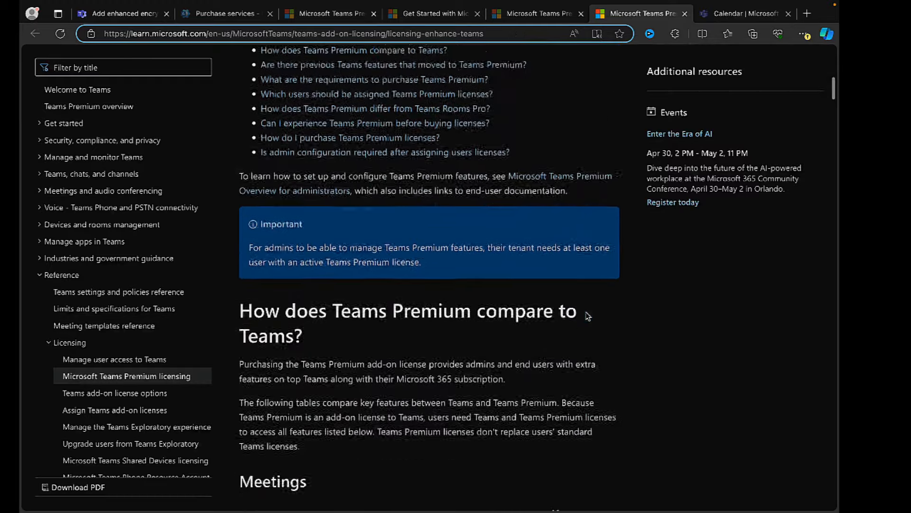
scroll(down, 3)
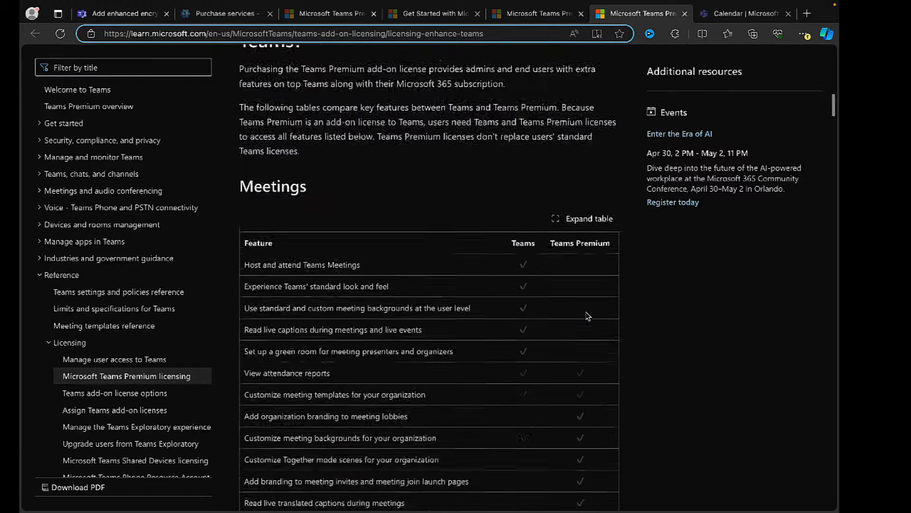
scroll(down, 3)
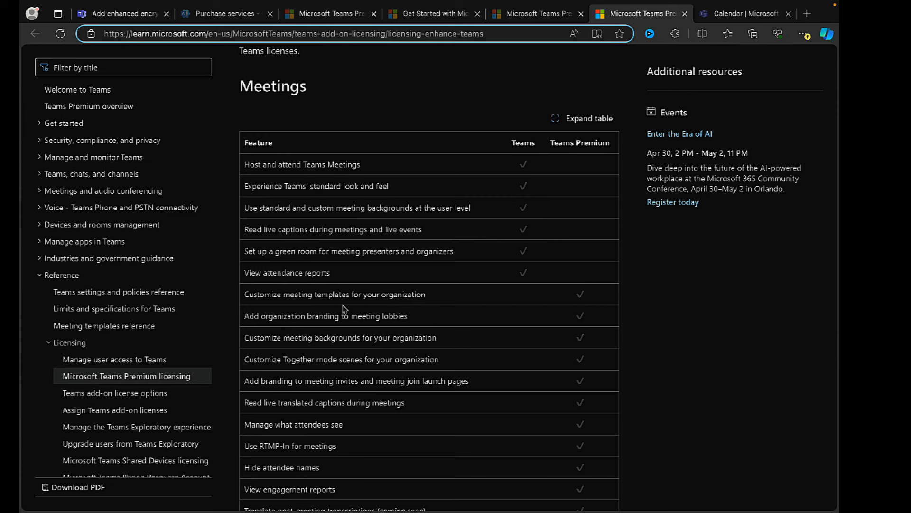
mouse_move(514, 357)
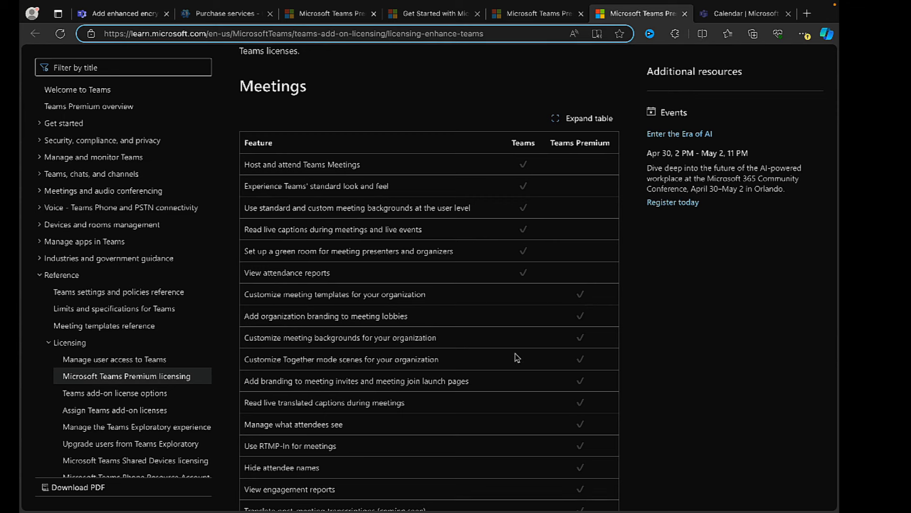
mouse_move(535, 337)
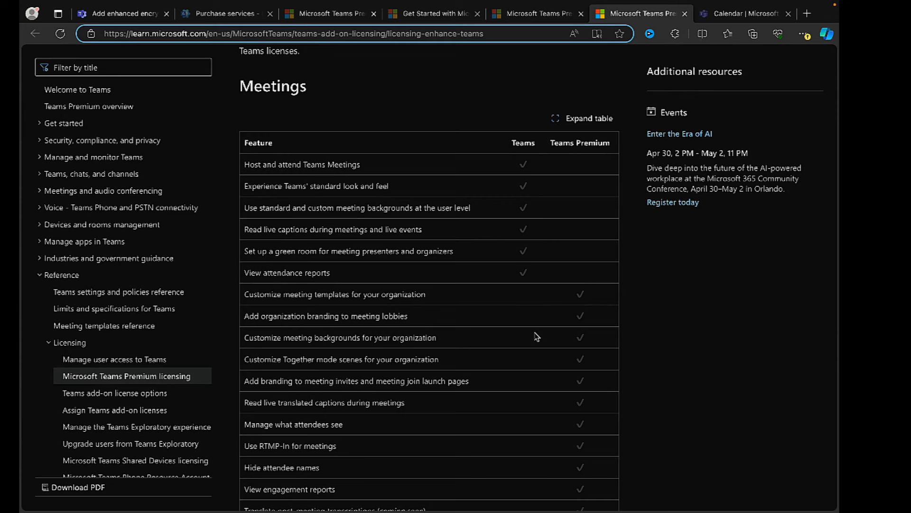
scroll(down, 3)
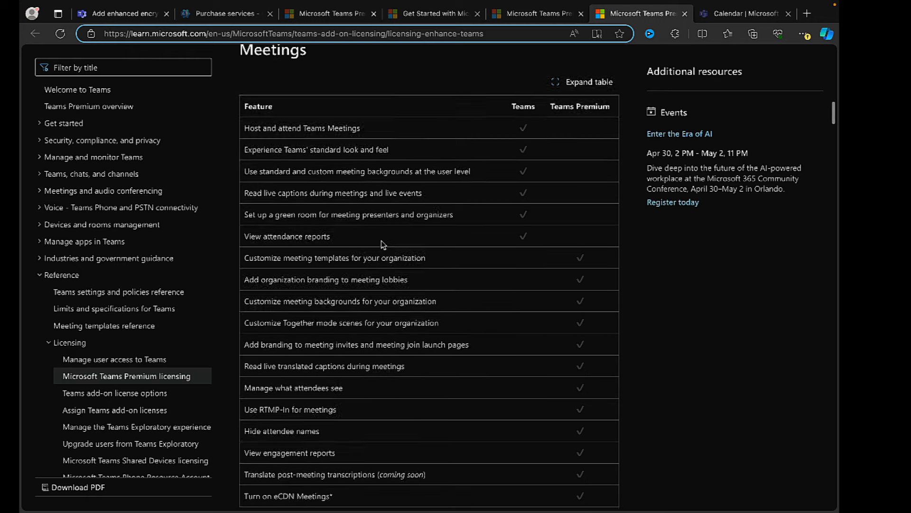
scroll(down, 3)
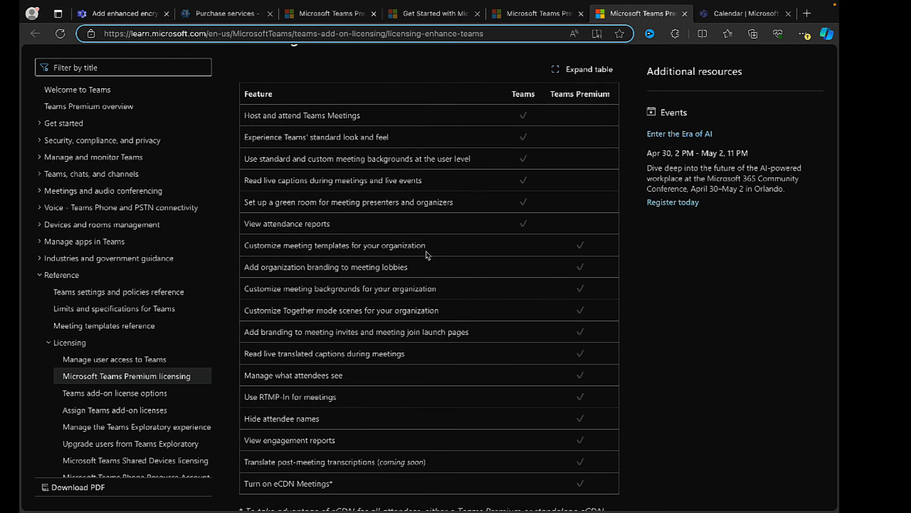
mouse_move(395, 227)
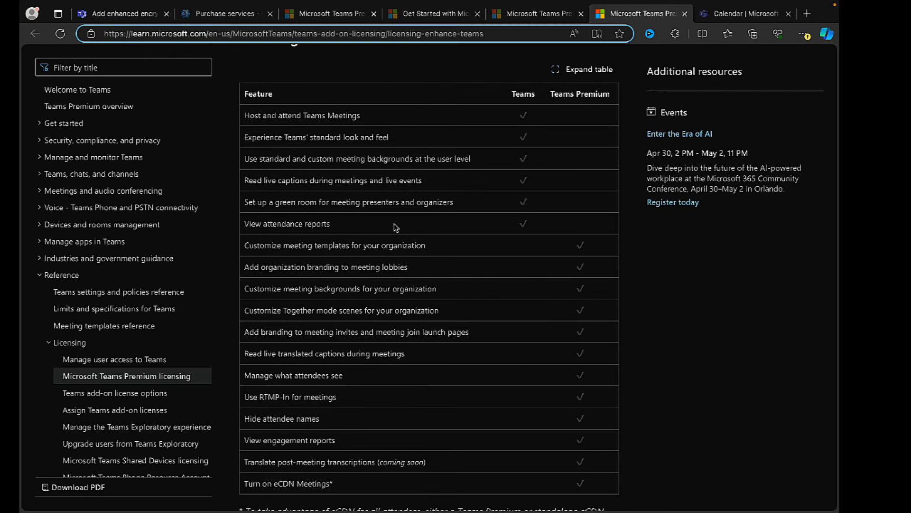
mouse_move(485, 205)
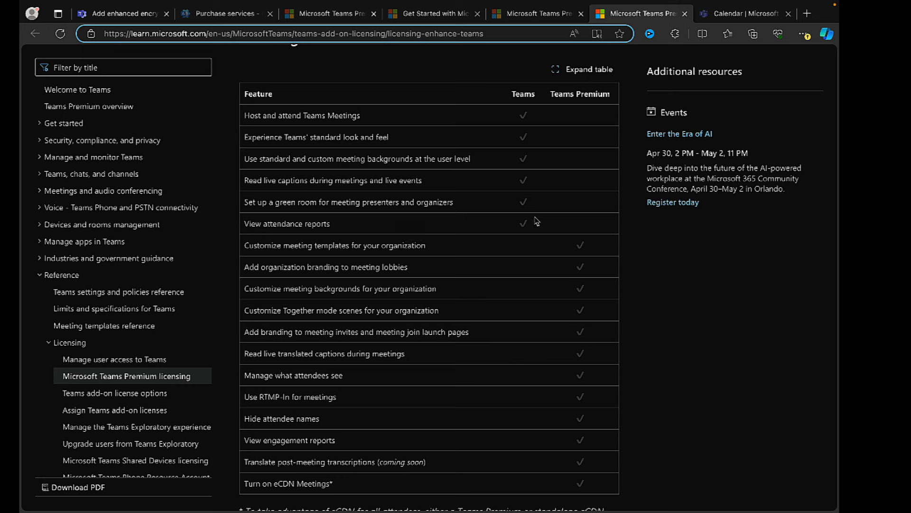
mouse_move(519, 271)
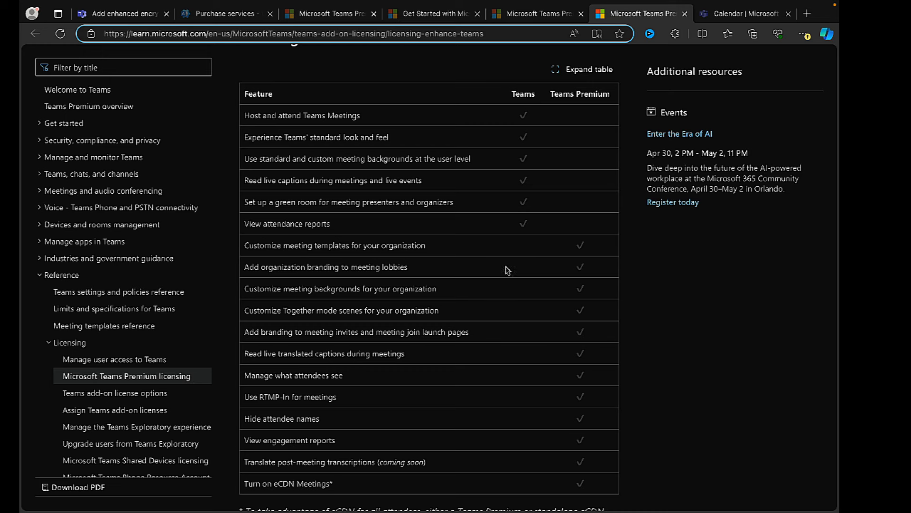
mouse_move(473, 272)
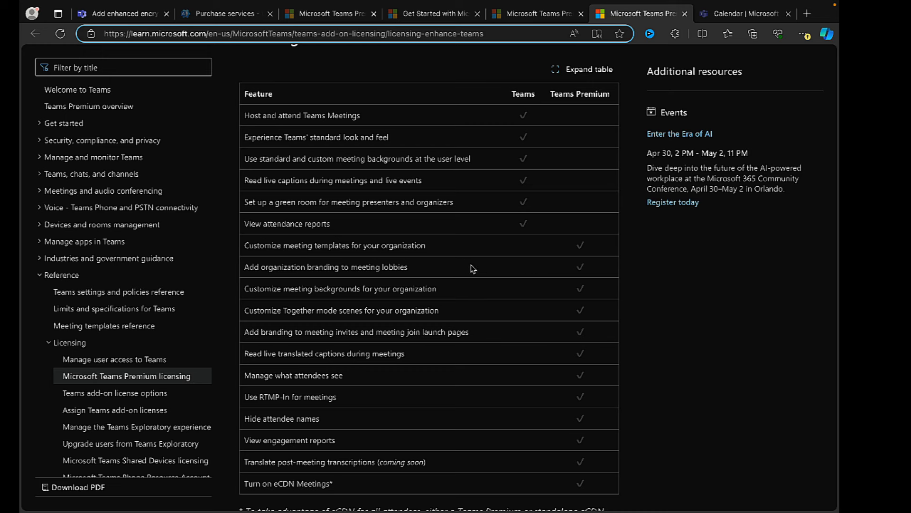
mouse_move(461, 276)
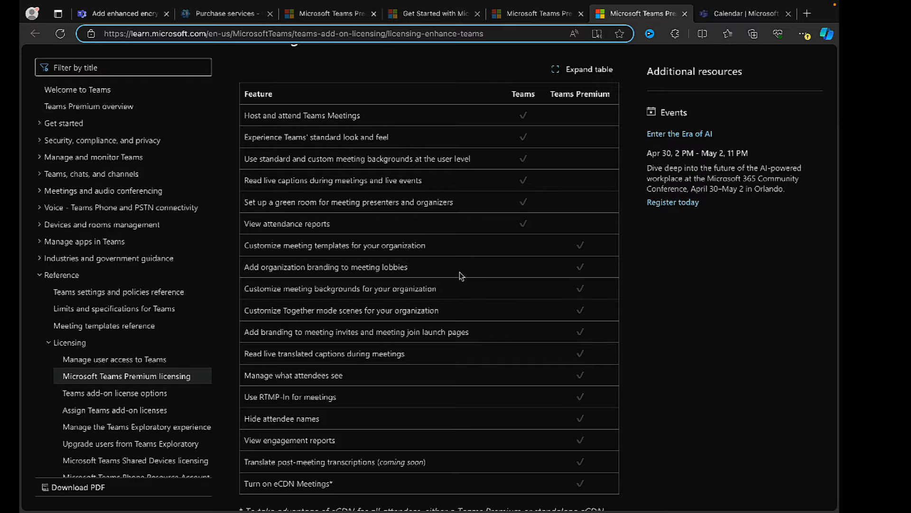
scroll(down, 3)
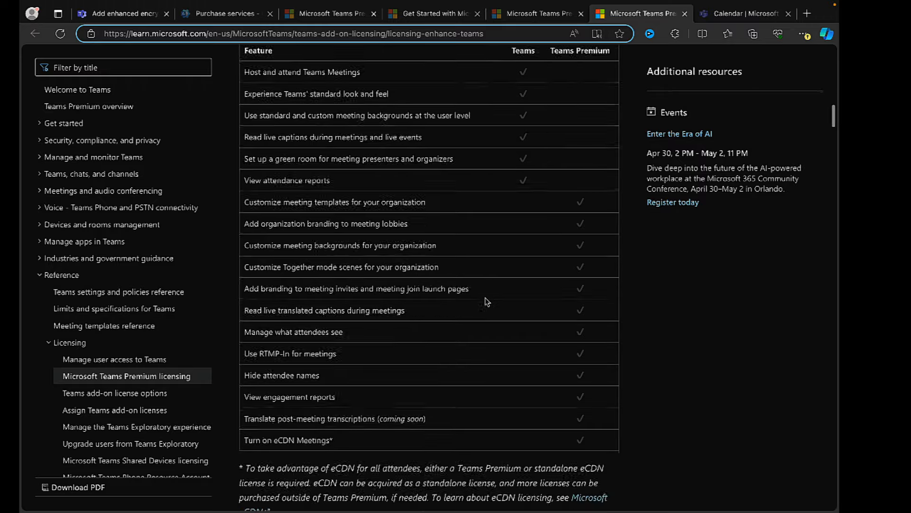
scroll(down, 3)
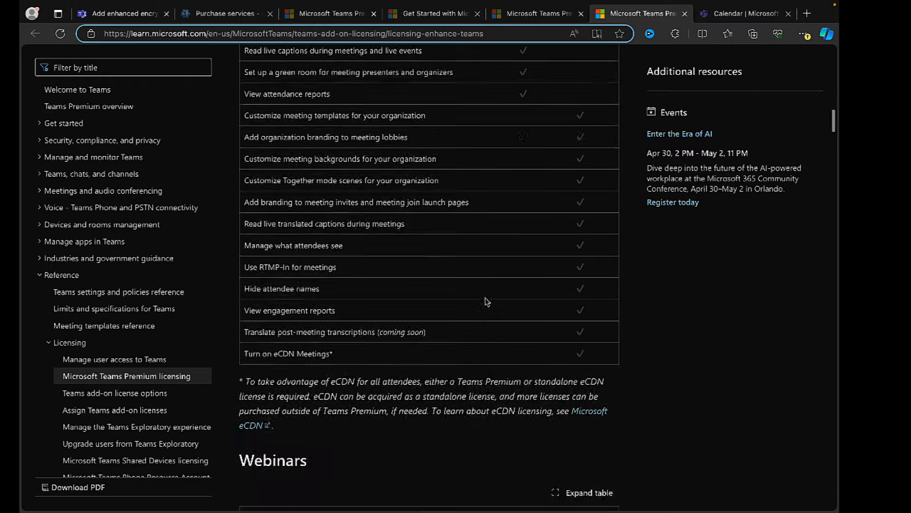
scroll(down, 3)
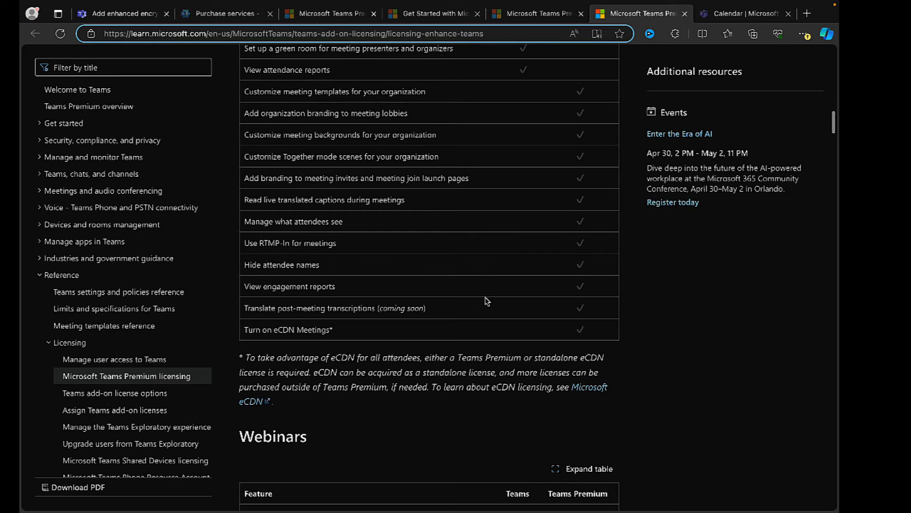
- Scroll past the features that moved to Teams Premium to the purchase requirements
scroll(down, 3)
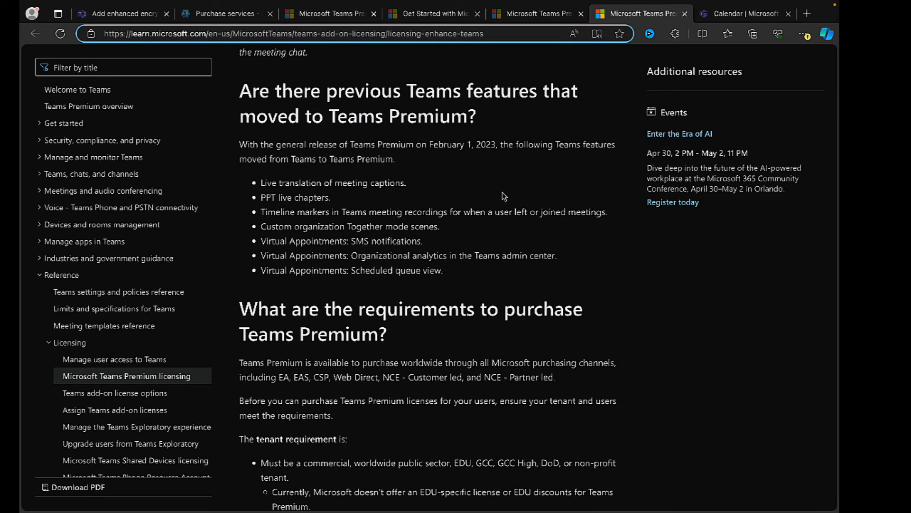
mouse_move(467, 181)
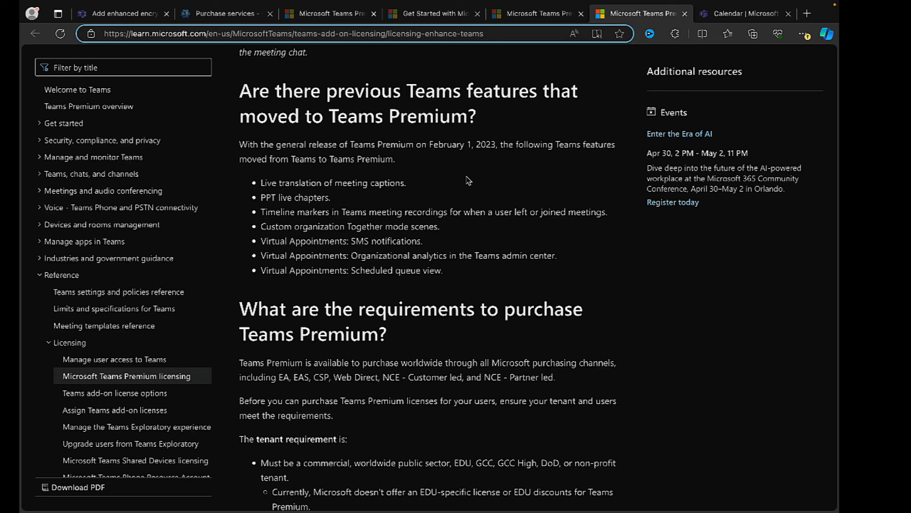
mouse_move(438, 173)
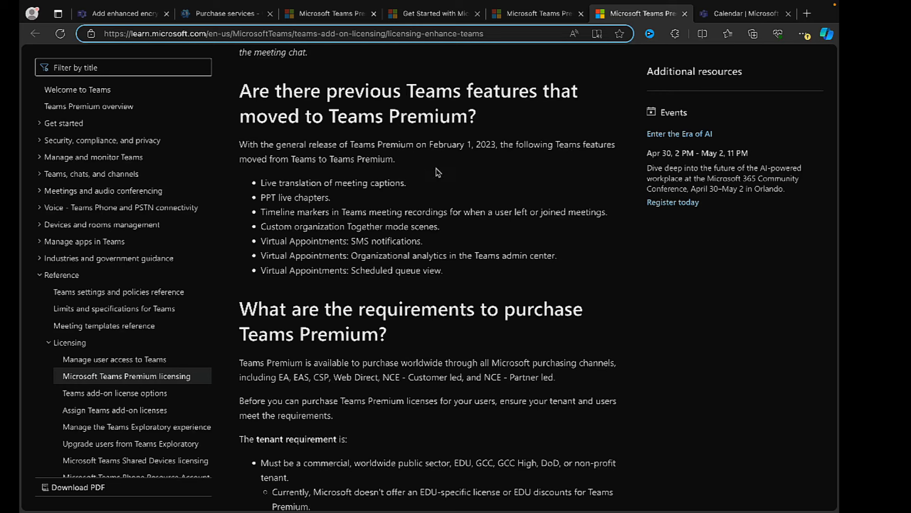
mouse_move(489, 159)
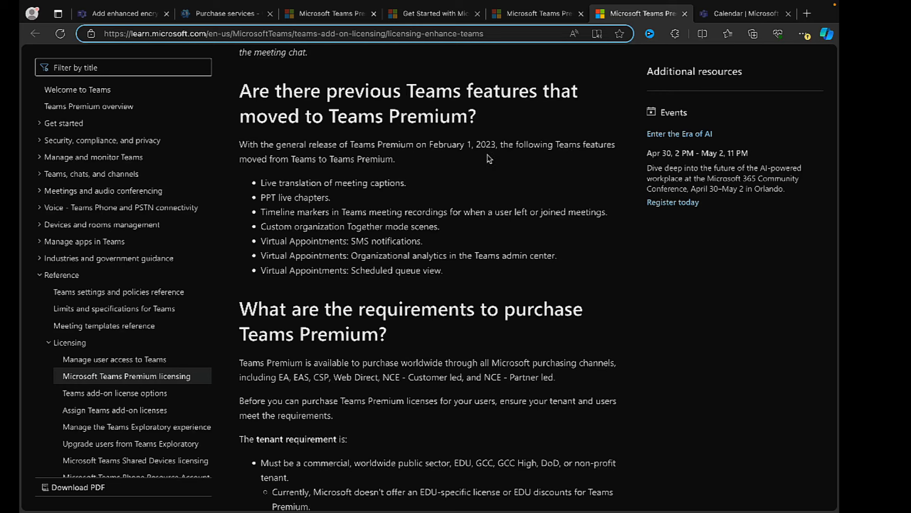
mouse_move(514, 171)
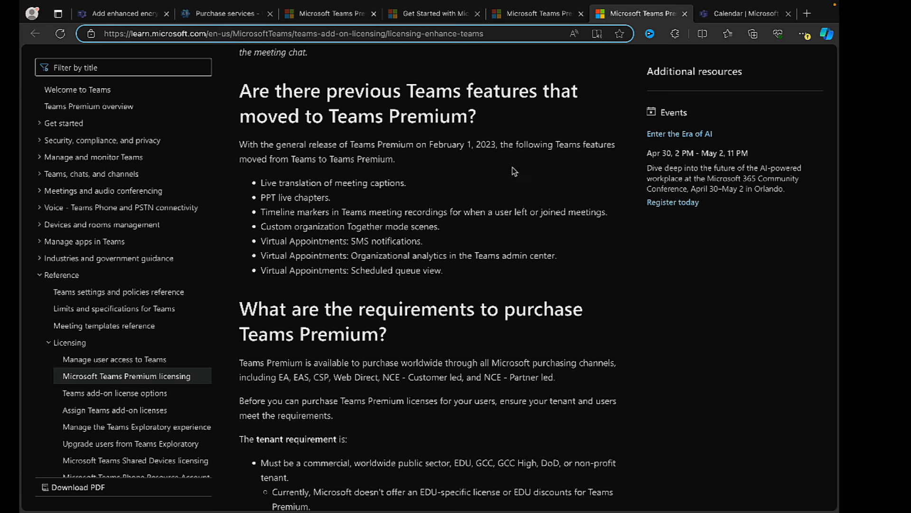
mouse_move(522, 177)
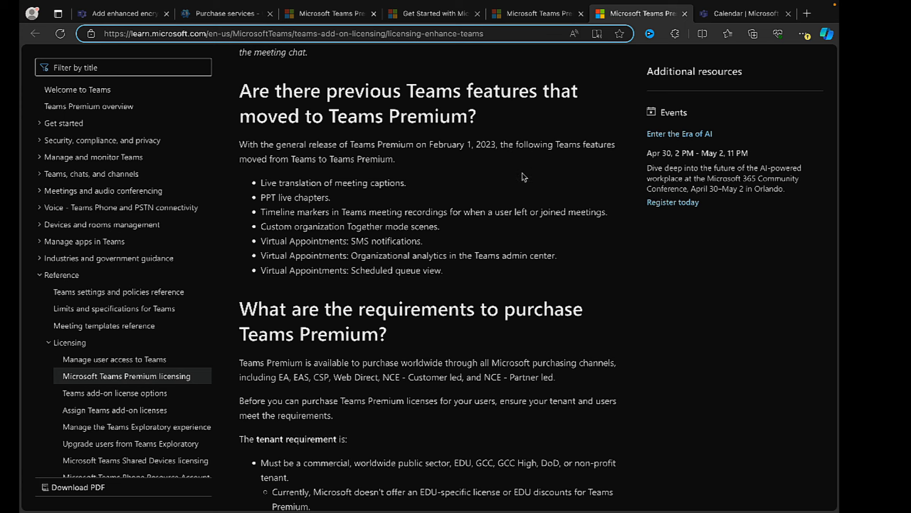
mouse_move(296, 173)
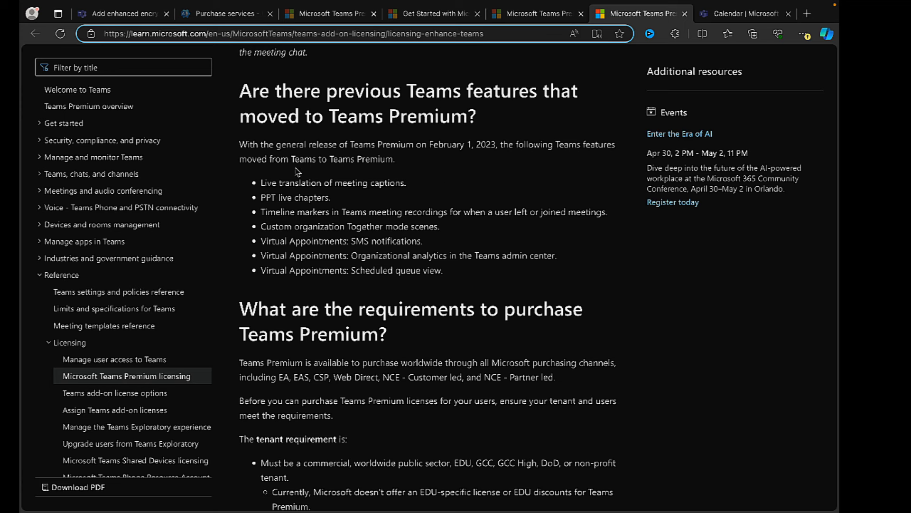
mouse_move(376, 205)
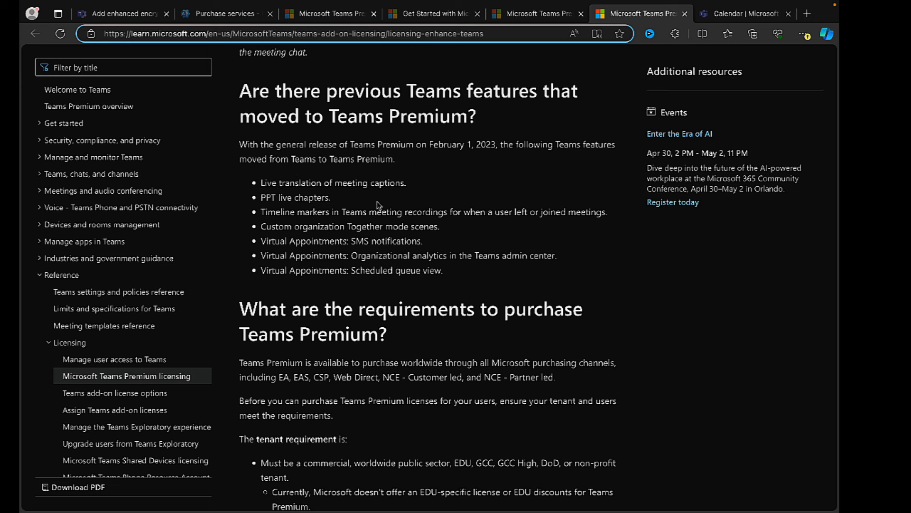
mouse_move(326, 243)
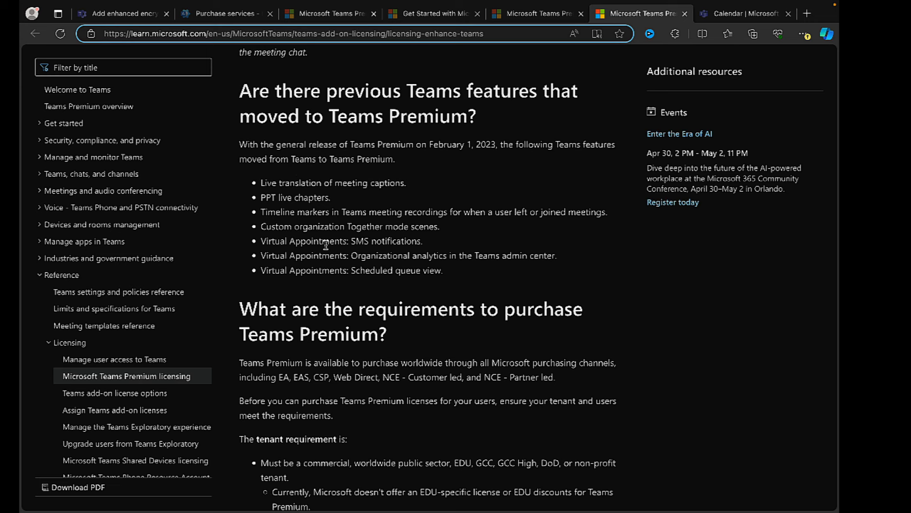
mouse_move(488, 251)
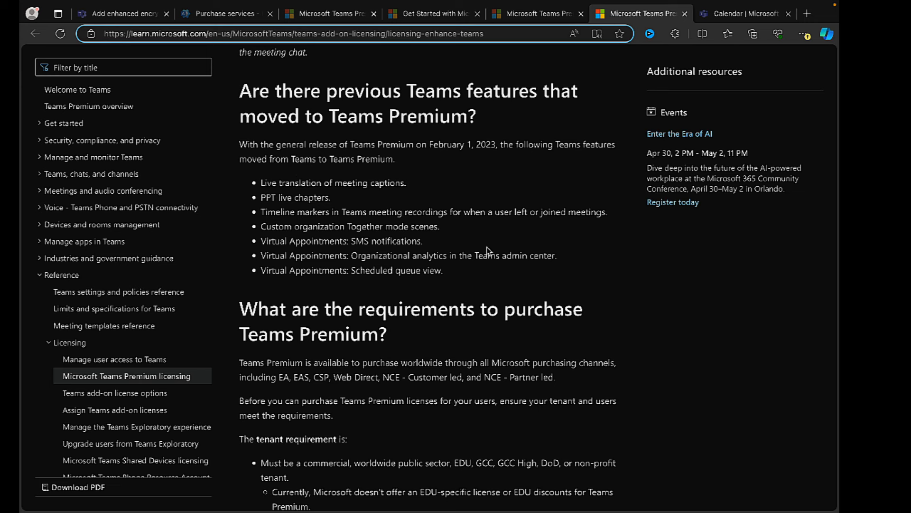
mouse_move(439, 237)
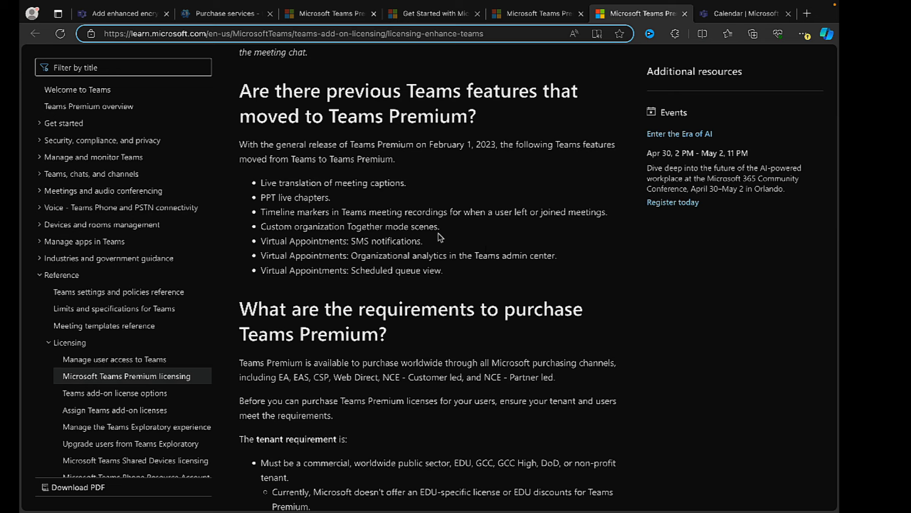
mouse_move(470, 307)
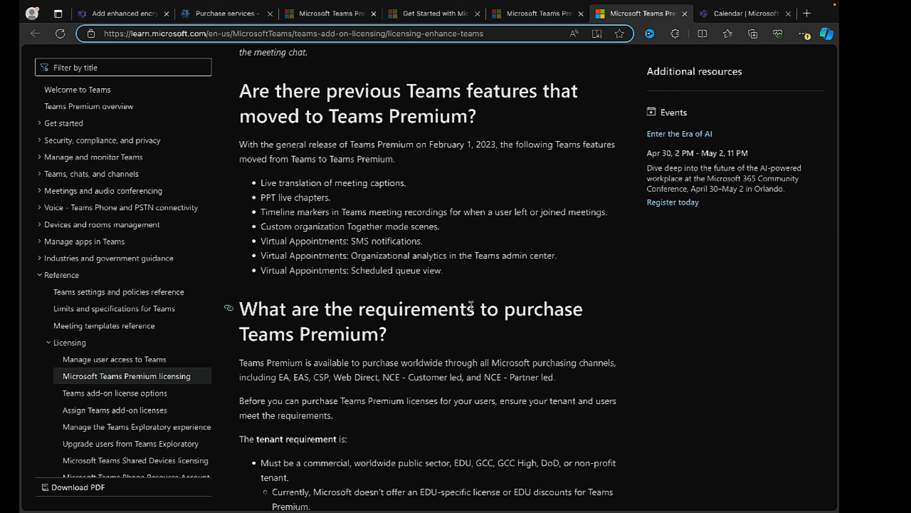
mouse_move(456, 278)
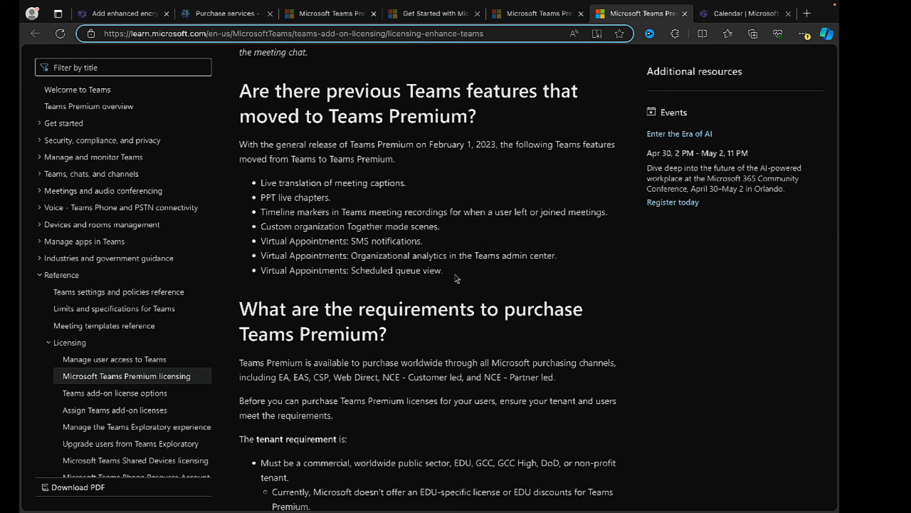
mouse_move(491, 269)
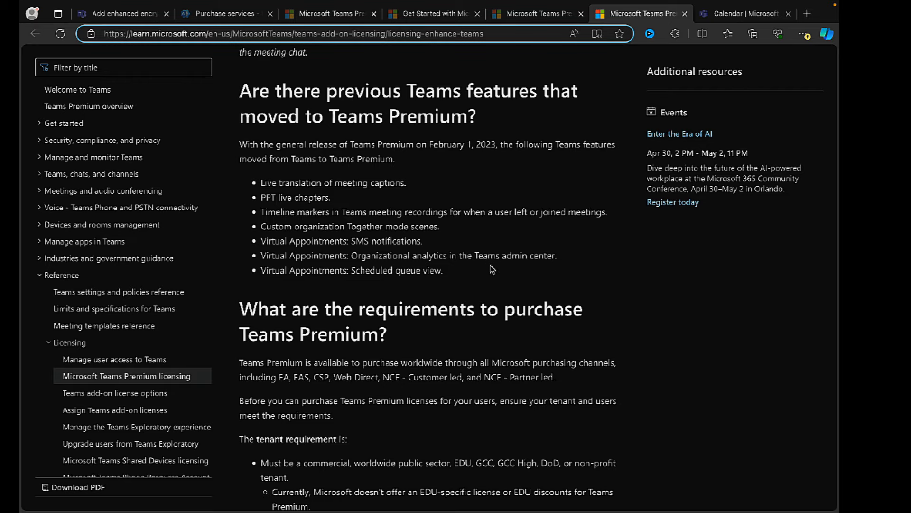
mouse_move(428, 284)
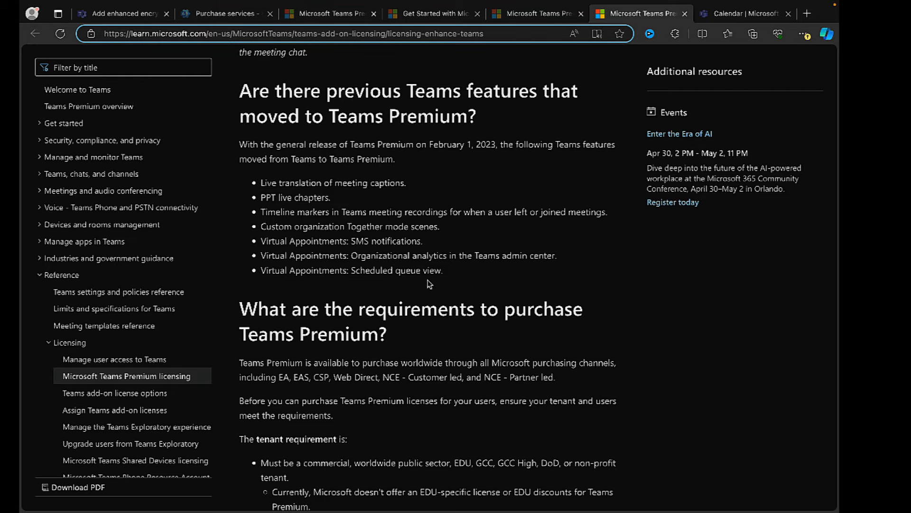
scroll(down, 3)
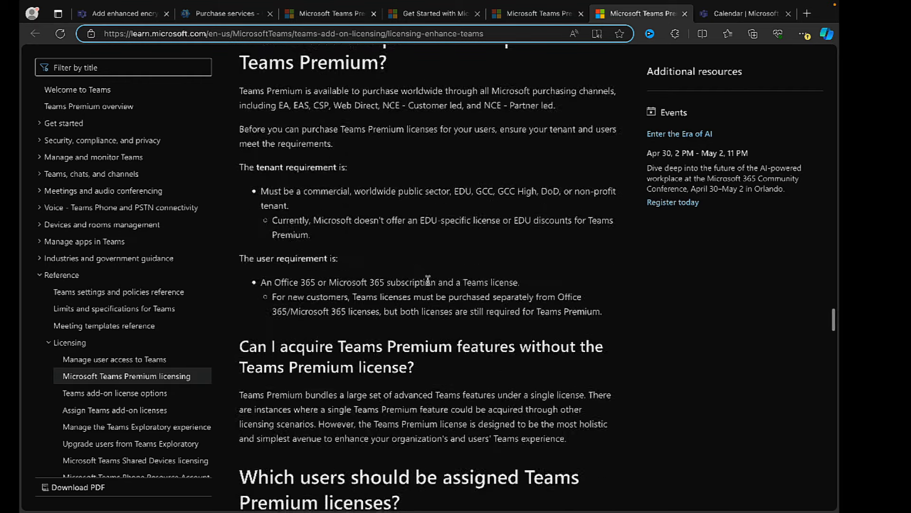
scroll(down, 3)
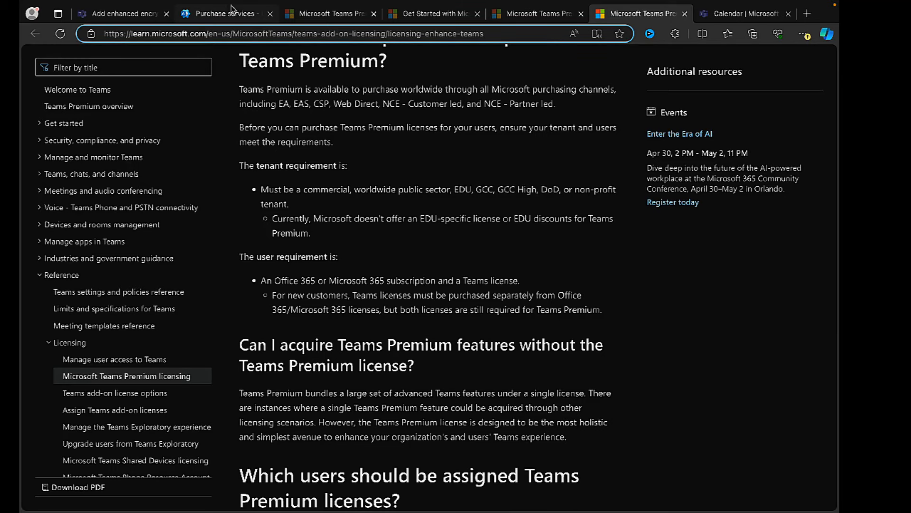
- On the purchase page pick the non-trial Introductory Pricing plan with a one-year subscription
click(226, 12)
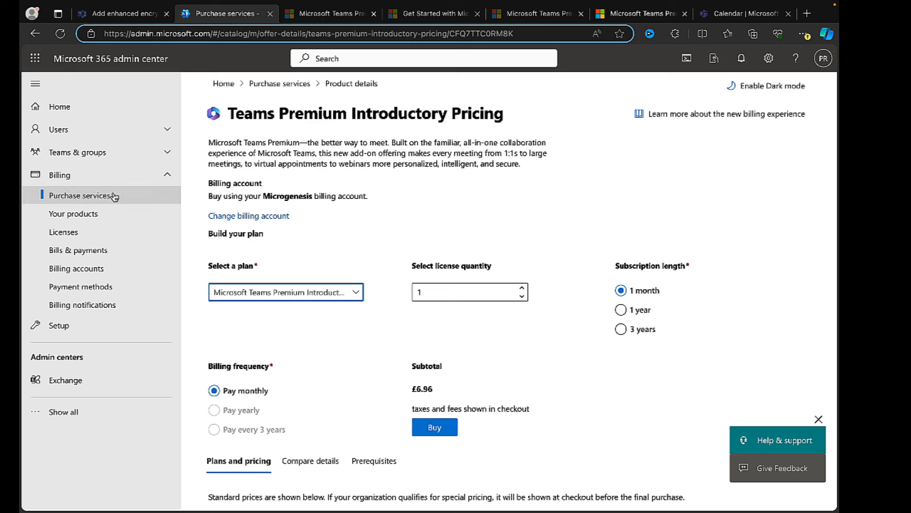
mouse_move(550, 193)
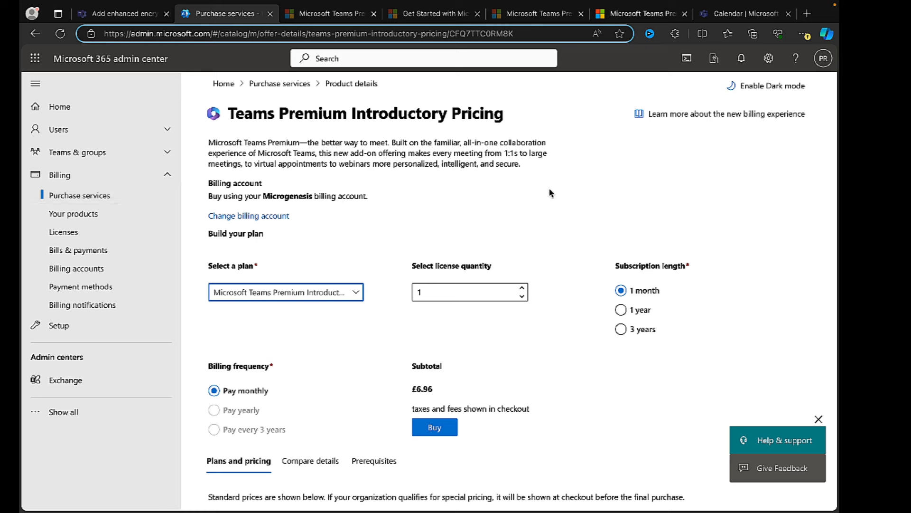
mouse_move(279, 84)
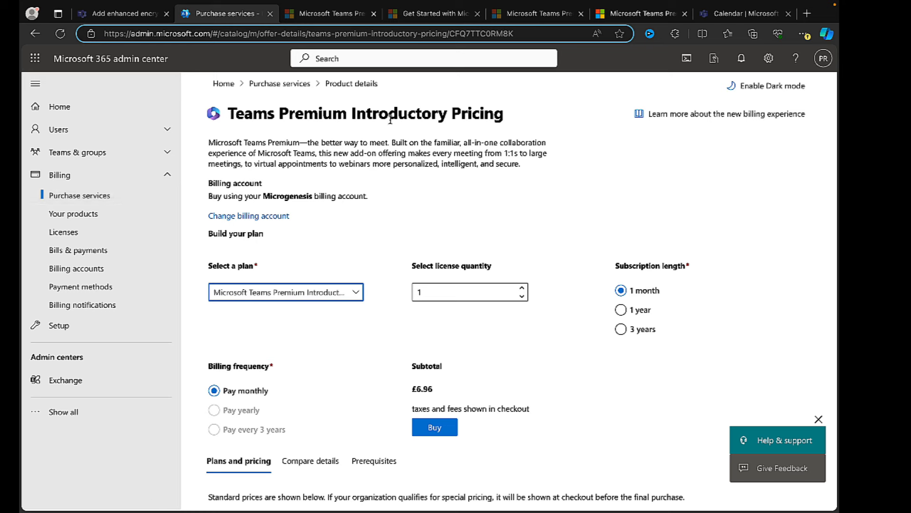
mouse_move(400, 206)
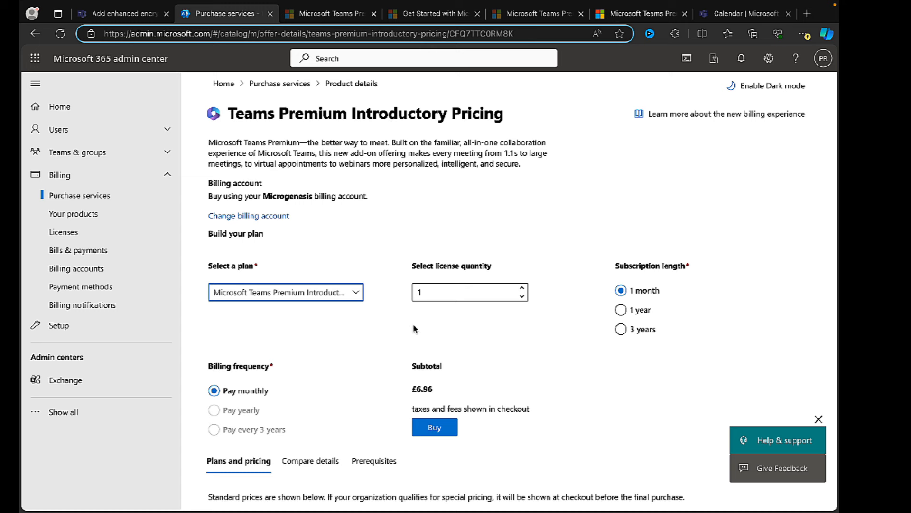
click(285, 292)
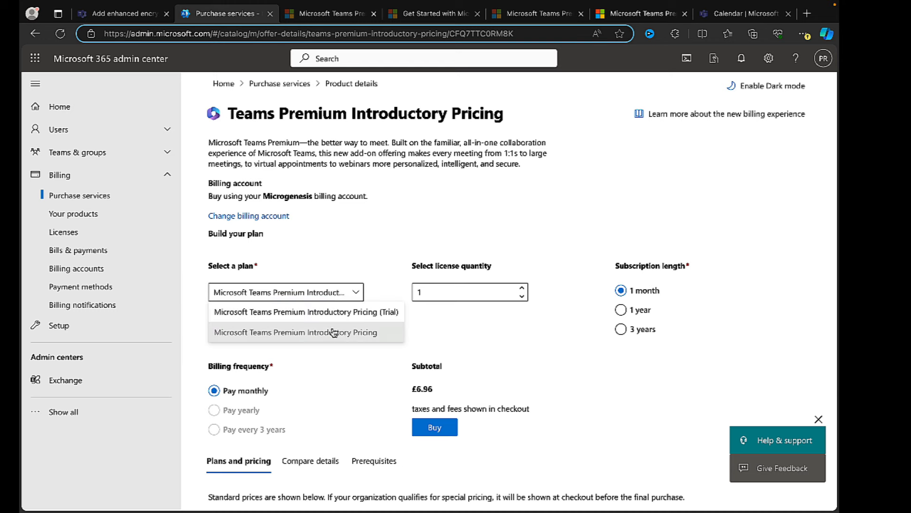
click(296, 333)
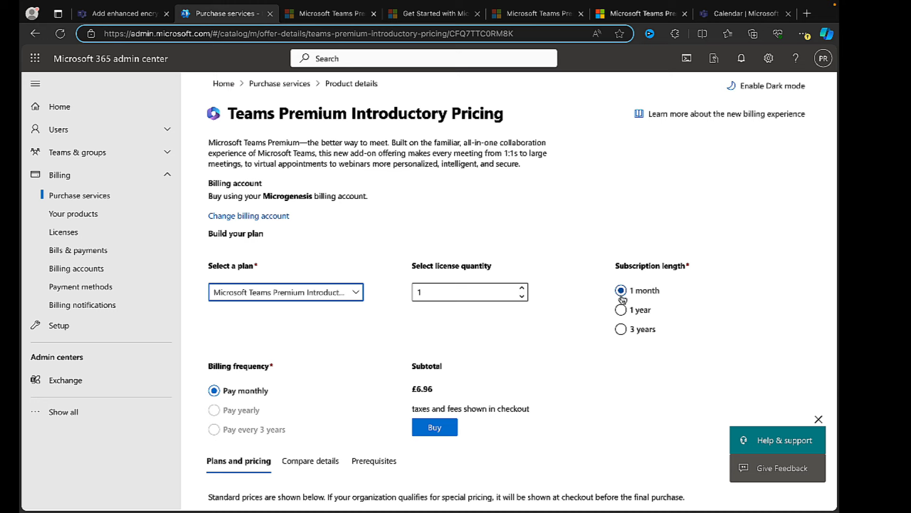
mouse_move(387, 407)
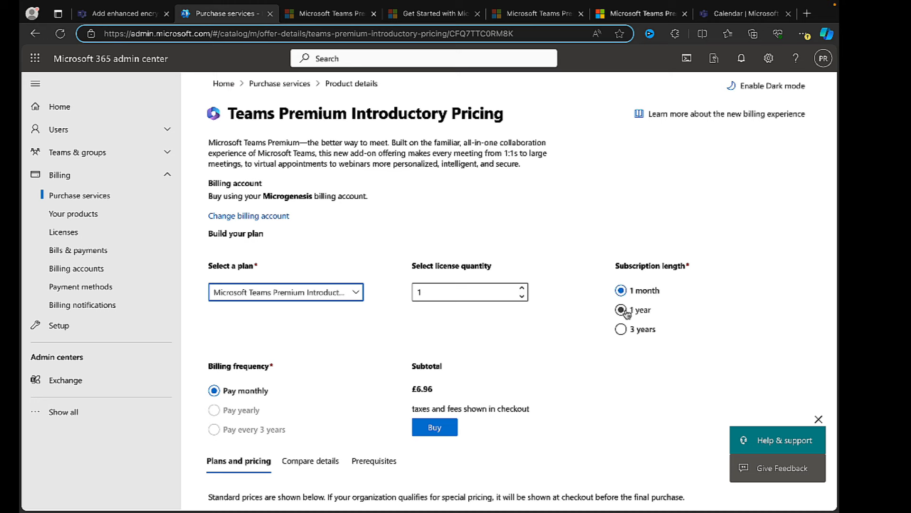
click(620, 309)
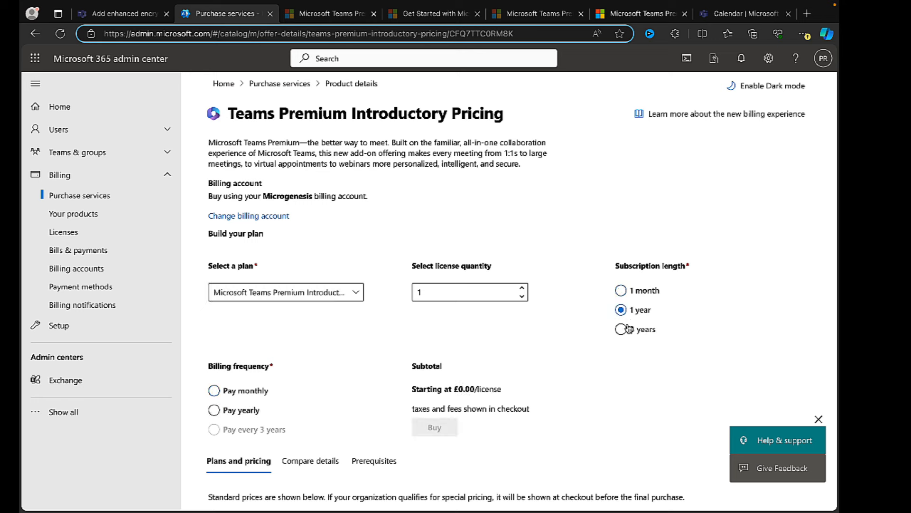
click(621, 329)
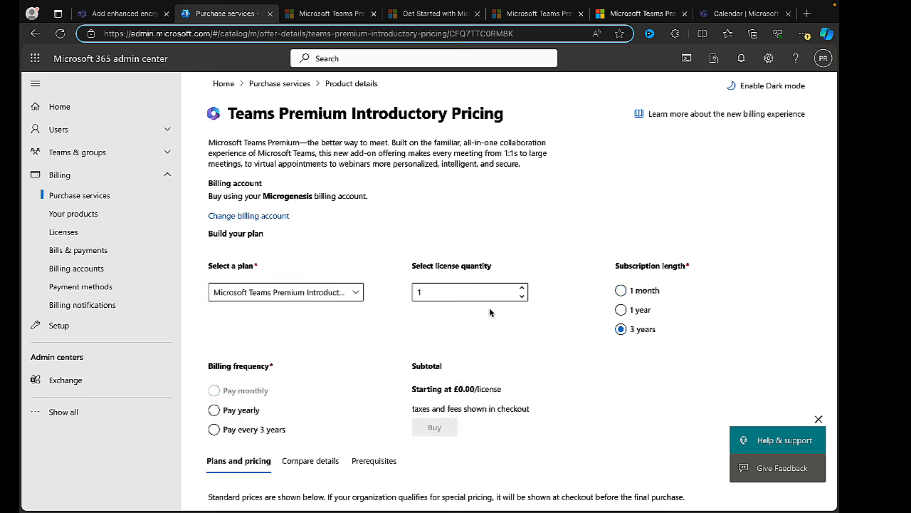
- Switch the plan to Microsoft Teams Premium Introductory Pricing (Trial)
click(286, 292)
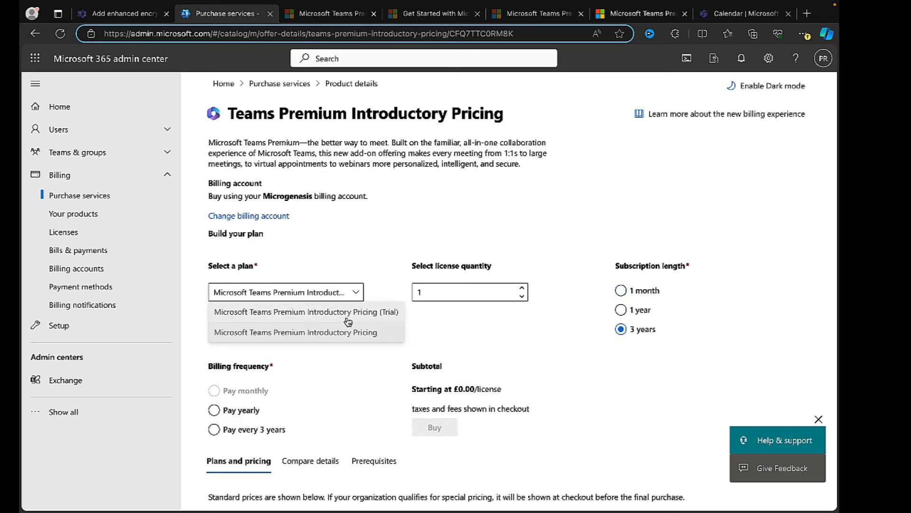
mouse_move(307, 311)
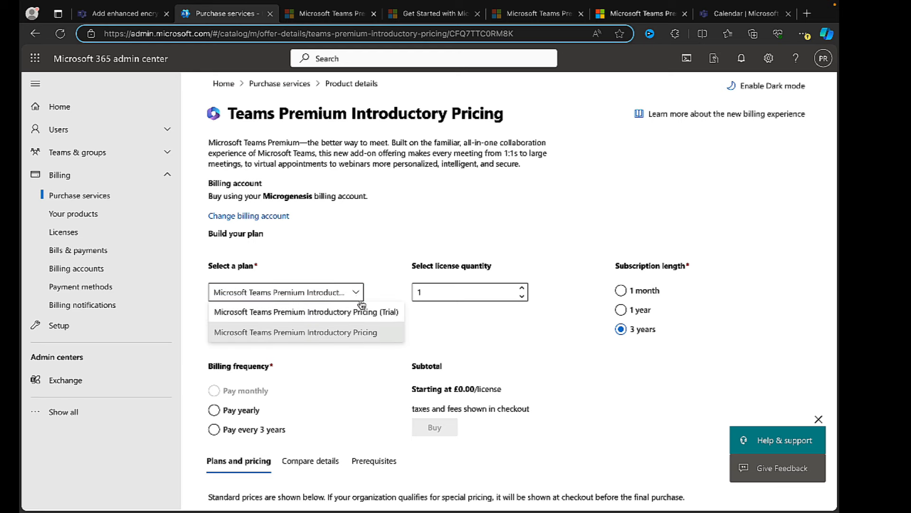
click(303, 312)
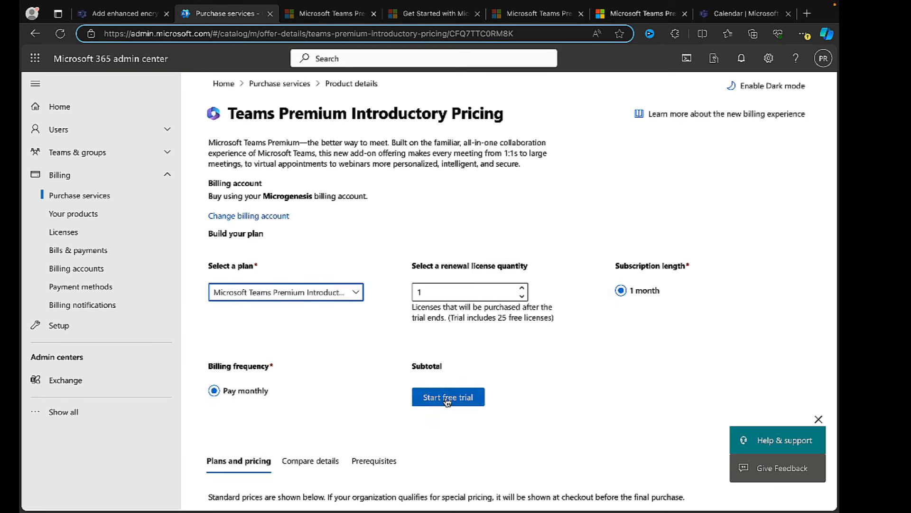
- Start the free trial checkout and place the order for Teams Premium Introductory Pricing
click(448, 397)
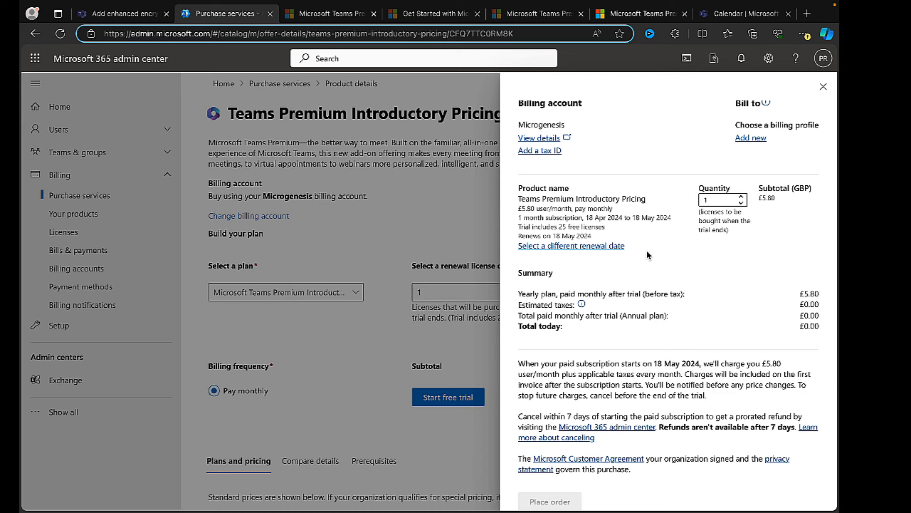
mouse_move(569, 180)
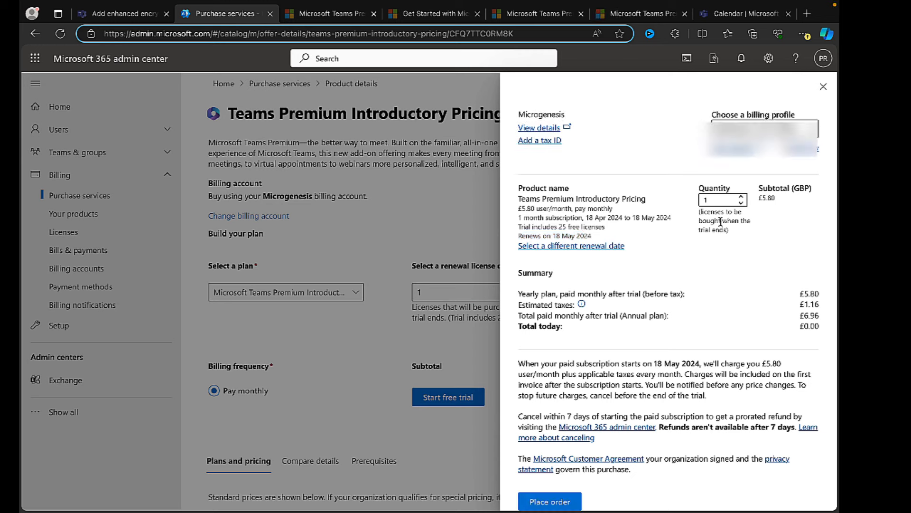
mouse_move(700, 230)
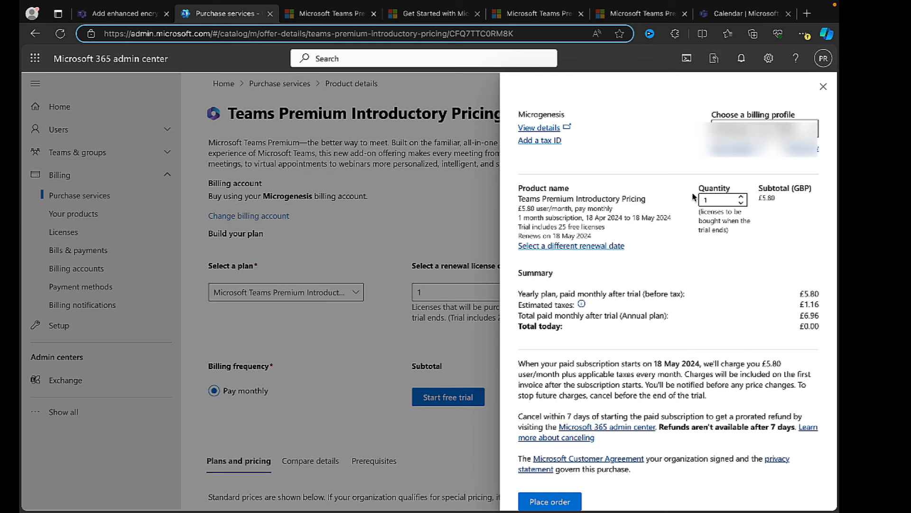
mouse_move(741, 244)
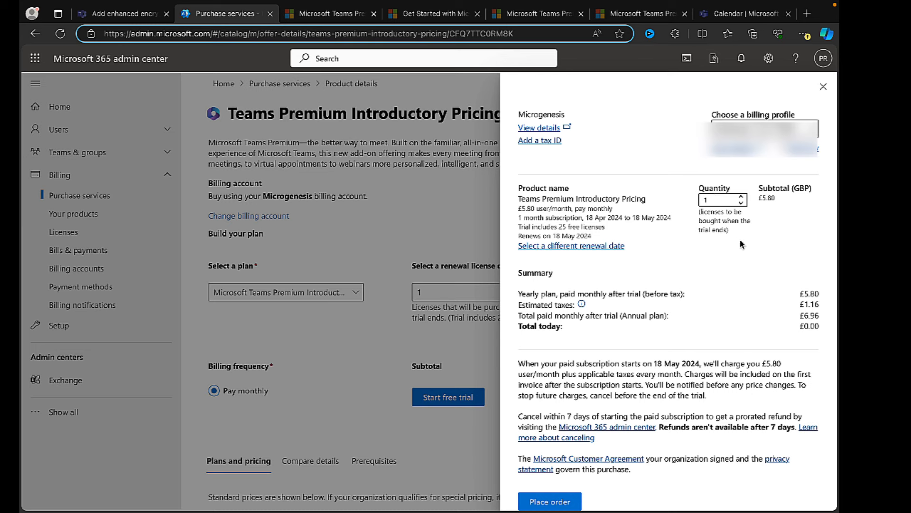
mouse_move(551, 485)
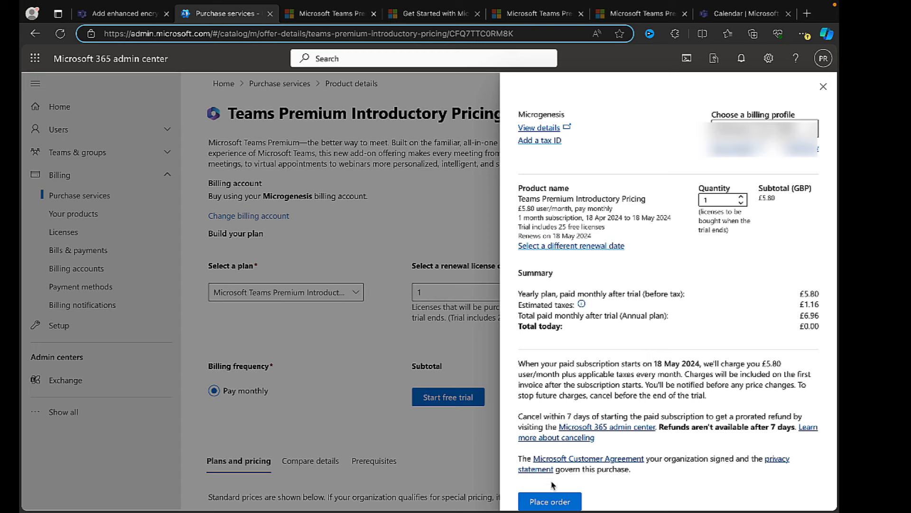
click(549, 501)
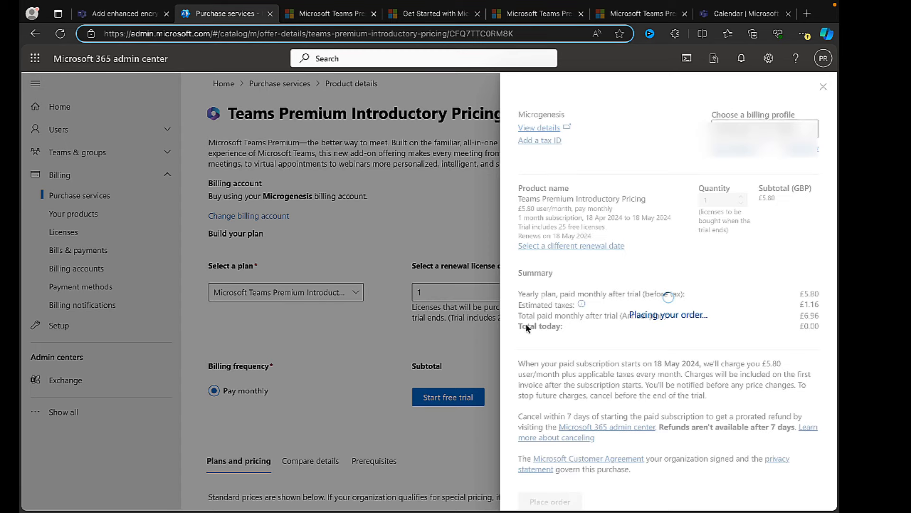
mouse_move(437, 251)
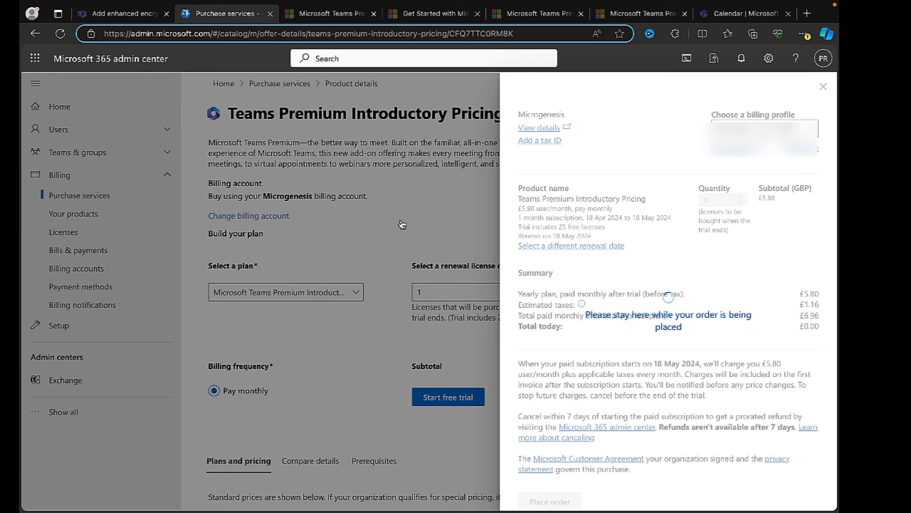
click(547, 500)
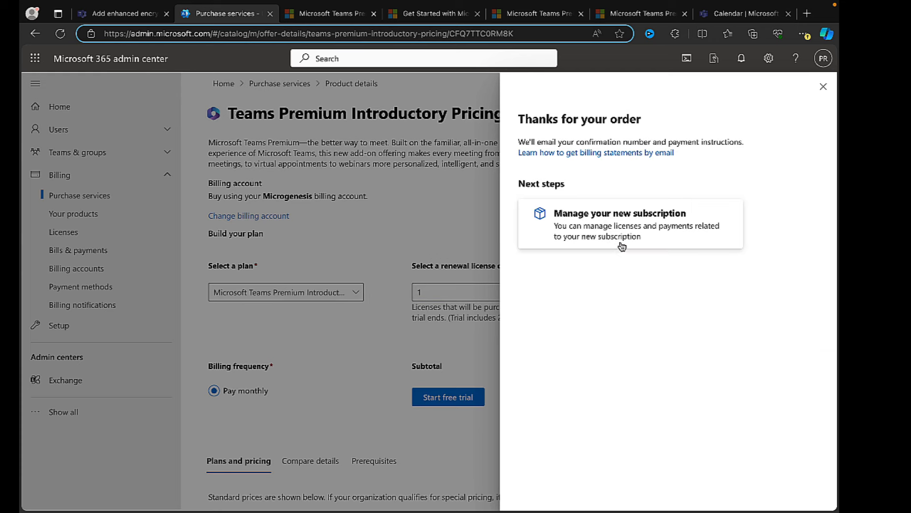
mouse_move(579, 226)
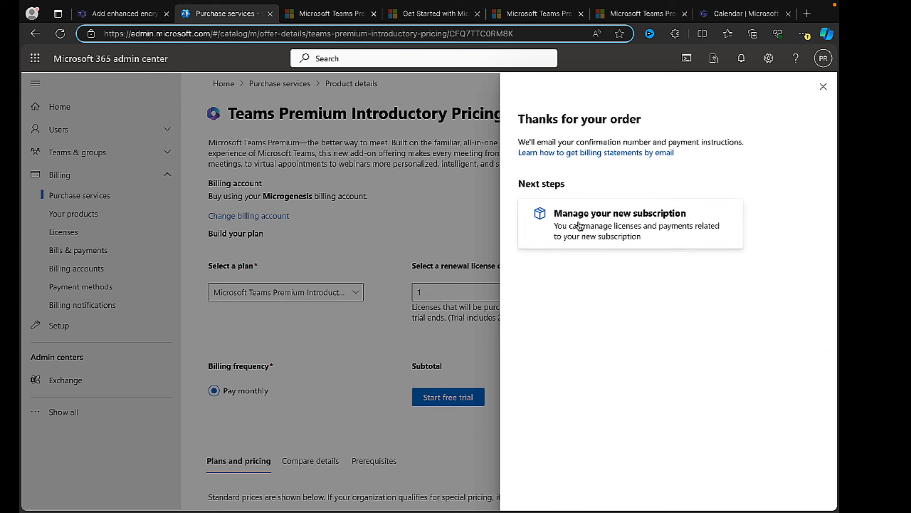
- Go to the new subscription's license details and begin assigning licenses
click(629, 224)
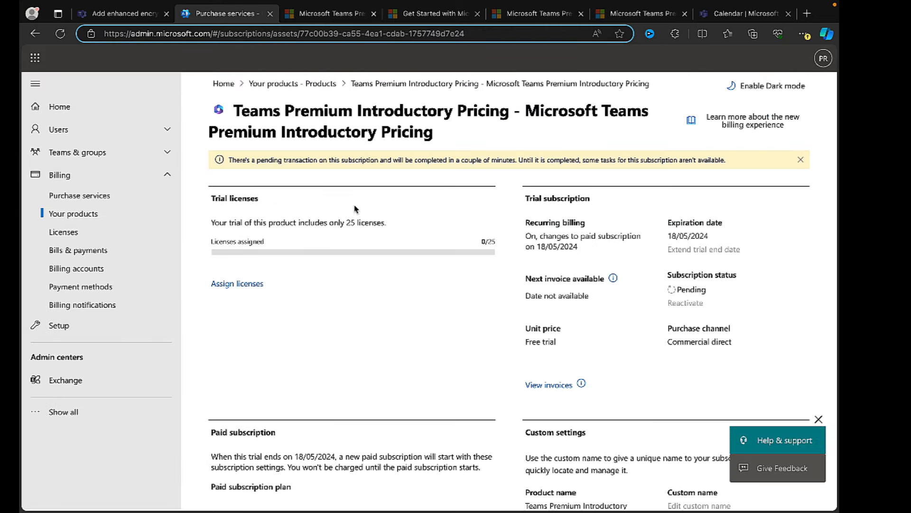
mouse_move(489, 250)
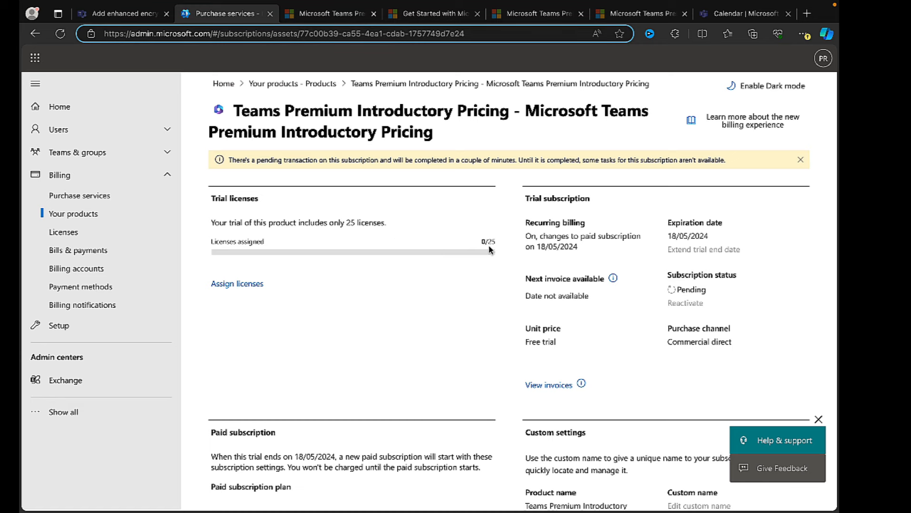
click(236, 284)
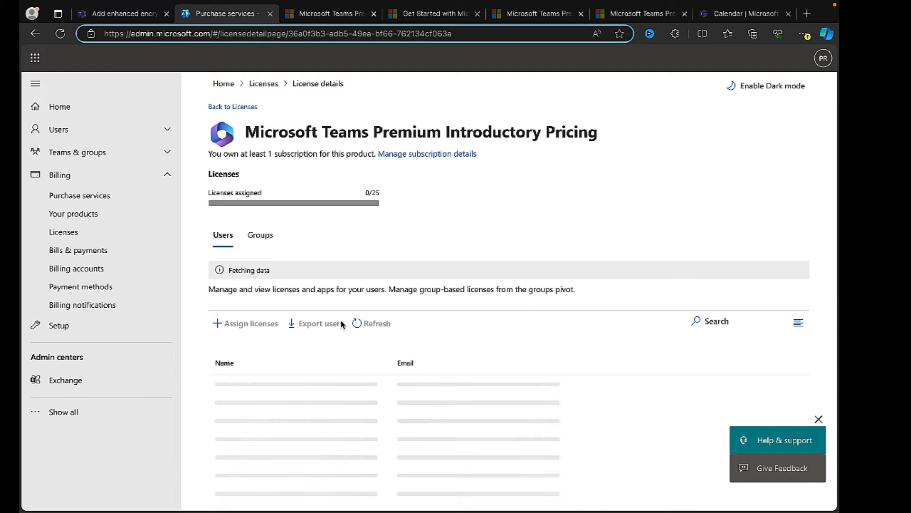
click(249, 322)
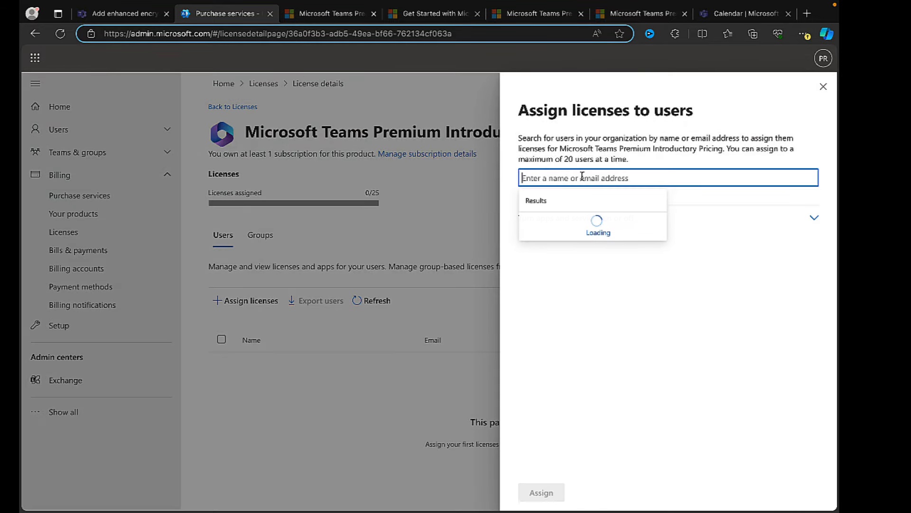
text(peter)
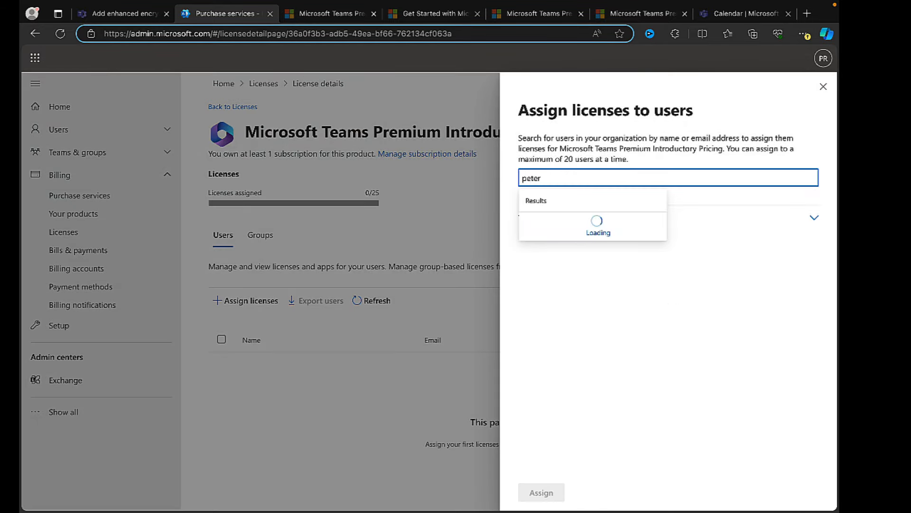
click(586, 224)
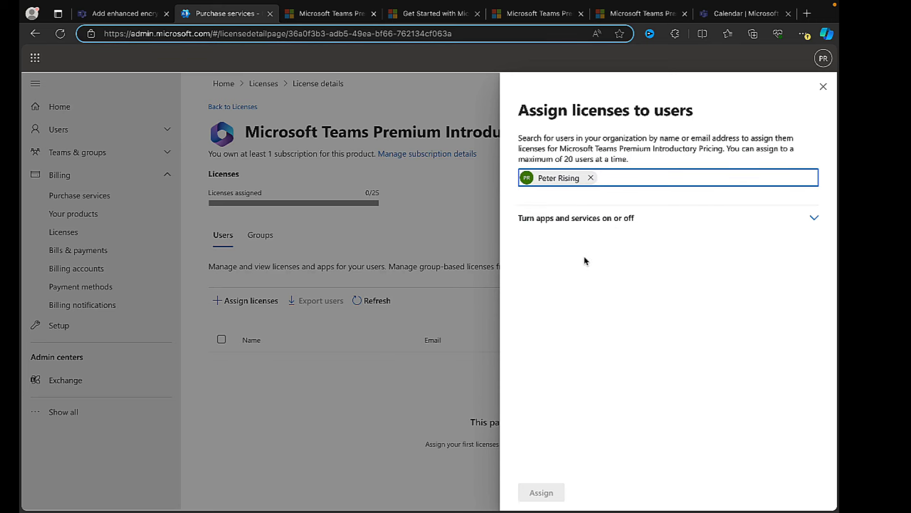
click(540, 492)
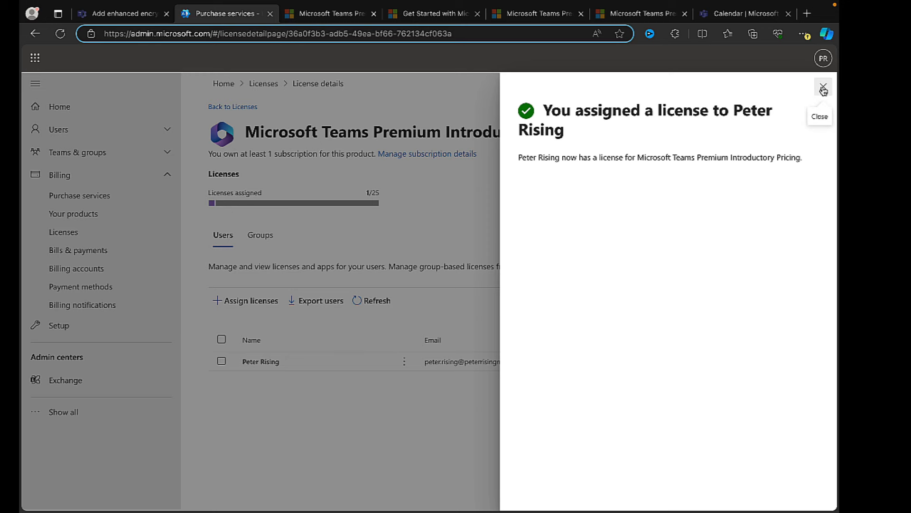
- In Teams admin center go to Enhanced encryption policies and add a new policy
click(822, 87)
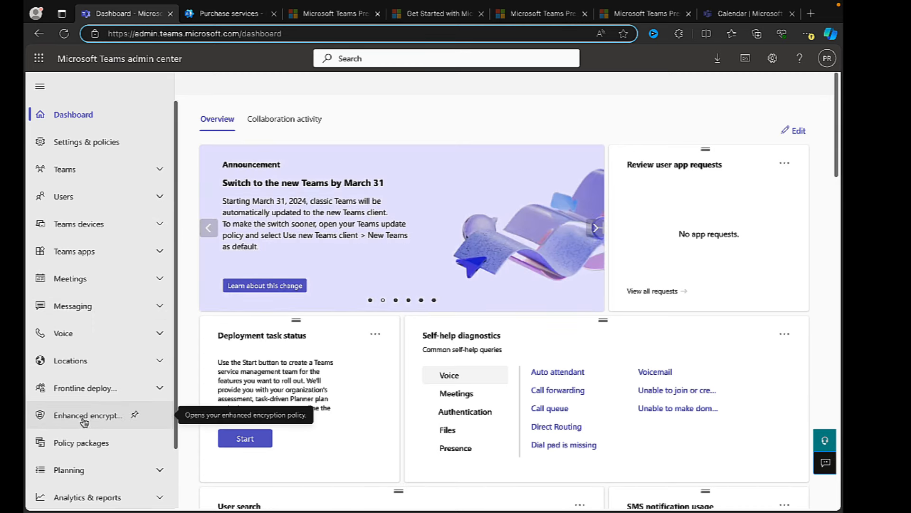
click(88, 415)
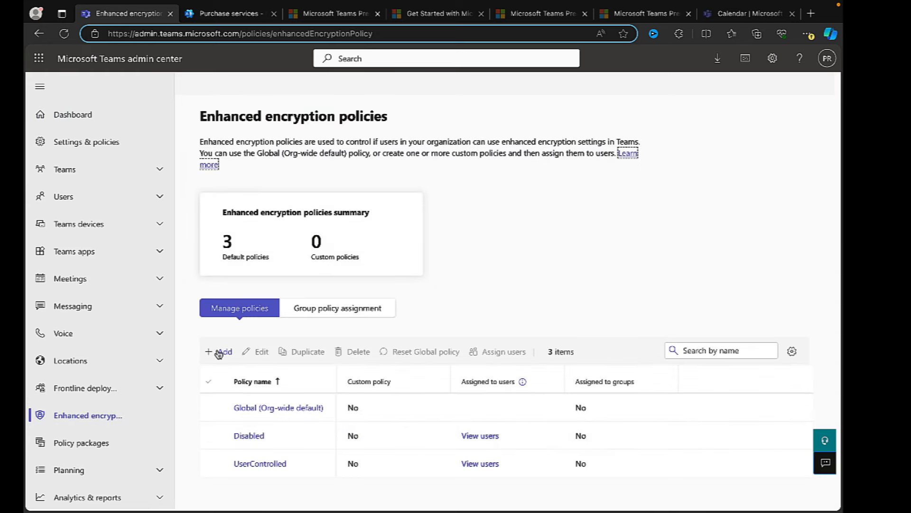
click(219, 351)
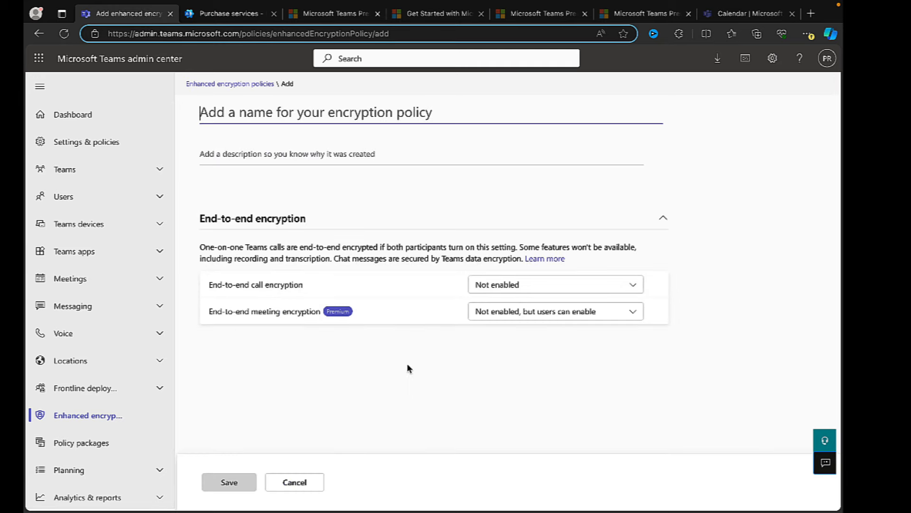
- Name the policy 'End to End Meeting Encrypt policy', leaving meeting encryption user-enableable
click(553, 311)
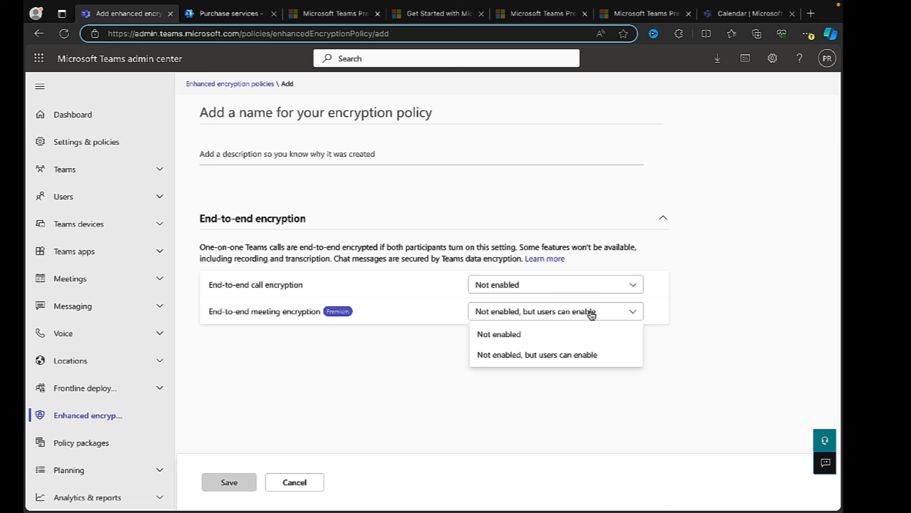
mouse_move(564, 317)
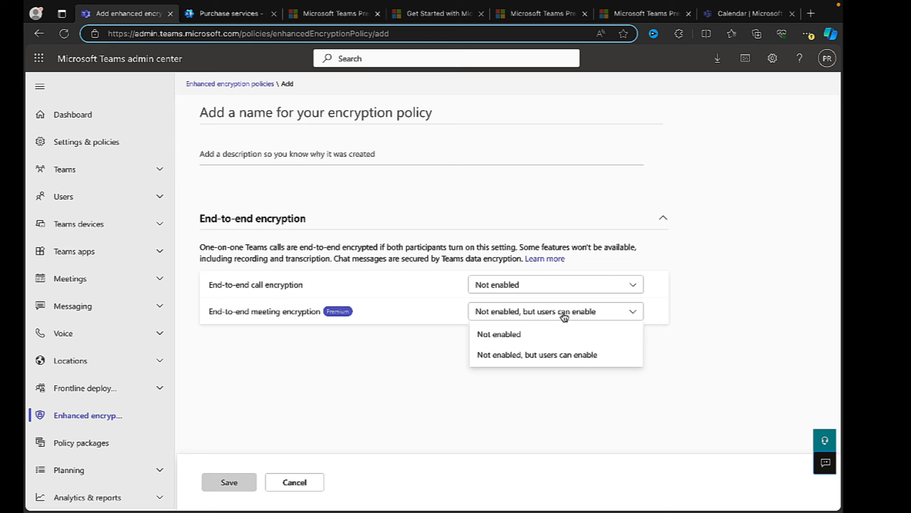
mouse_move(539, 317)
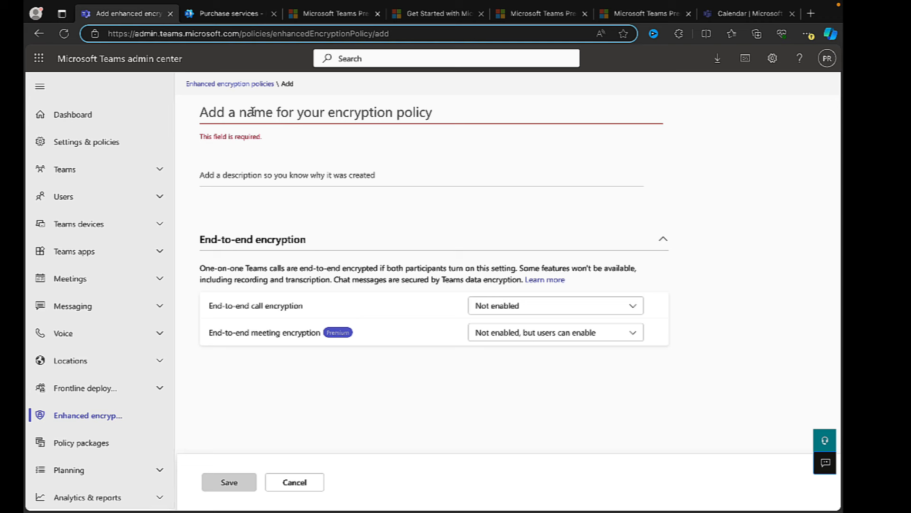
text(End to End)
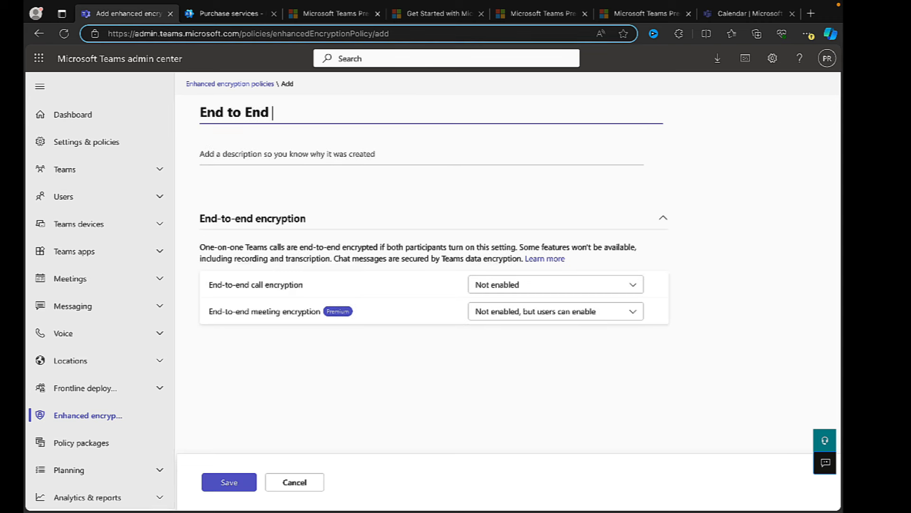
text(Meeting En)
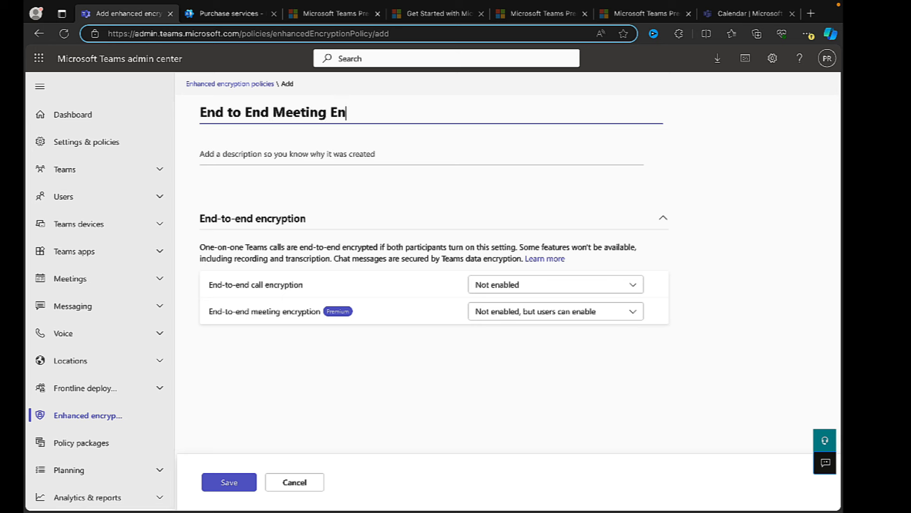
text(crypot)
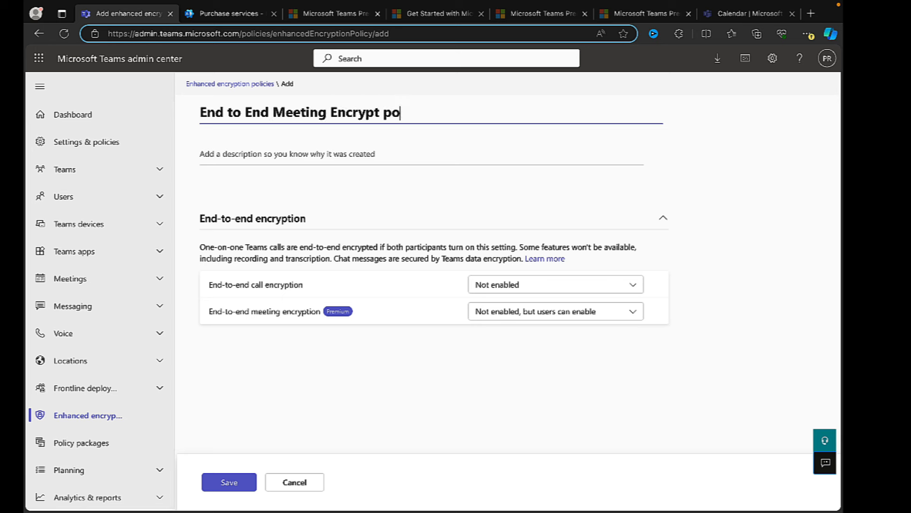
text(licy)
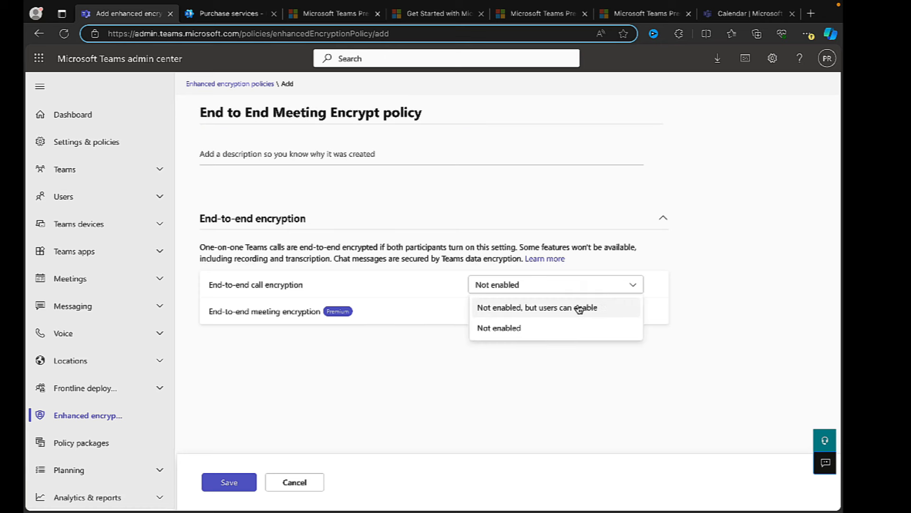
- Set call encryption so users can enable it and save the new policy
click(537, 307)
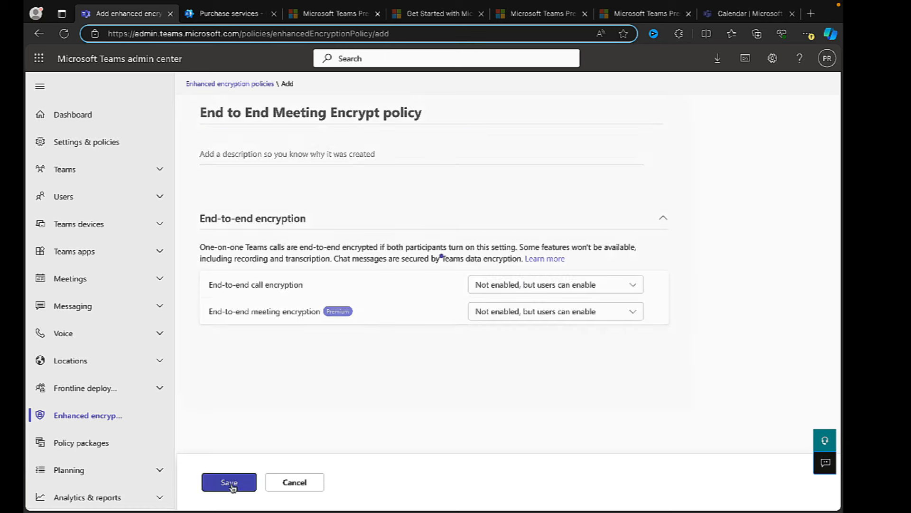
click(229, 482)
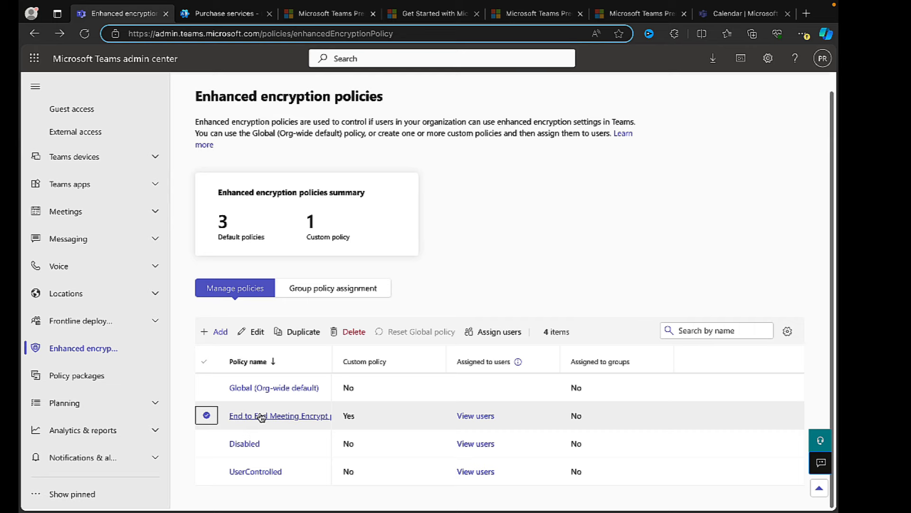
mouse_move(499, 331)
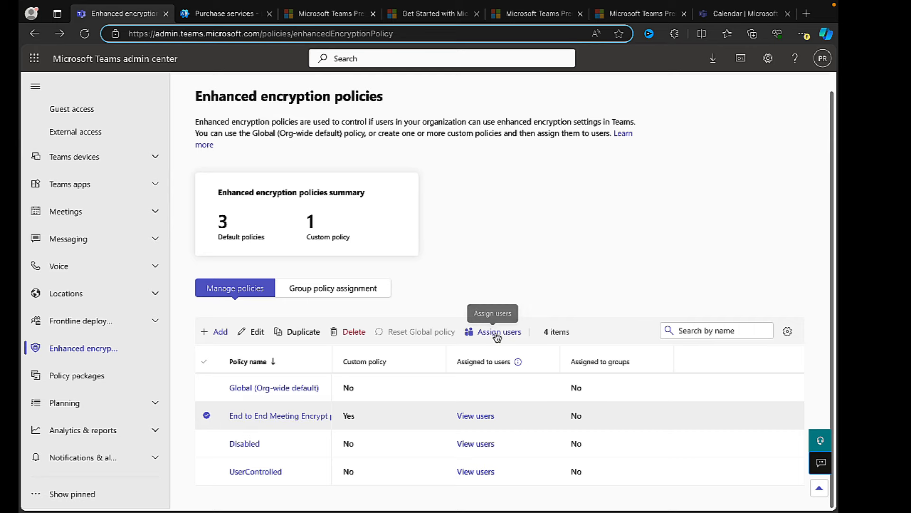
click(498, 331)
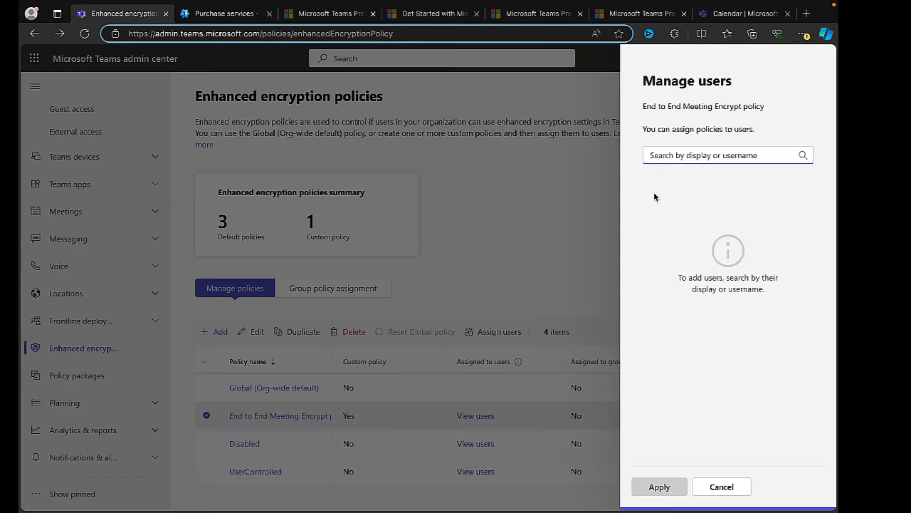
text(peter)
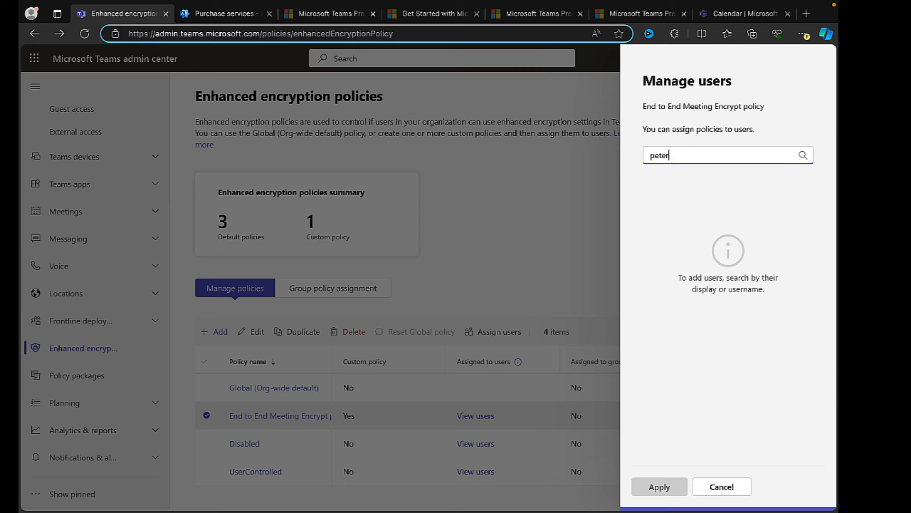
text(peter)
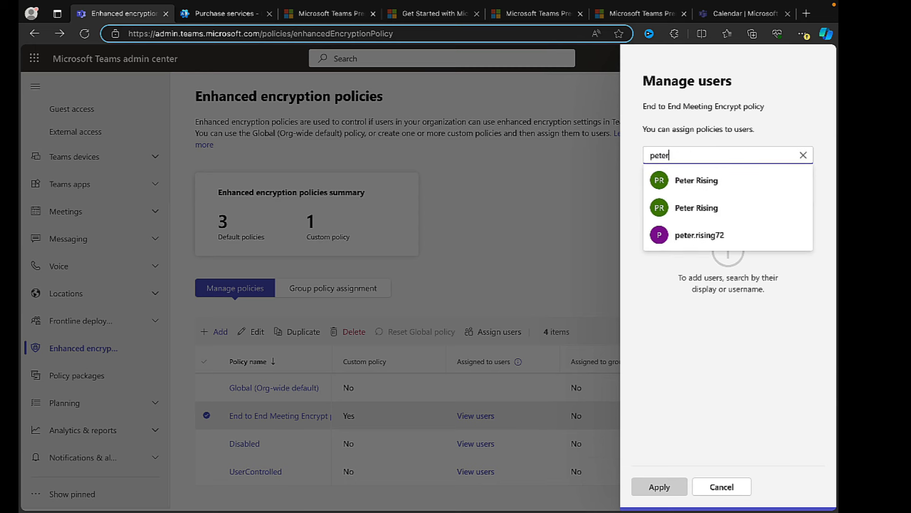
click(695, 179)
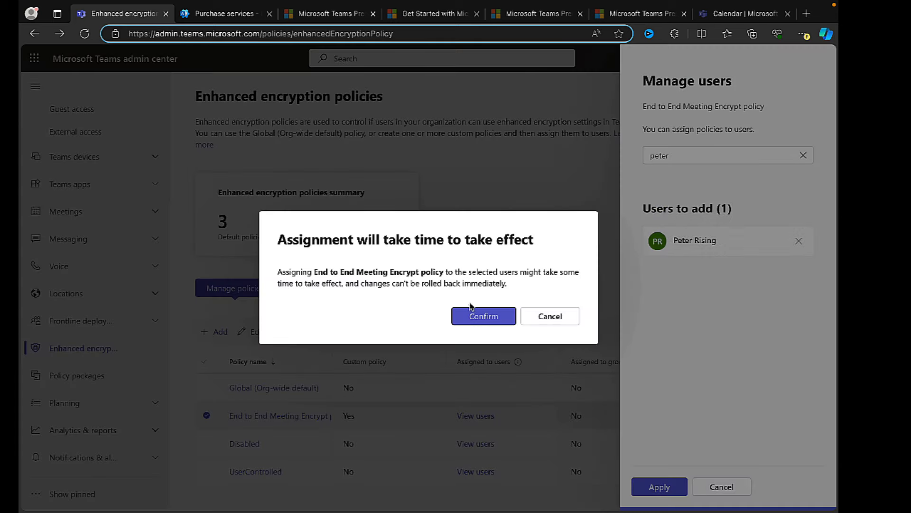
click(484, 315)
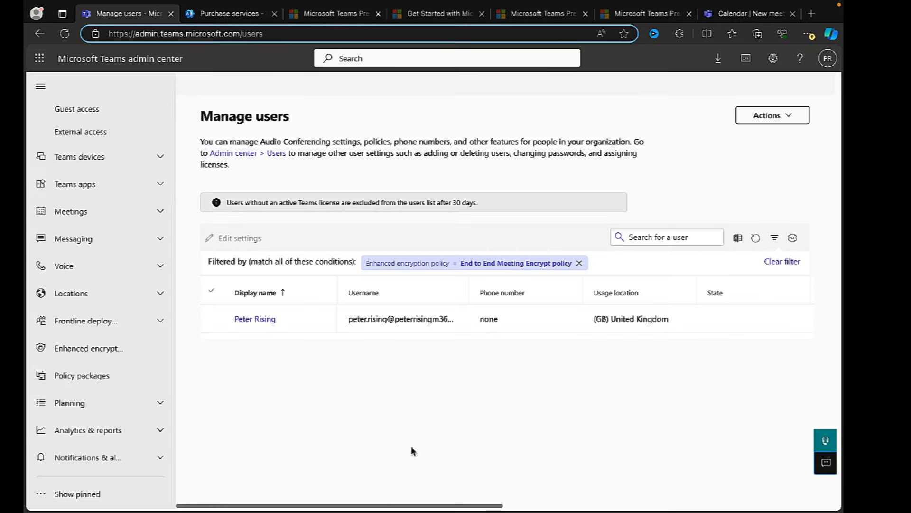
mouse_move(300, 371)
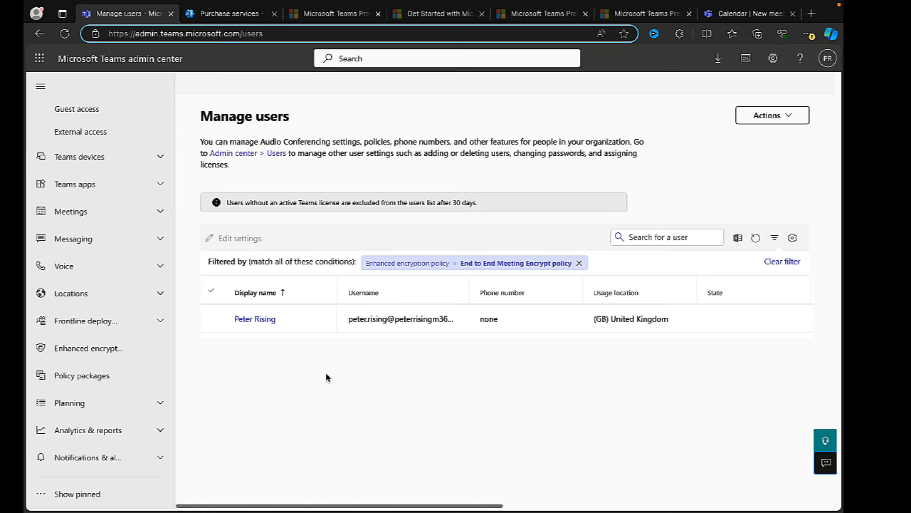
mouse_move(686, 123)
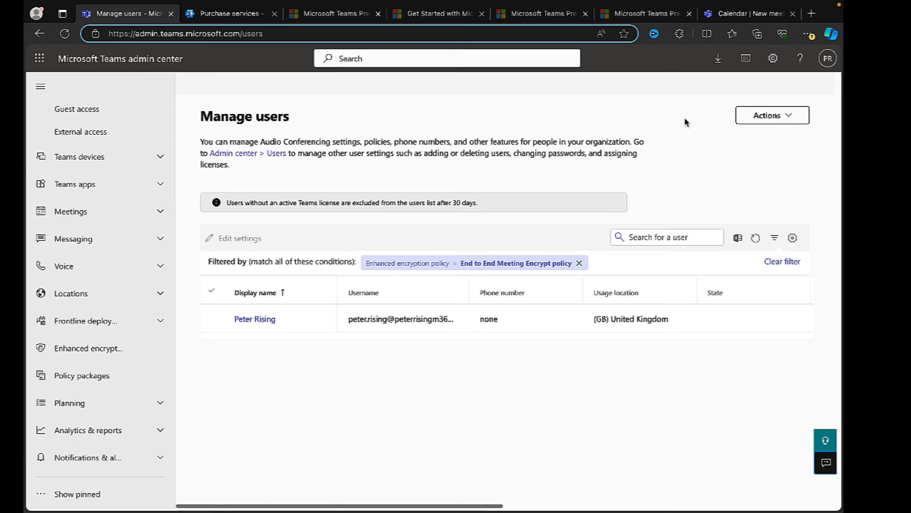
click(750, 13)
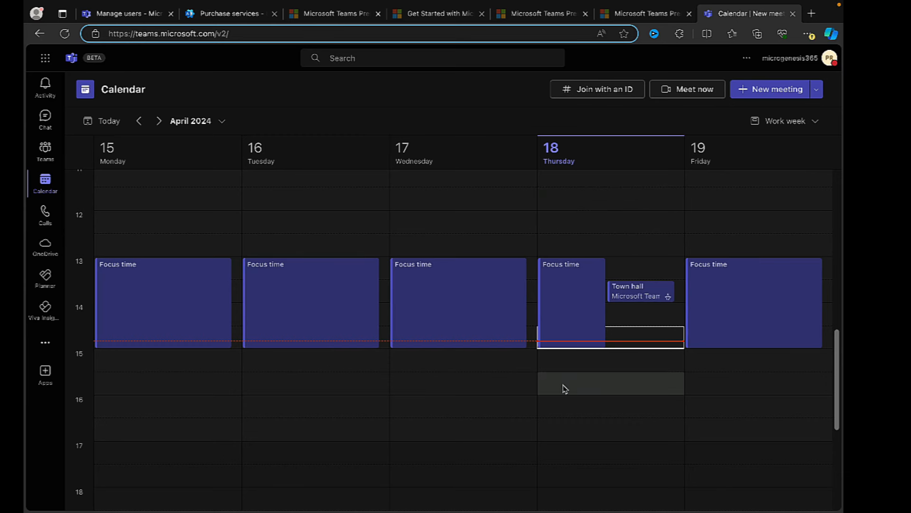
- Create a new meeting from a calendar slot and show its available sensitivity labels
click(610, 383)
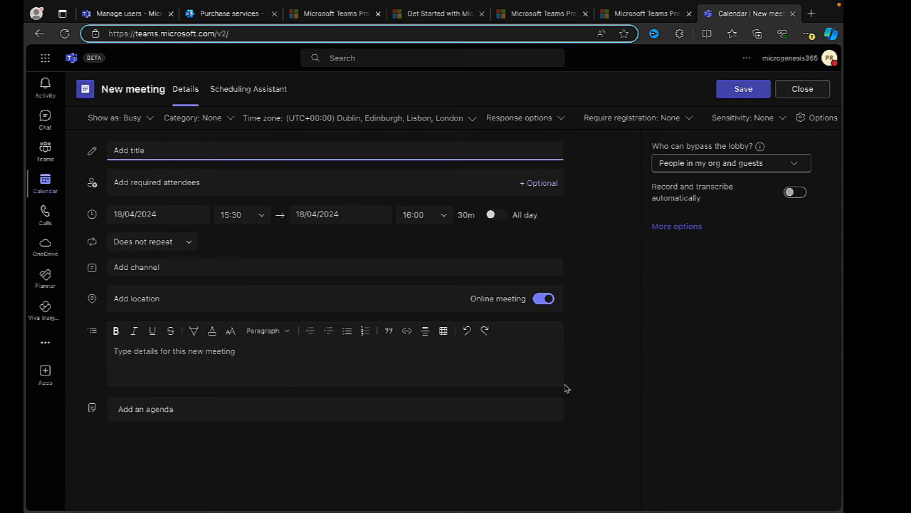
mouse_move(659, 319)
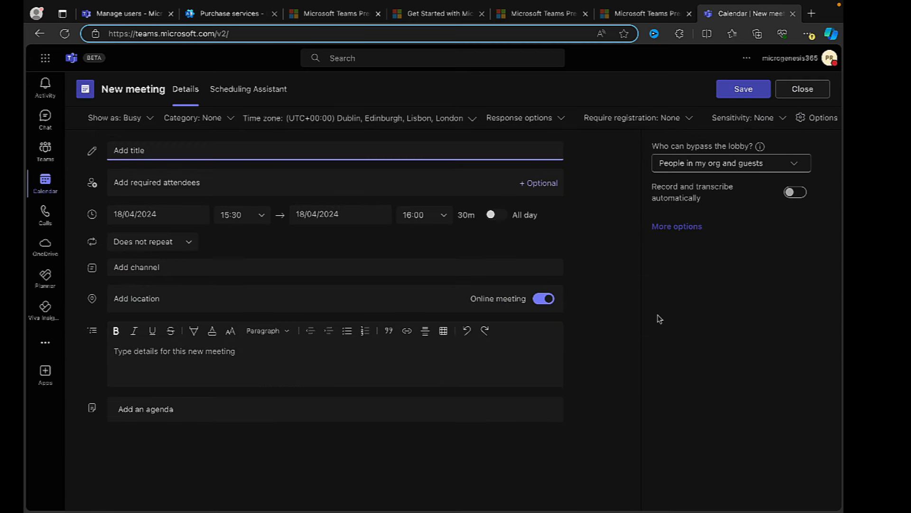
mouse_move(601, 248)
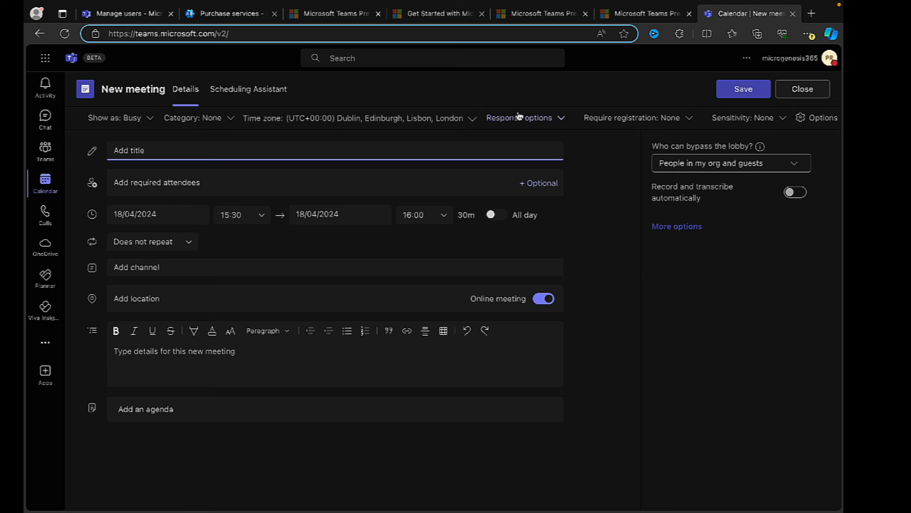
mouse_move(775, 120)
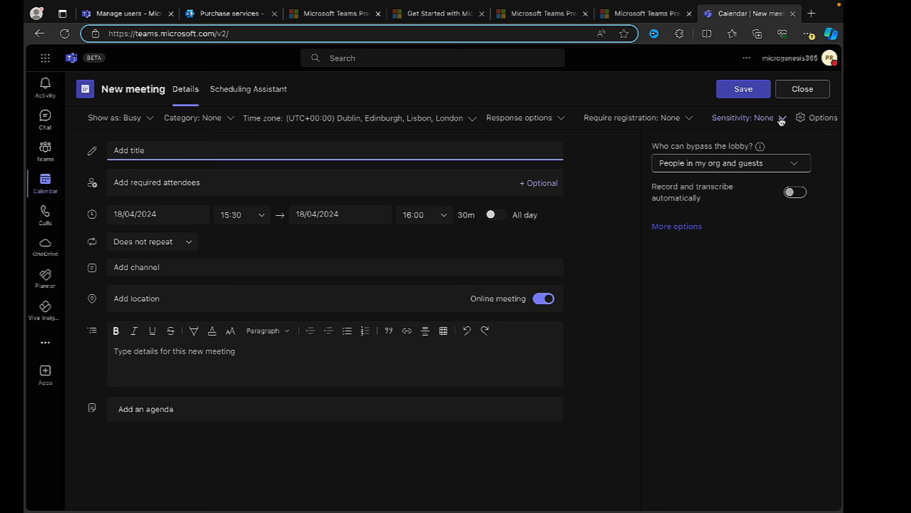
click(781, 118)
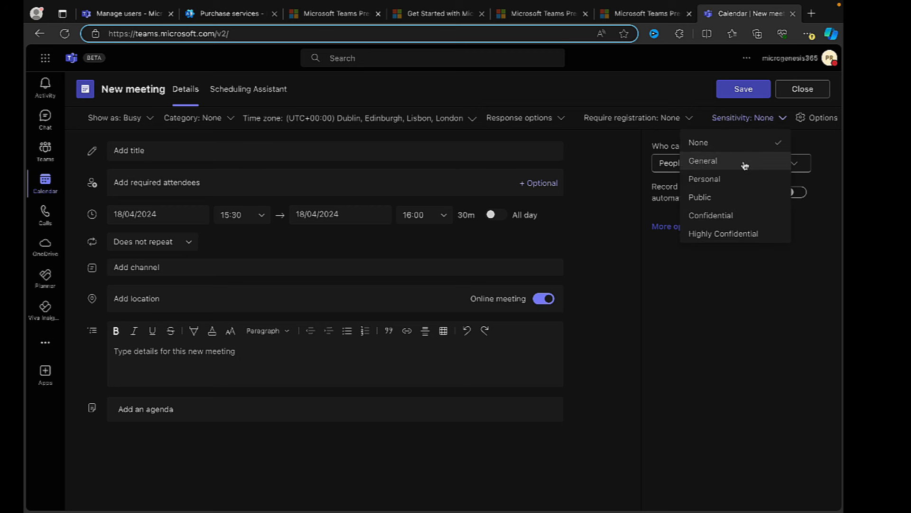
mouse_move(738, 282)
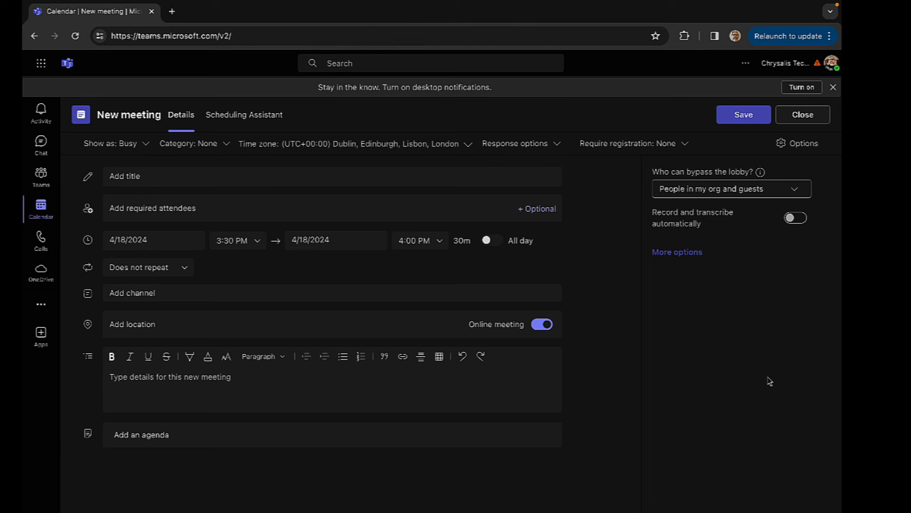
mouse_move(770, 384)
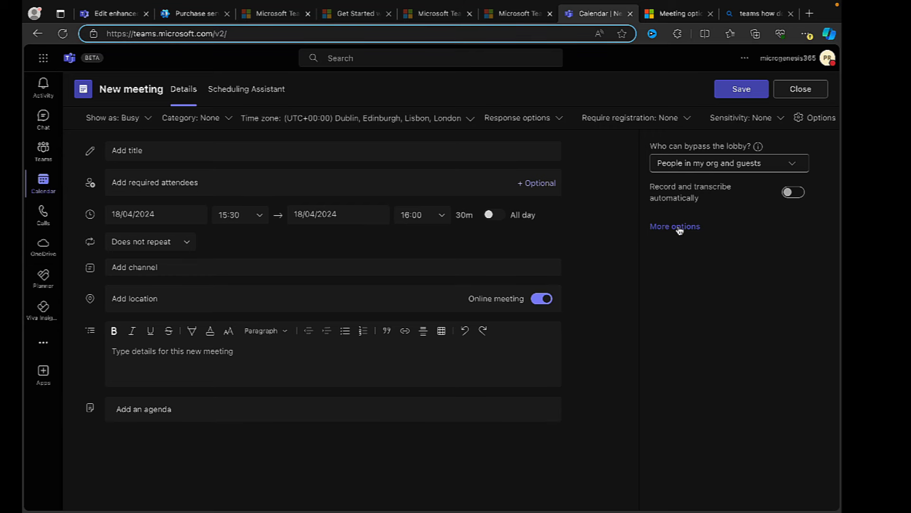
- Review the full meeting options, including Roles and Recording & transcript, for an encryption setting
click(674, 226)
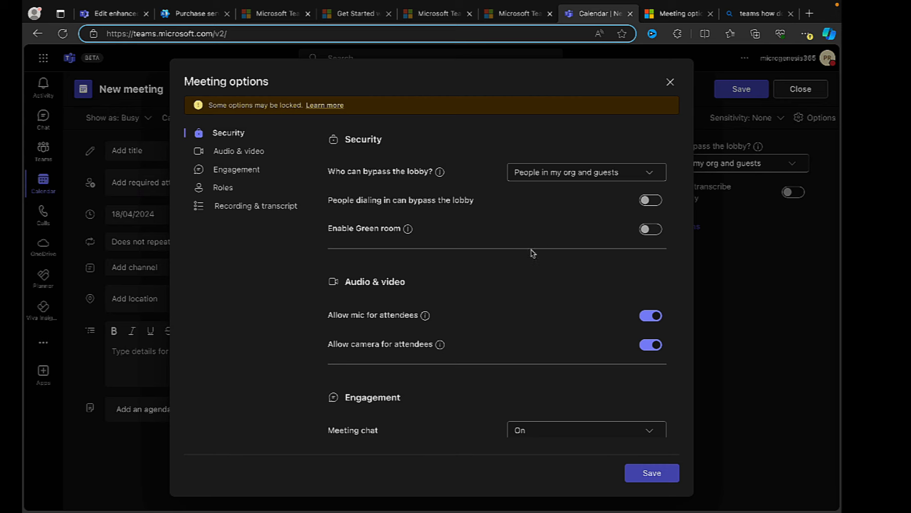
scroll(down, 3)
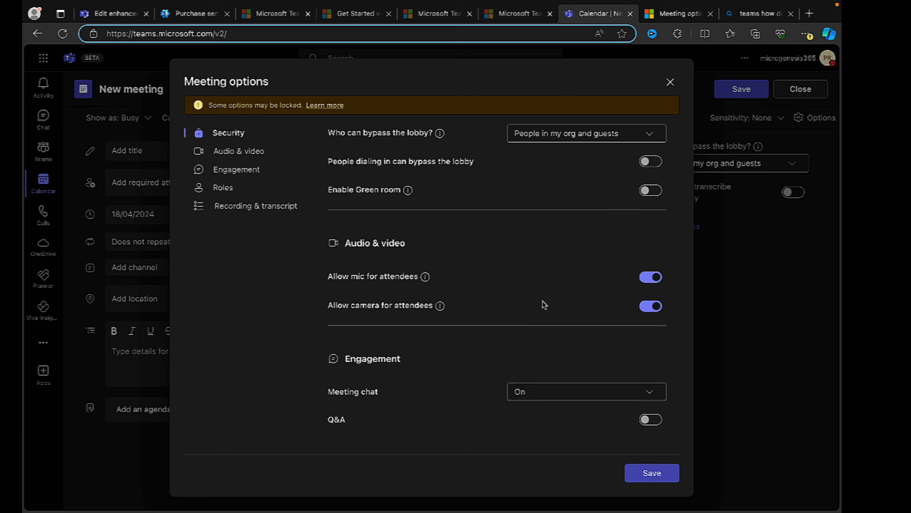
scroll(down, 3)
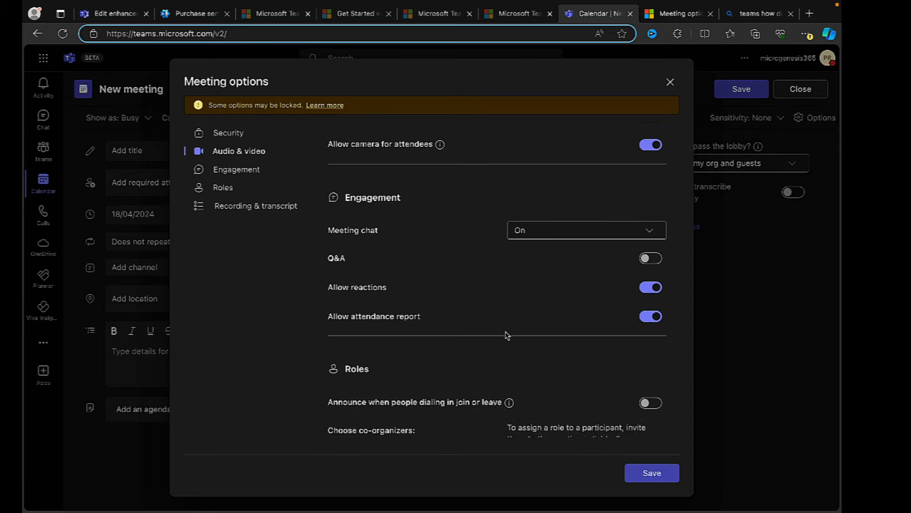
click(222, 187)
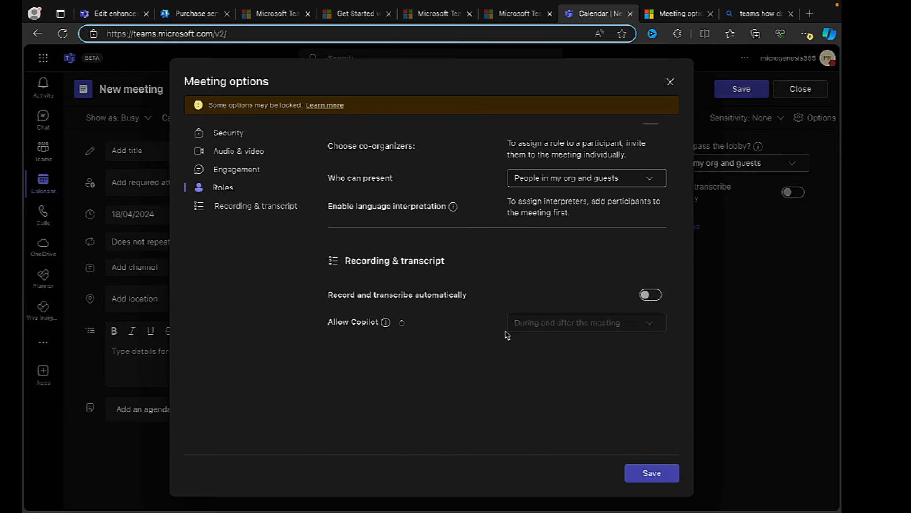
click(255, 206)
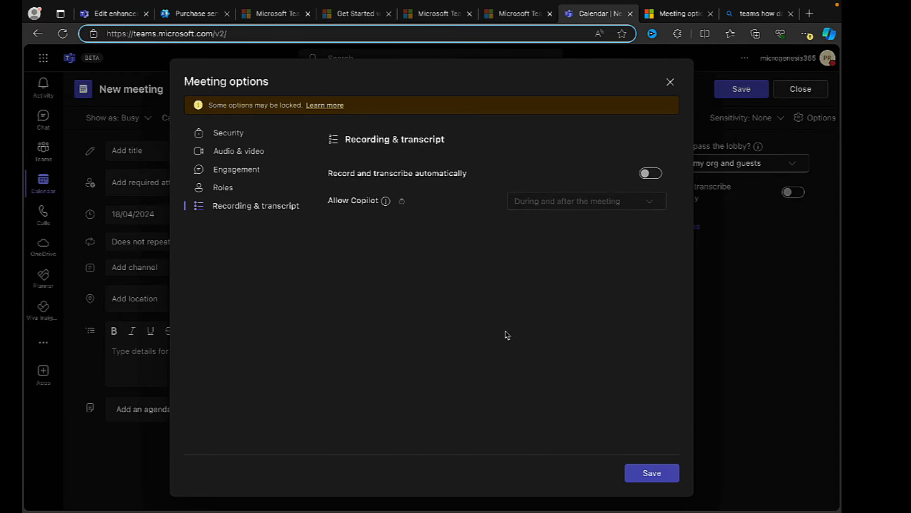
mouse_move(467, 310)
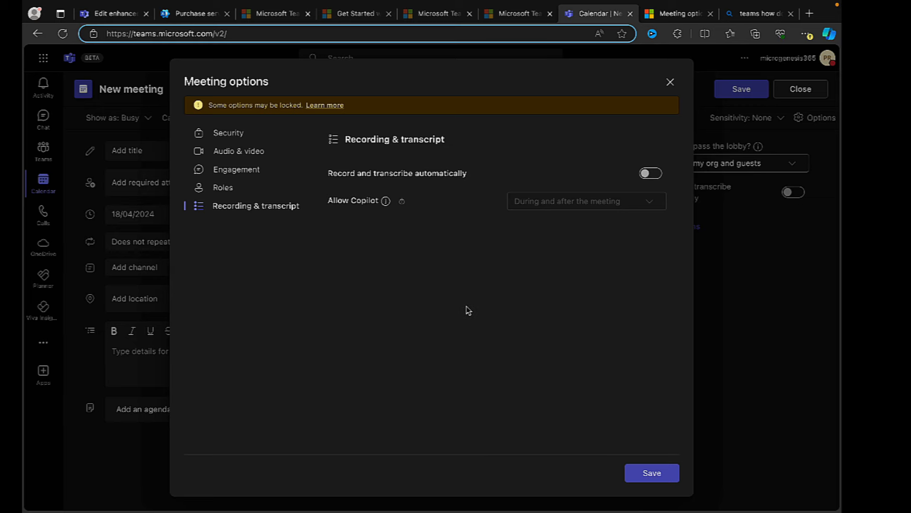
click(669, 82)
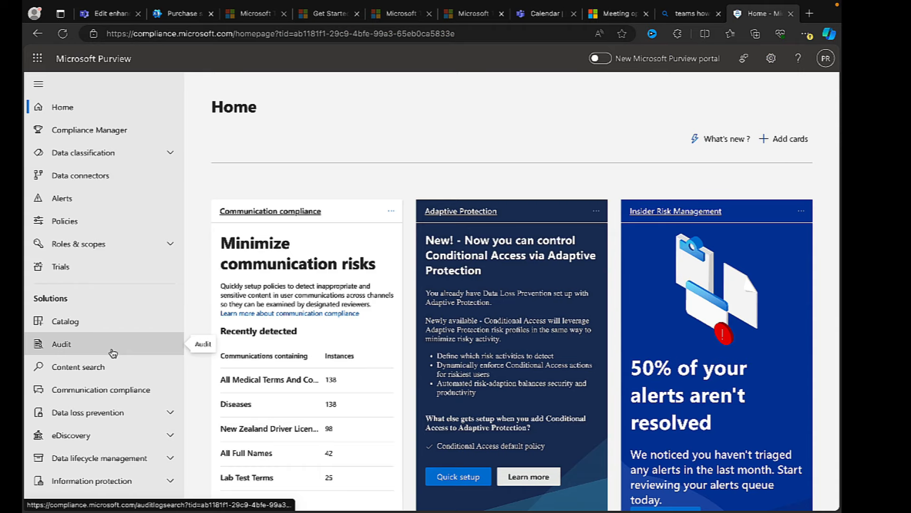
mouse_move(122, 349)
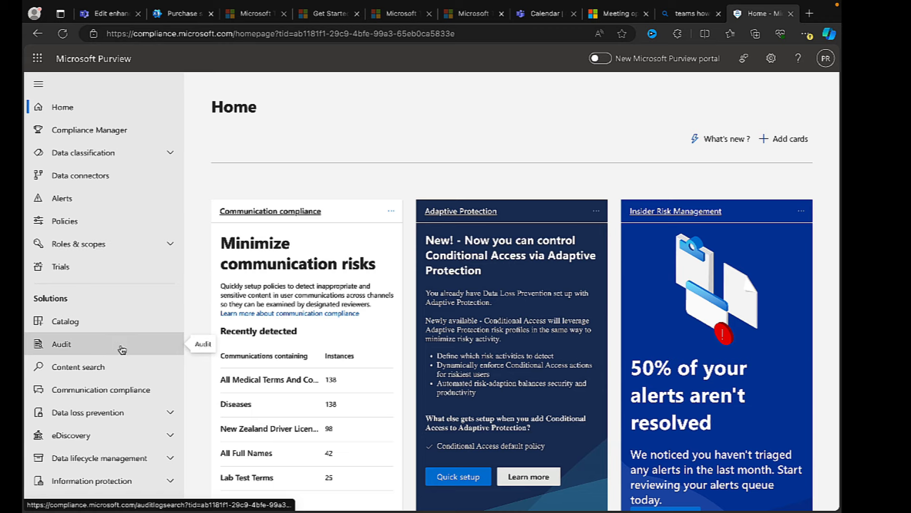
mouse_move(101, 390)
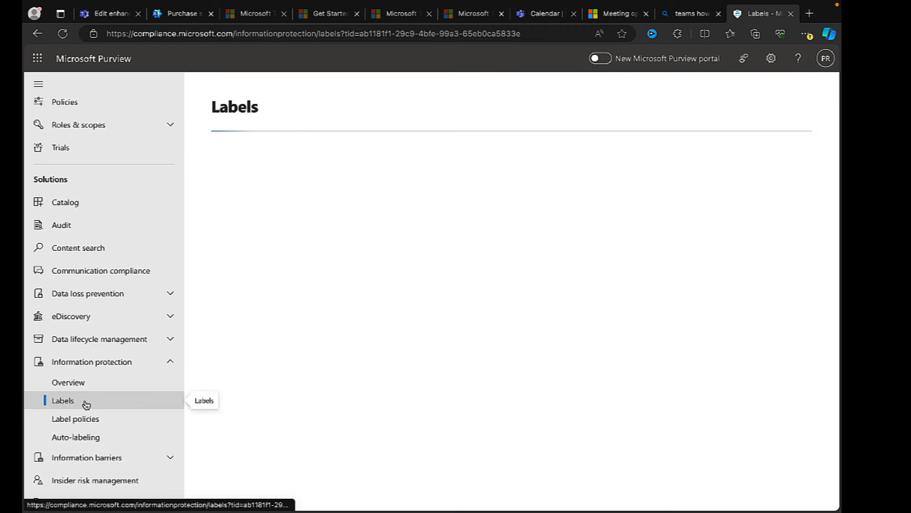
- Show the sensitivity labels list and select the General label
click(63, 400)
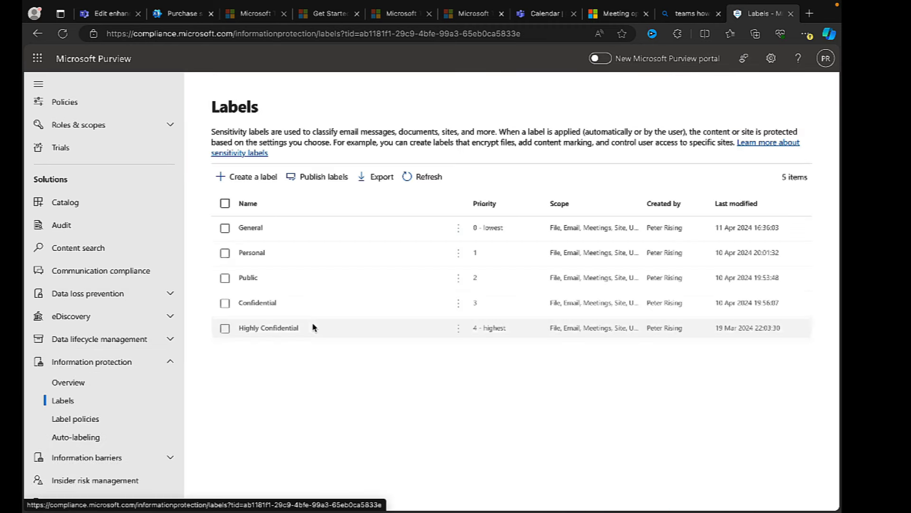
mouse_move(455, 415)
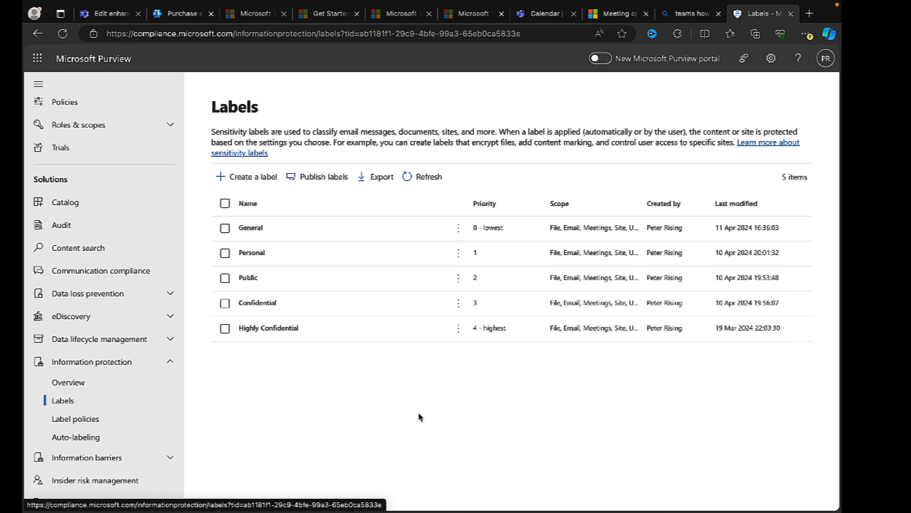
mouse_move(583, 259)
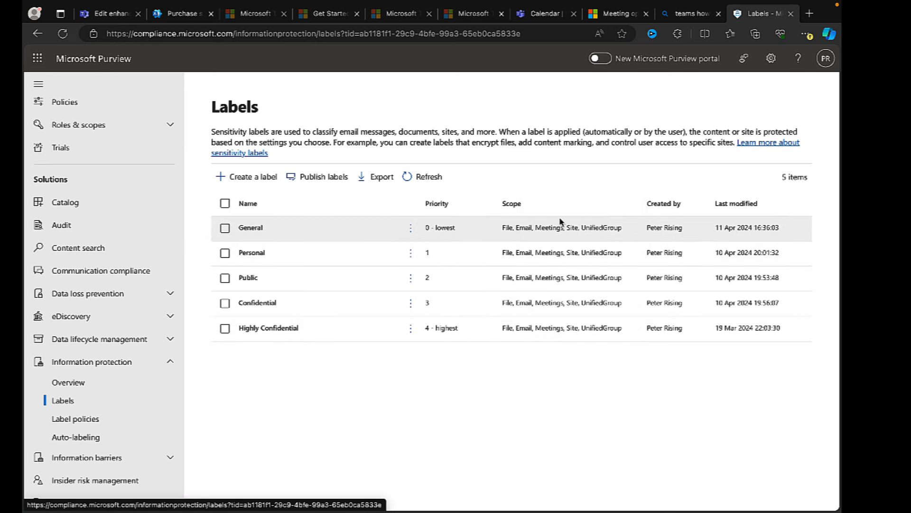
mouse_move(575, 234)
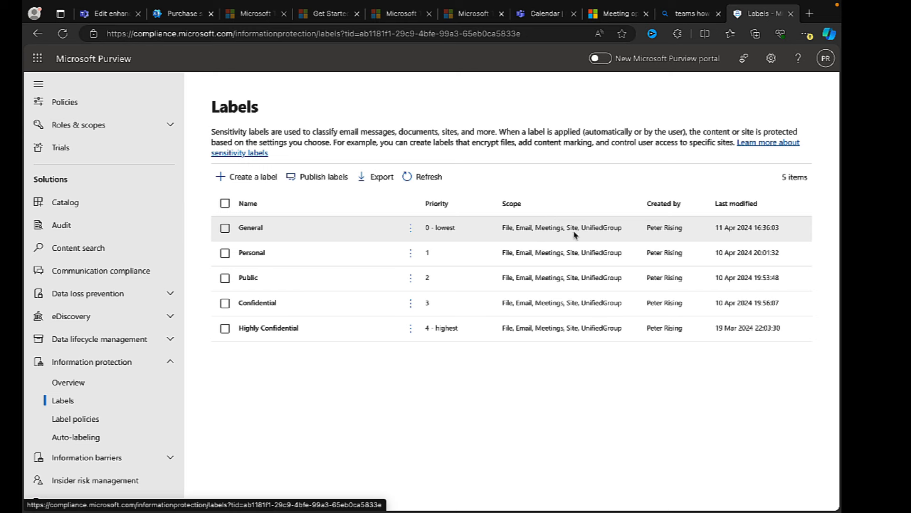
mouse_move(294, 224)
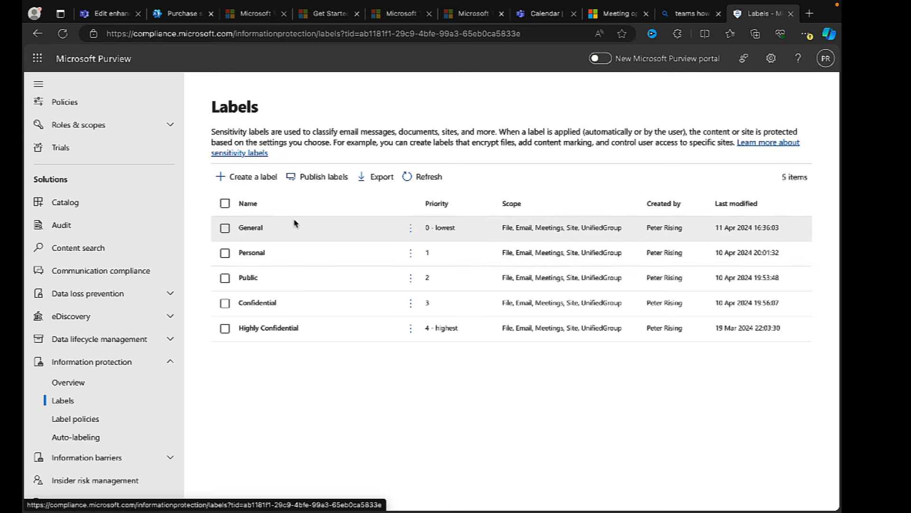
click(225, 227)
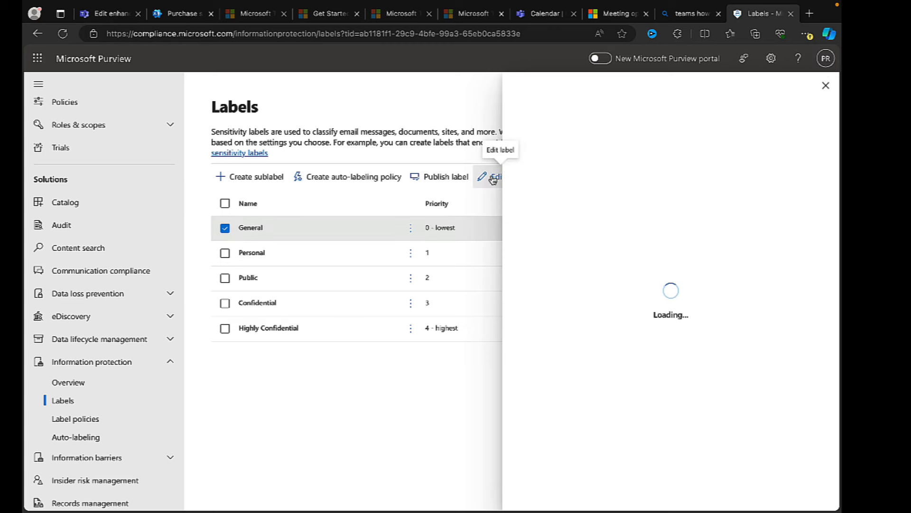
- Edit the General label and advance past details, scope and protection to Access control
click(495, 177)
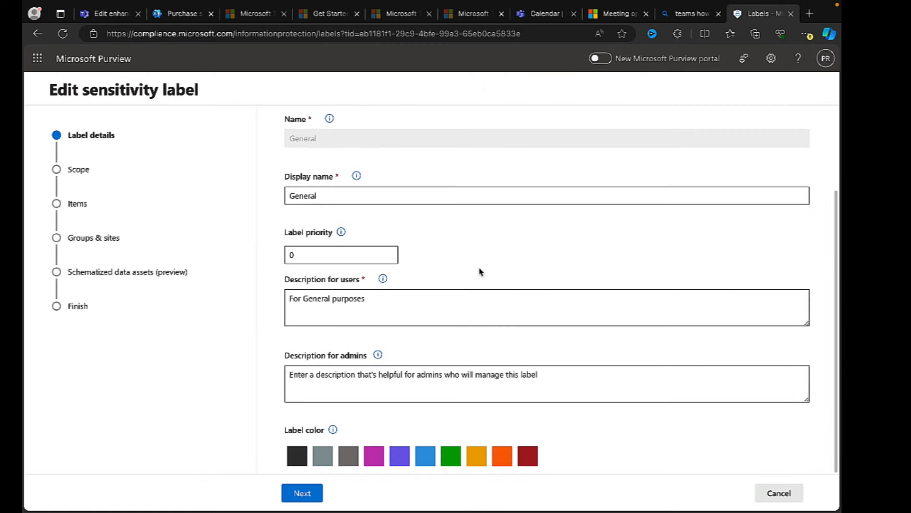
click(302, 493)
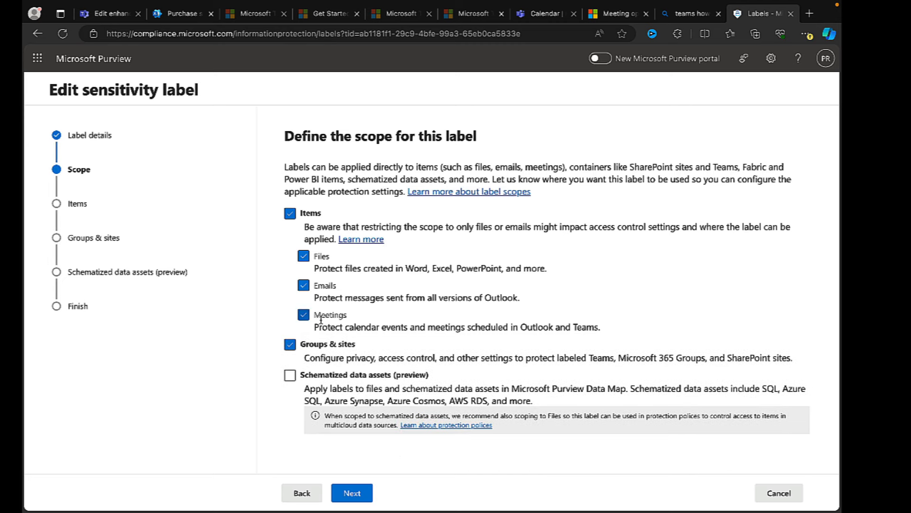
click(351, 492)
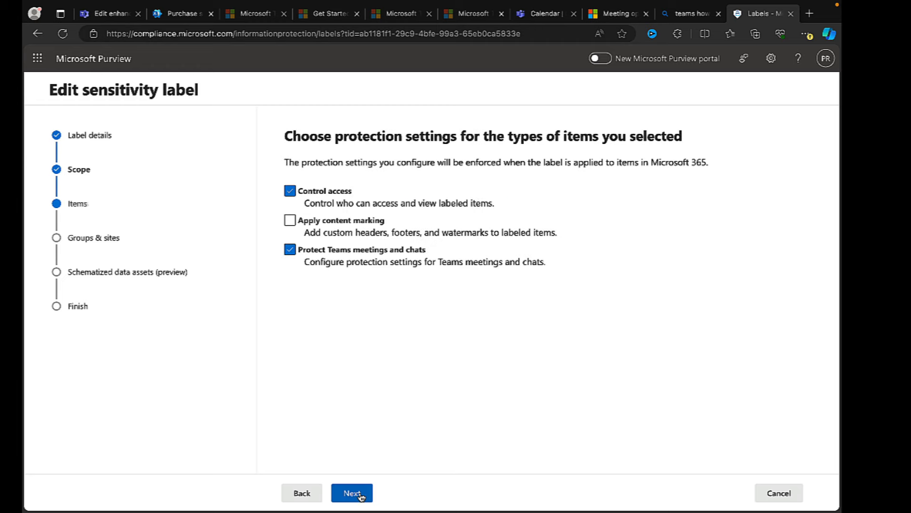
click(351, 493)
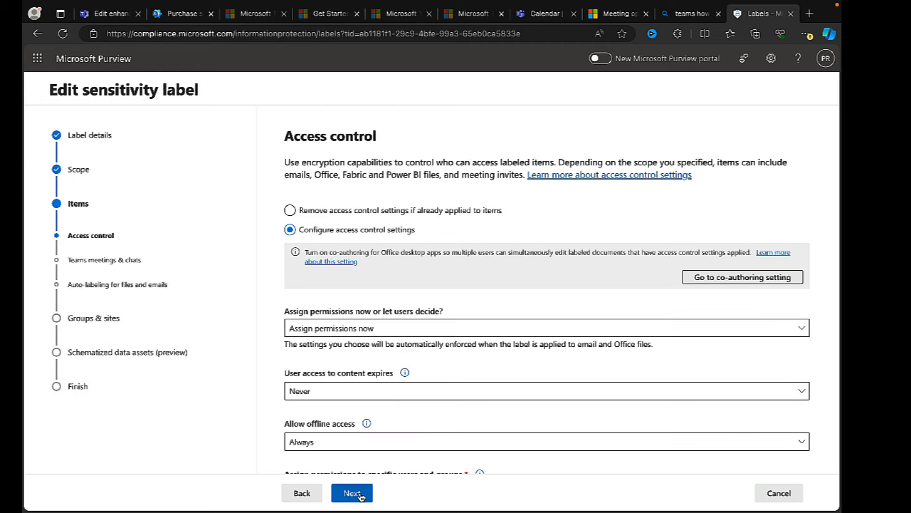
- Reach Teams meetings & chats and leave automatic meeting recording control unchecked
click(351, 492)
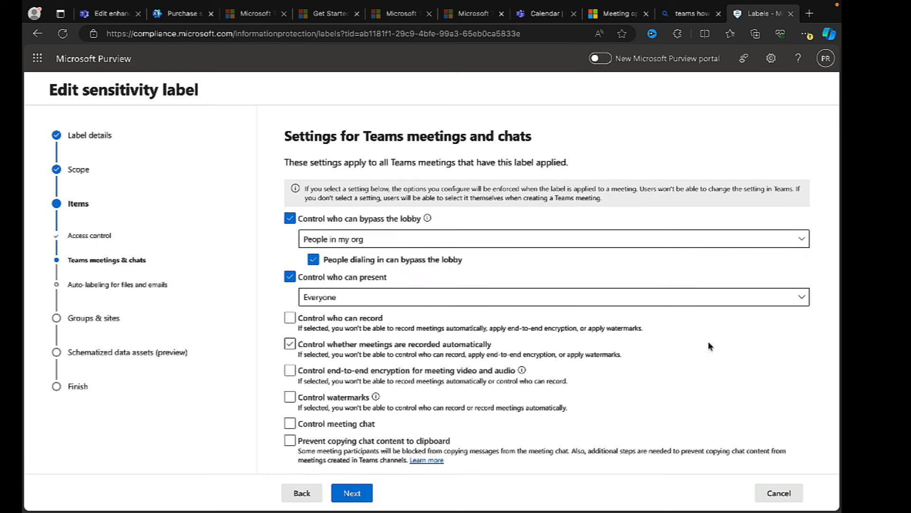
click(291, 369)
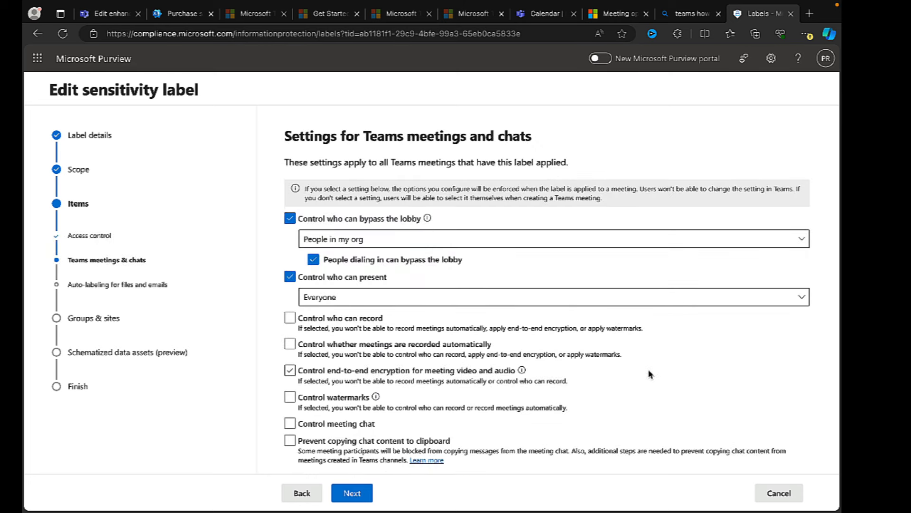
click(290, 371)
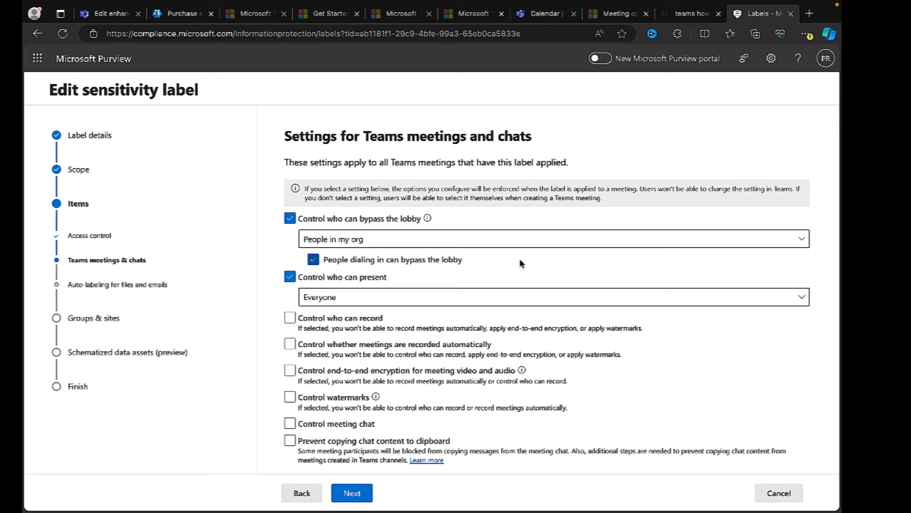
mouse_move(354, 254)
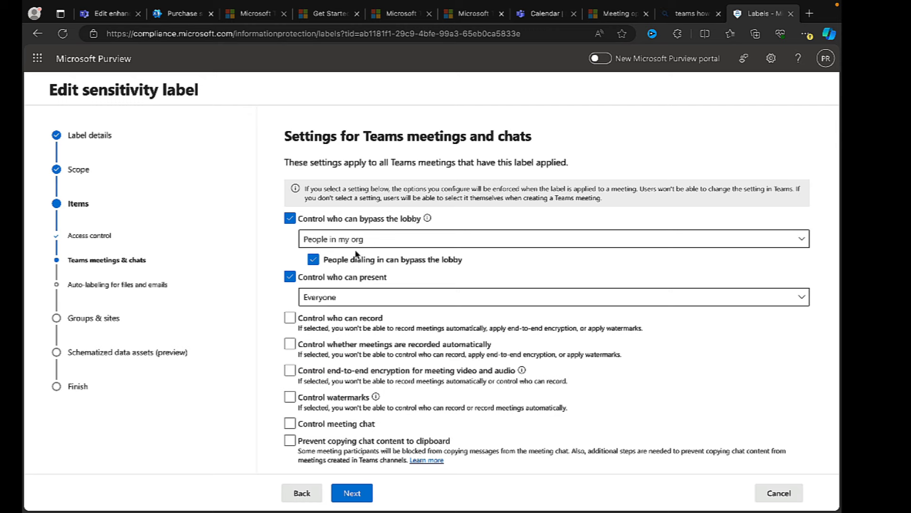
mouse_move(322, 278)
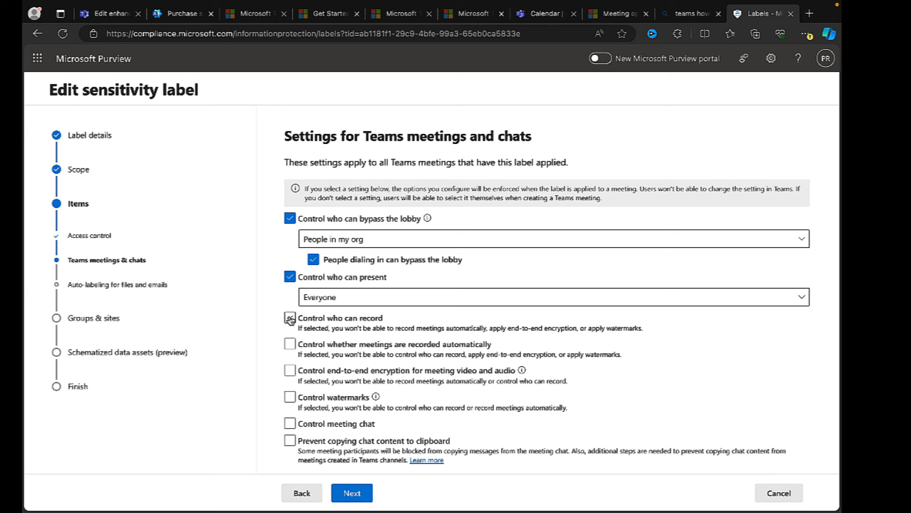
click(289, 343)
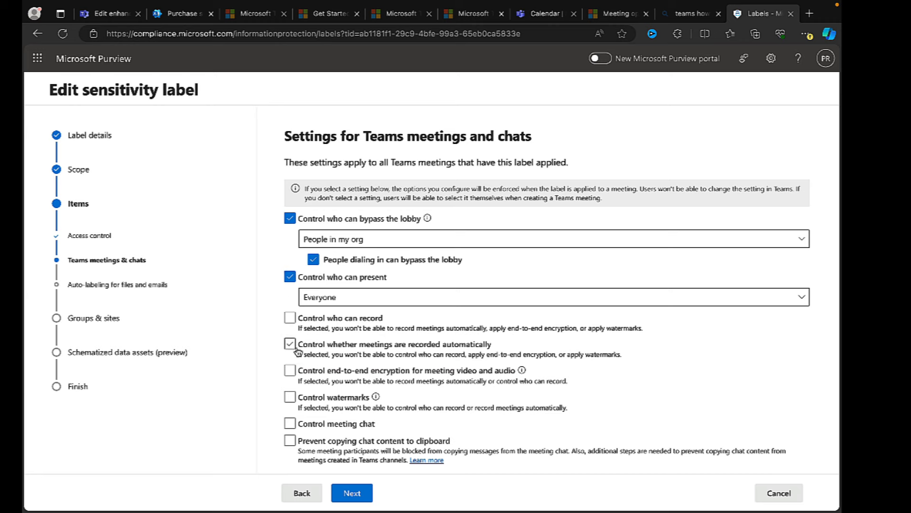
click(290, 344)
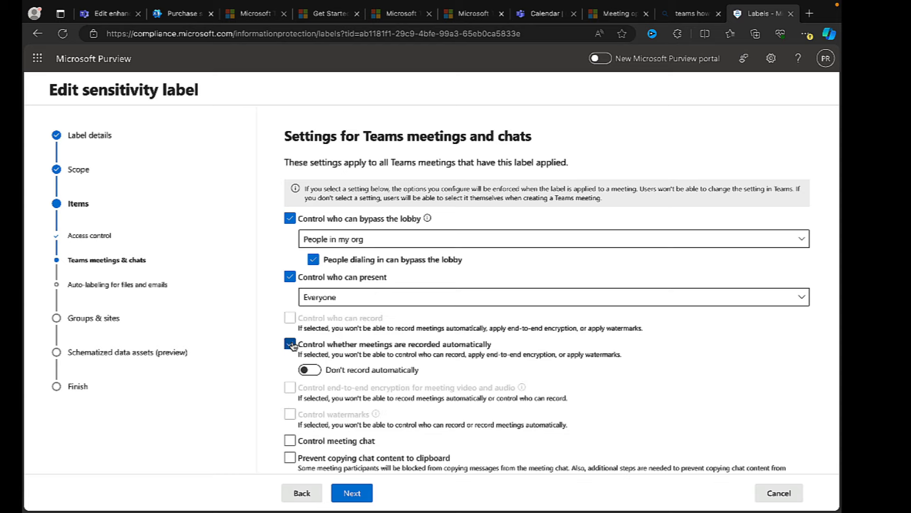
click(291, 344)
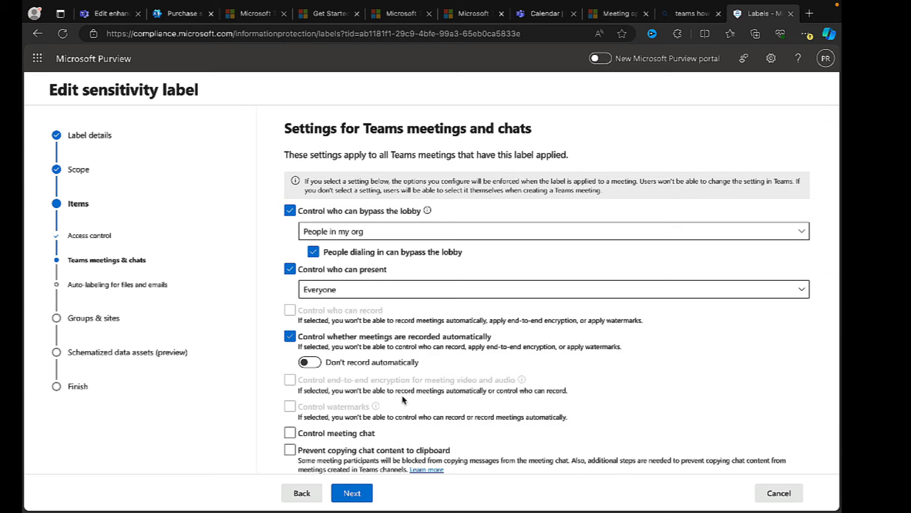
click(290, 336)
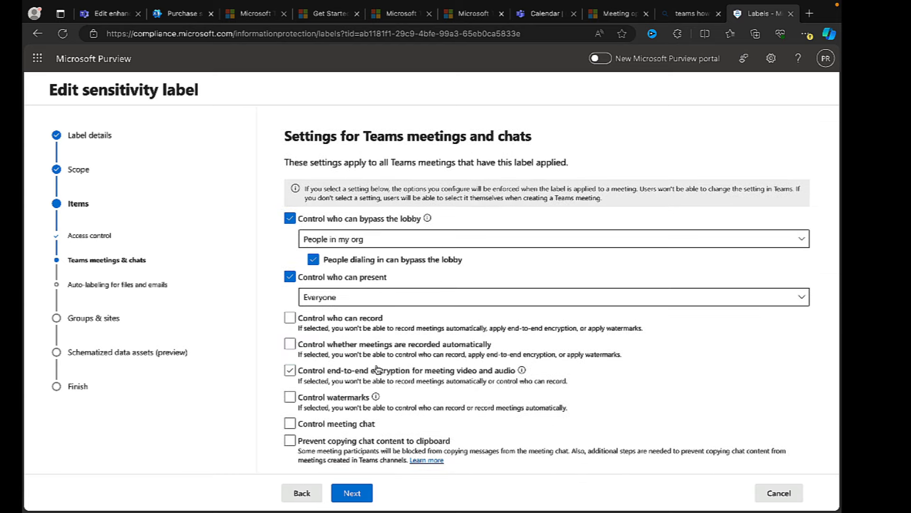
- Enable 'Control end-to-end encryption for meeting video and audio' and switch on 'Apply end-to-end-encryption'
click(290, 370)
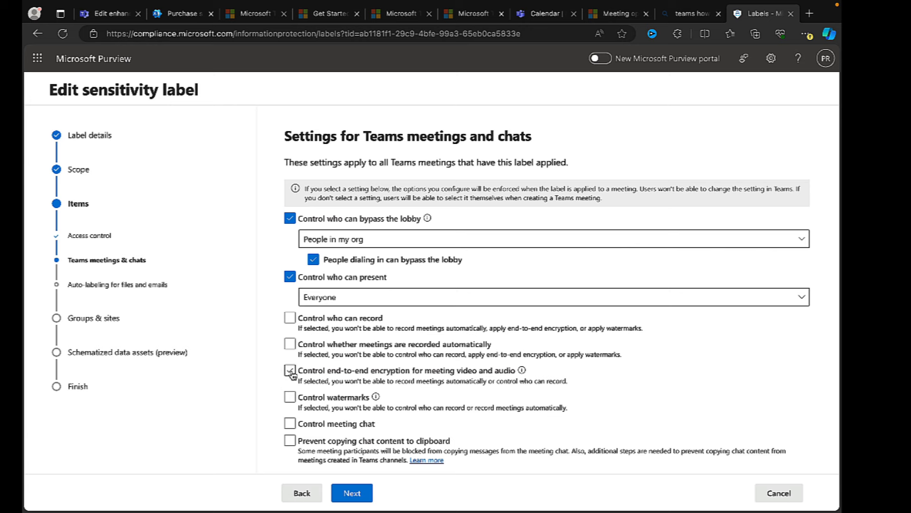
click(290, 370)
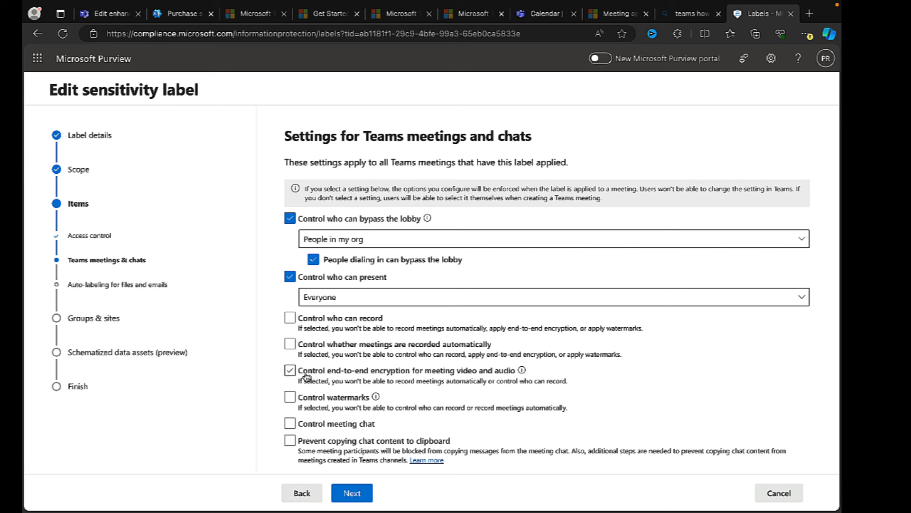
click(290, 370)
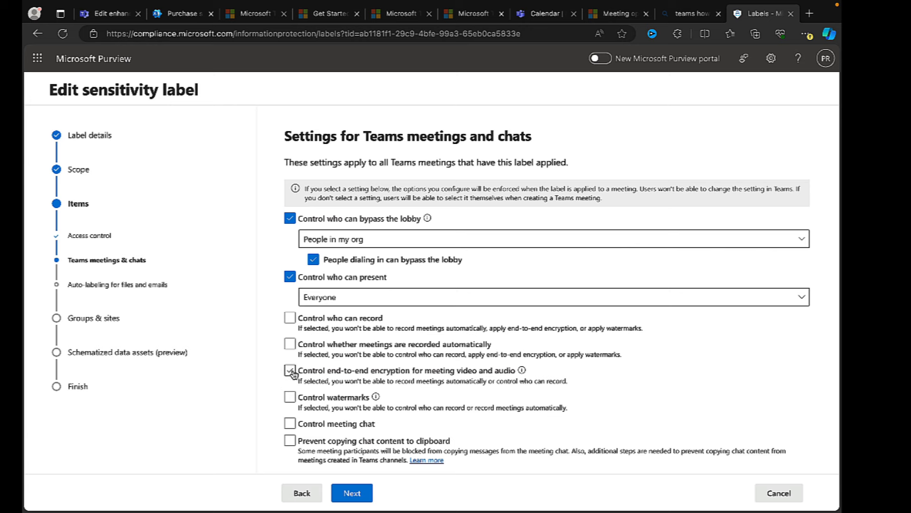
click(290, 370)
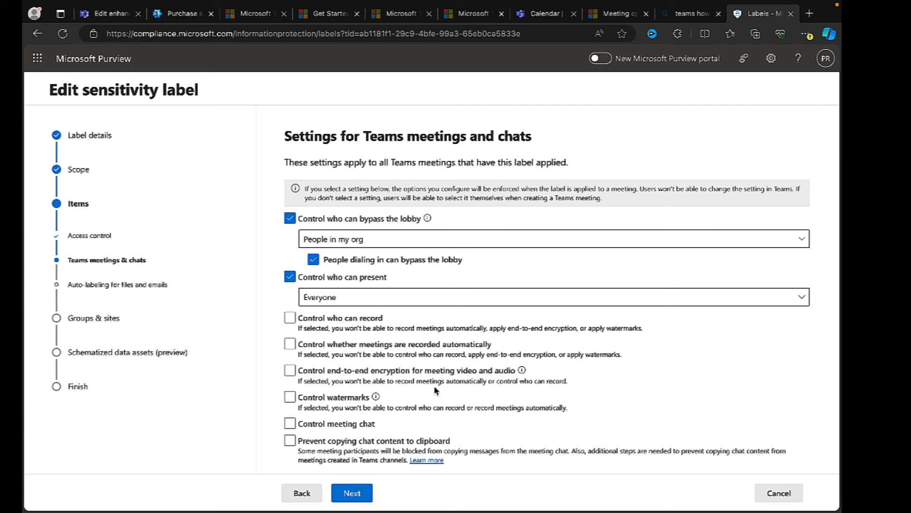
mouse_move(534, 382)
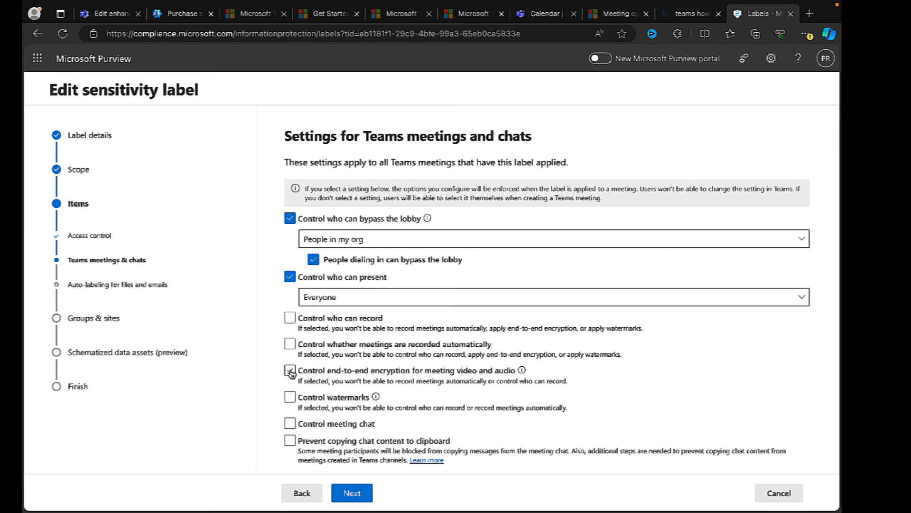
click(290, 370)
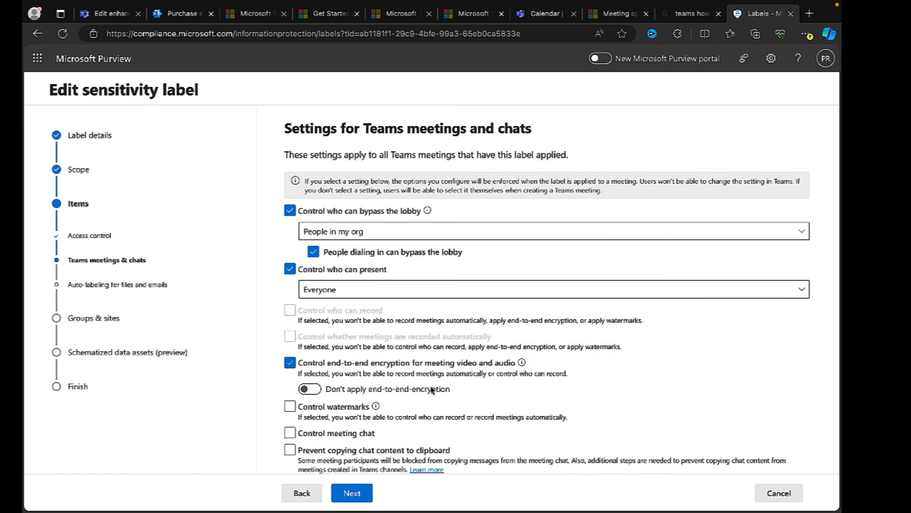
click(309, 389)
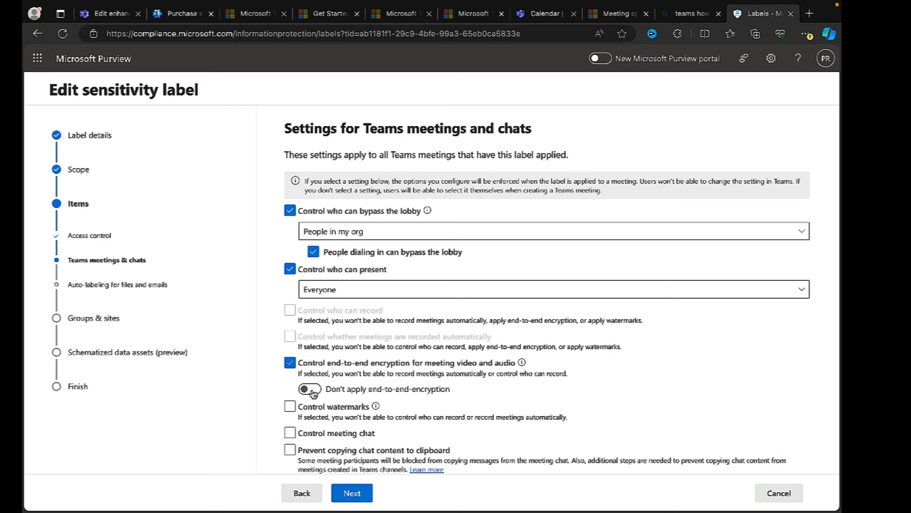
click(310, 389)
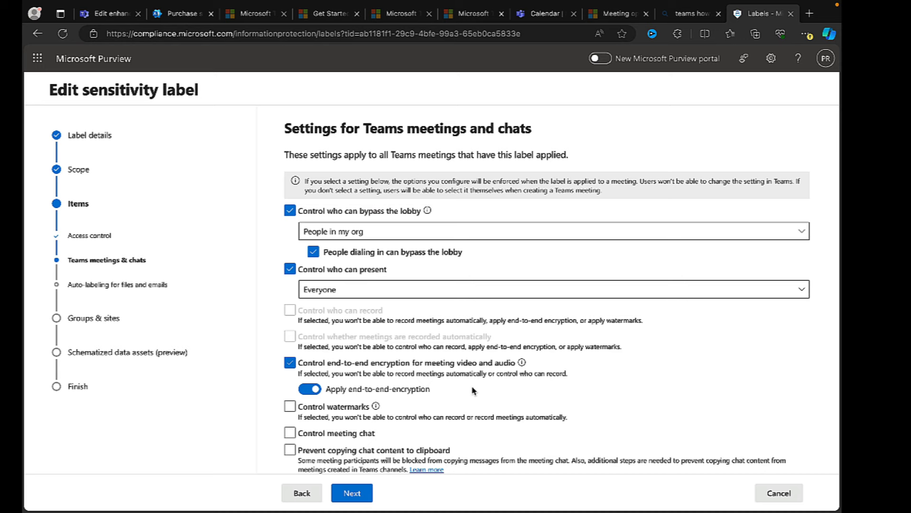
mouse_move(494, 393)
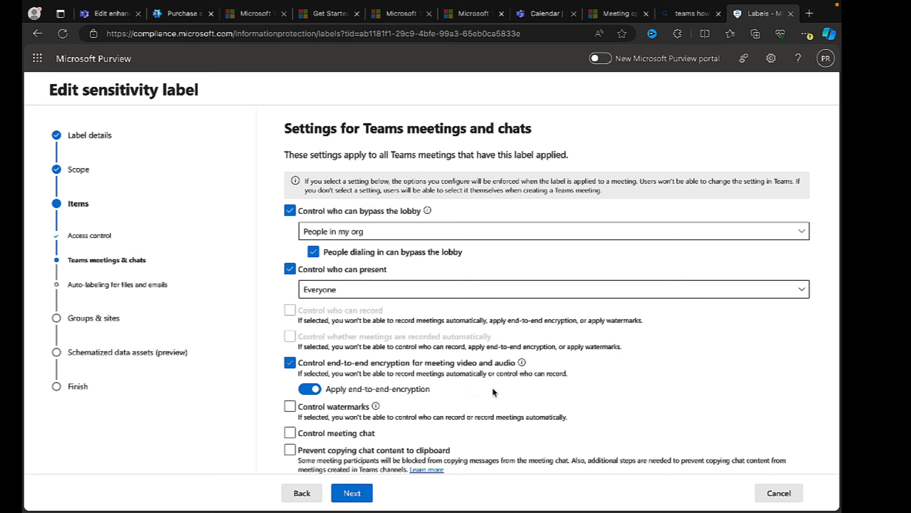
mouse_move(425, 377)
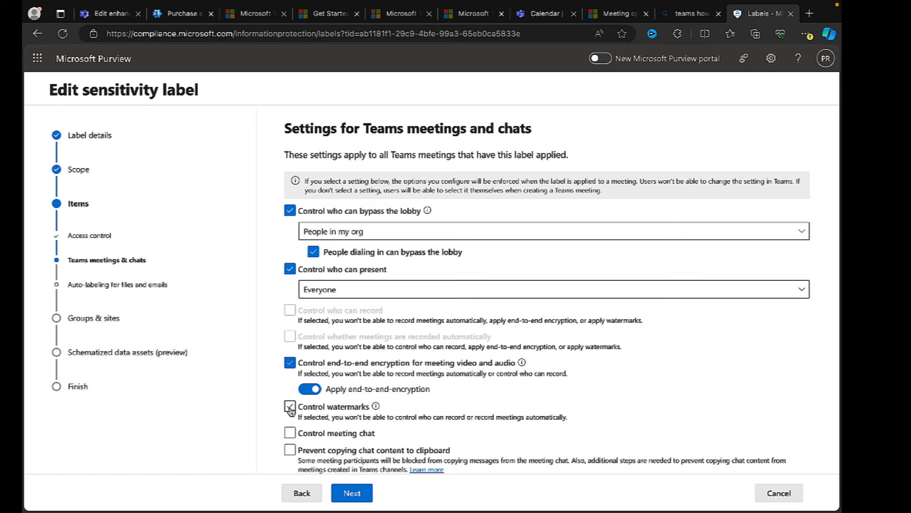
- Set meeting chat to Off, block copying chat content, and continue to auto-labeling
click(290, 433)
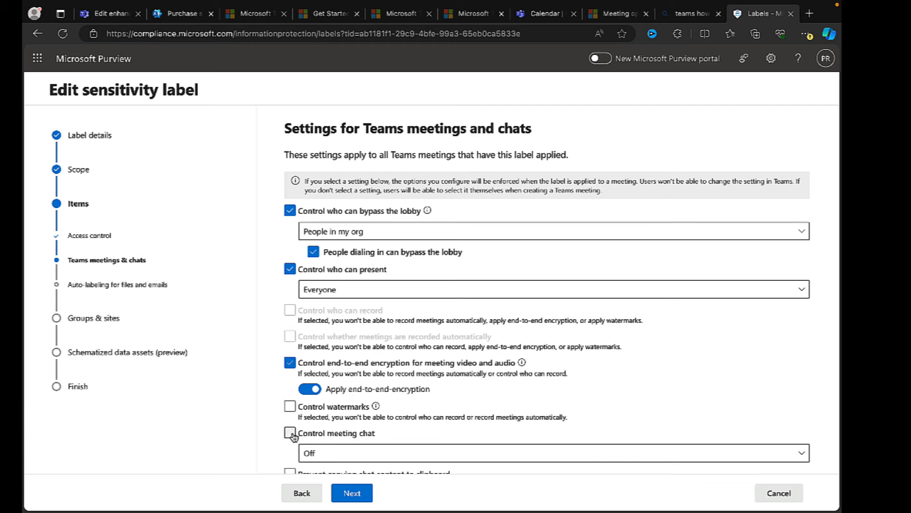
click(551, 429)
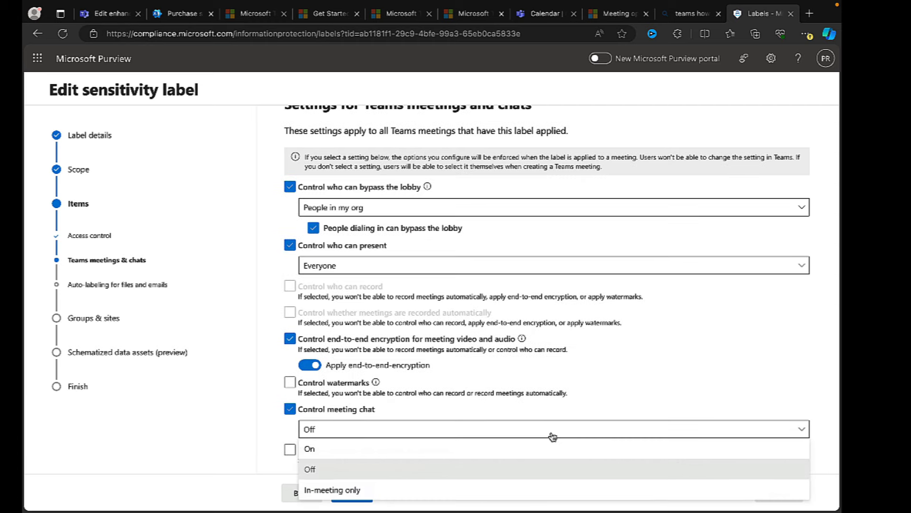
mouse_move(341, 438)
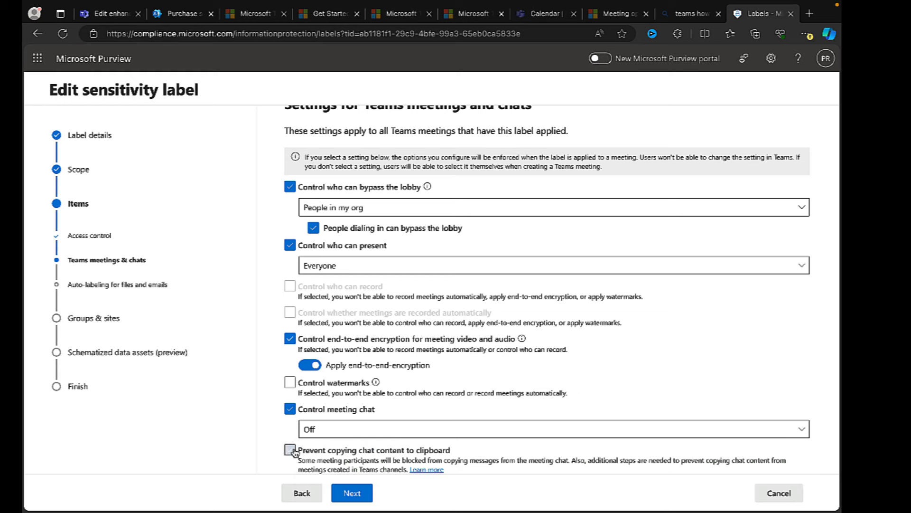
click(291, 449)
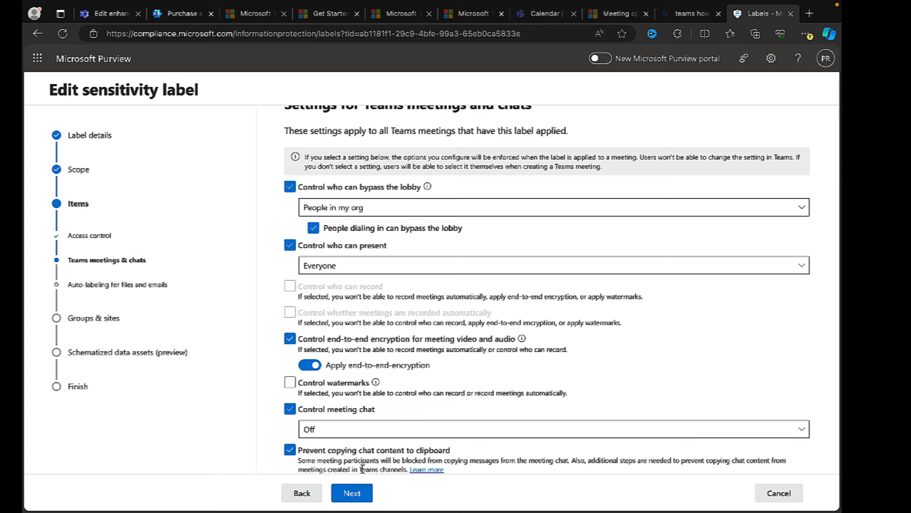
click(352, 493)
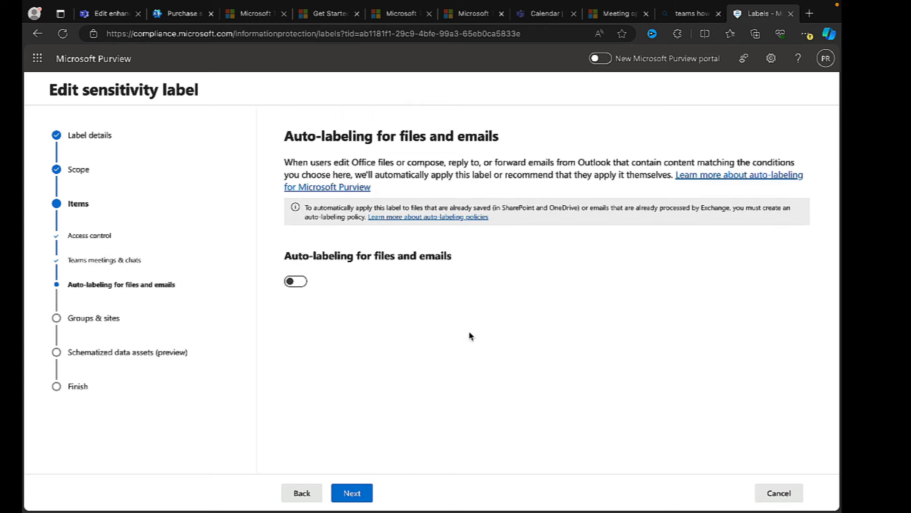
click(646, 13)
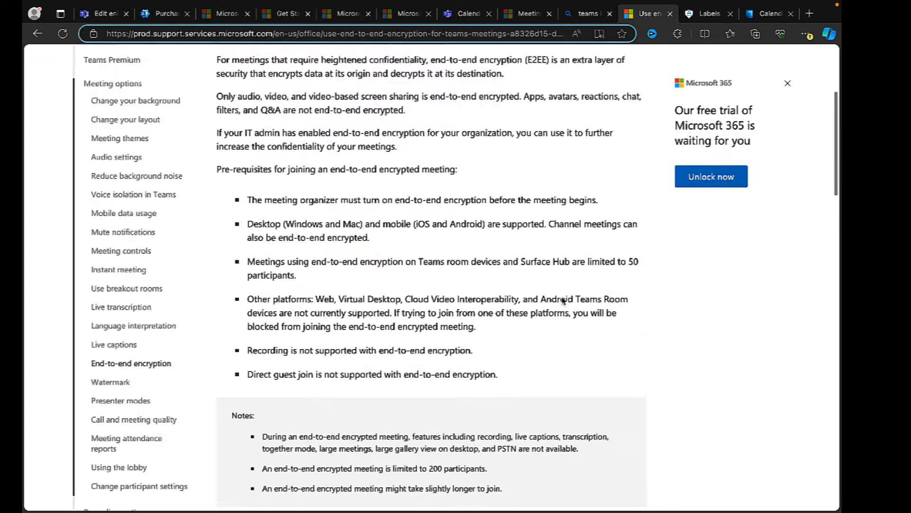
scroll(down, 3)
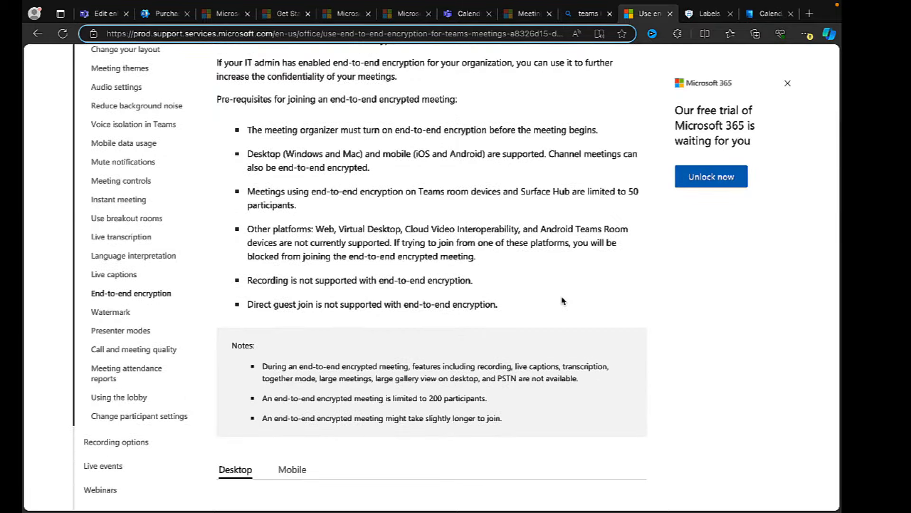
scroll(down, 3)
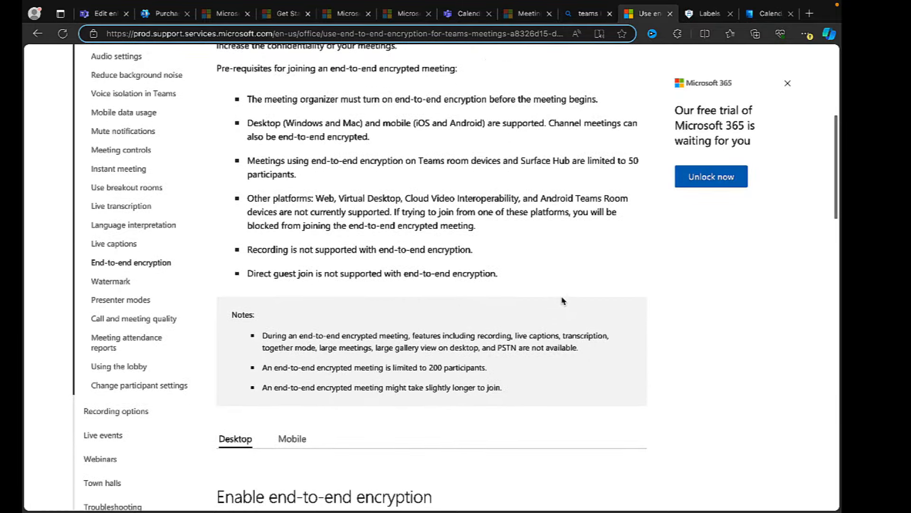
mouse_move(514, 234)
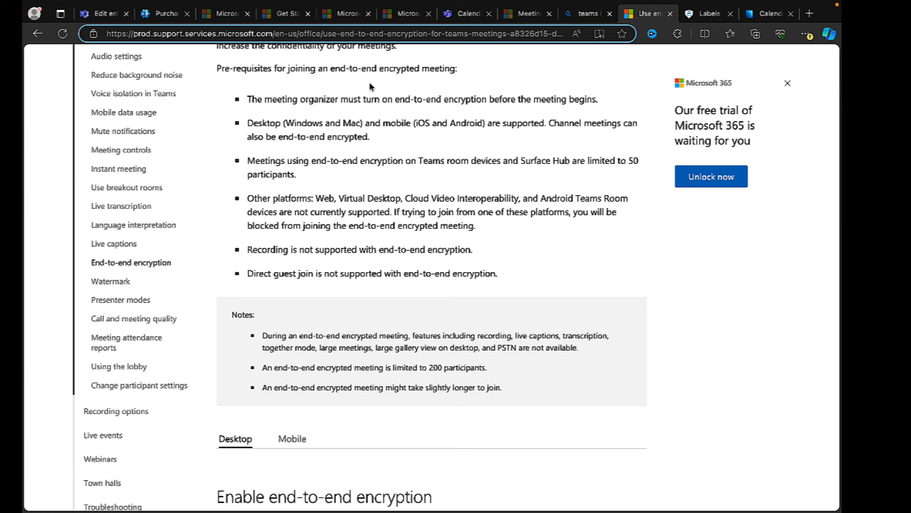
mouse_move(266, 114)
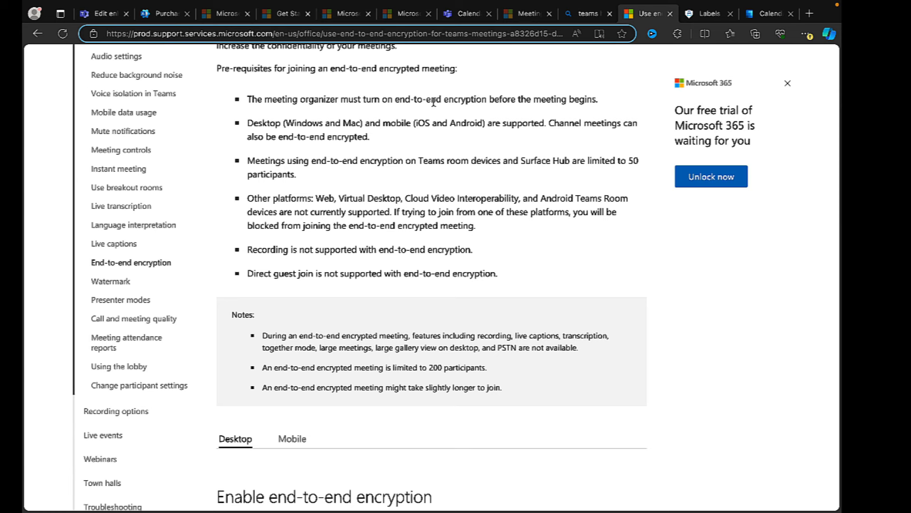
mouse_move(504, 103)
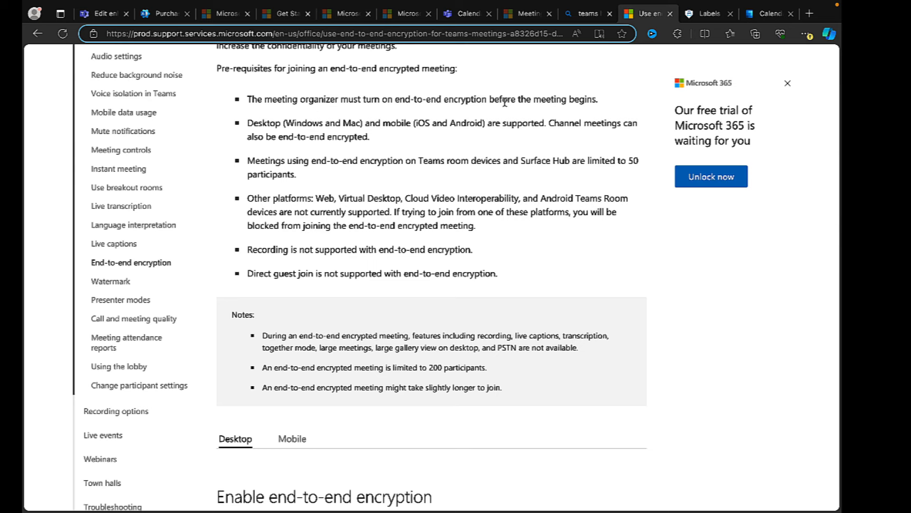
mouse_move(390, 126)
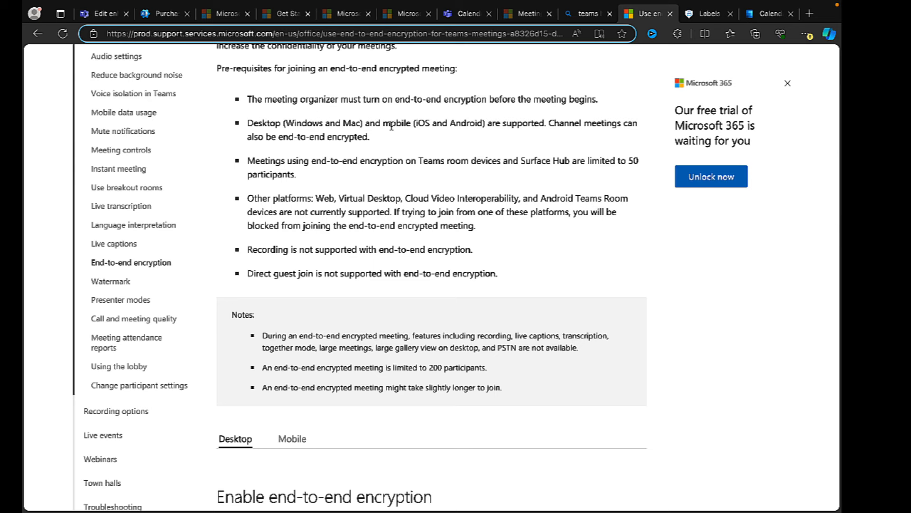
mouse_move(406, 140)
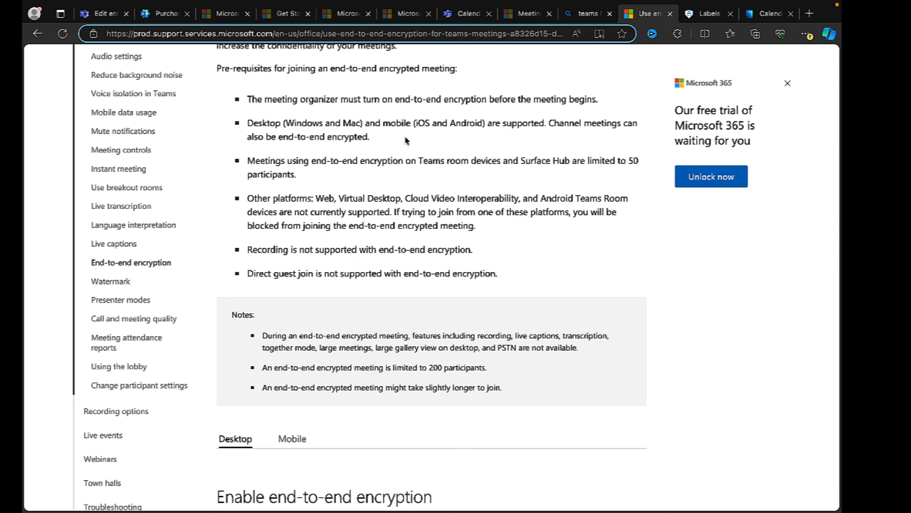
mouse_move(476, 136)
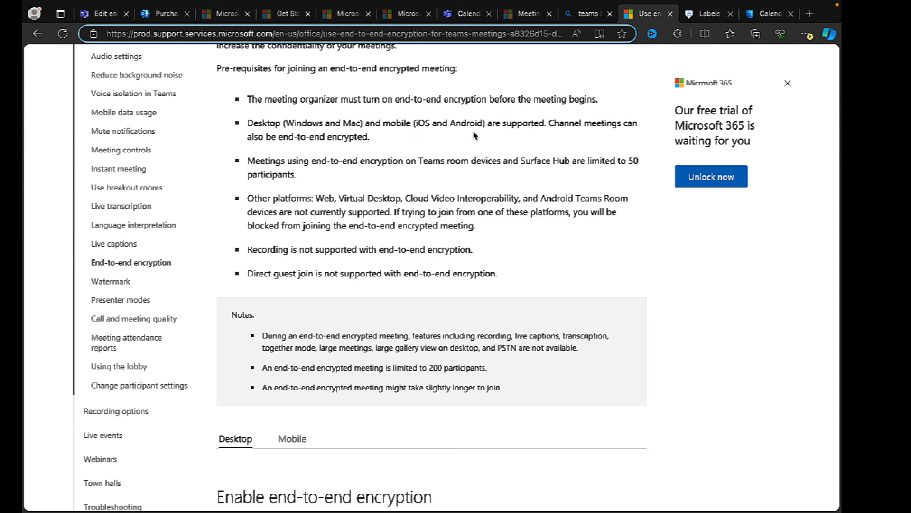
mouse_move(389, 142)
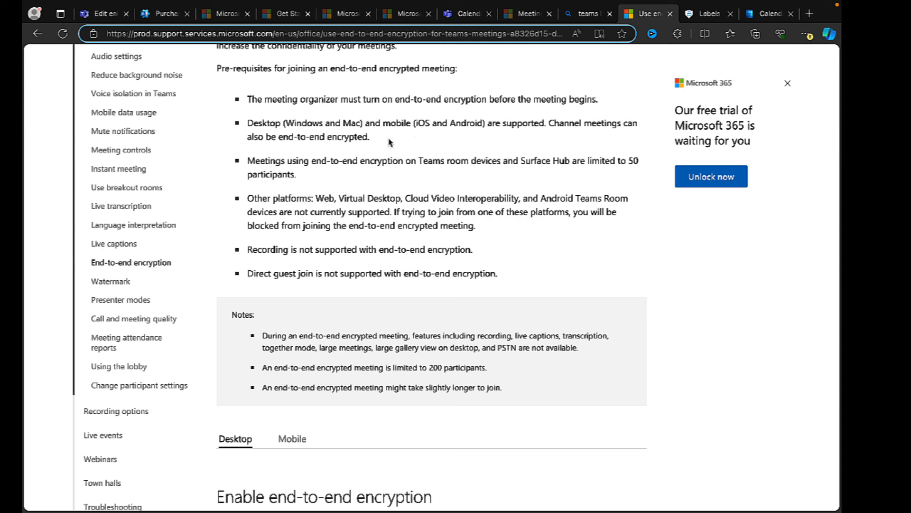
mouse_move(292, 168)
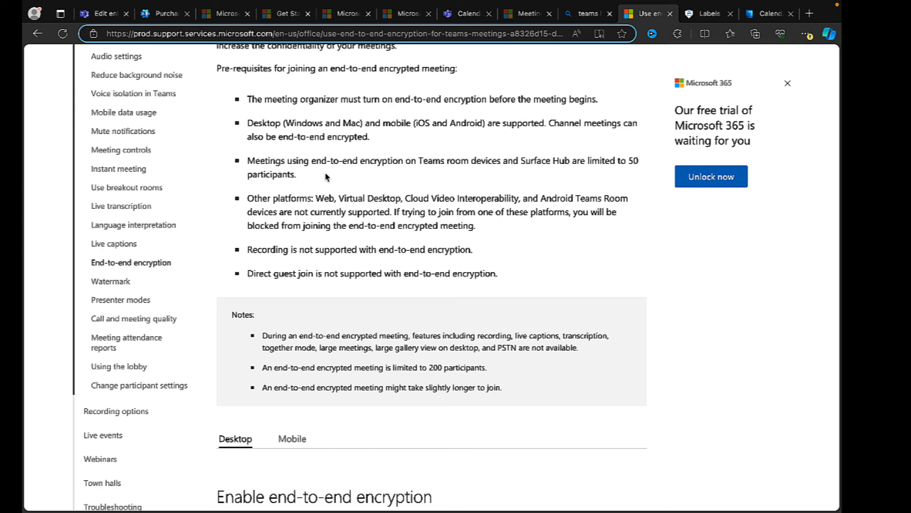
mouse_move(554, 164)
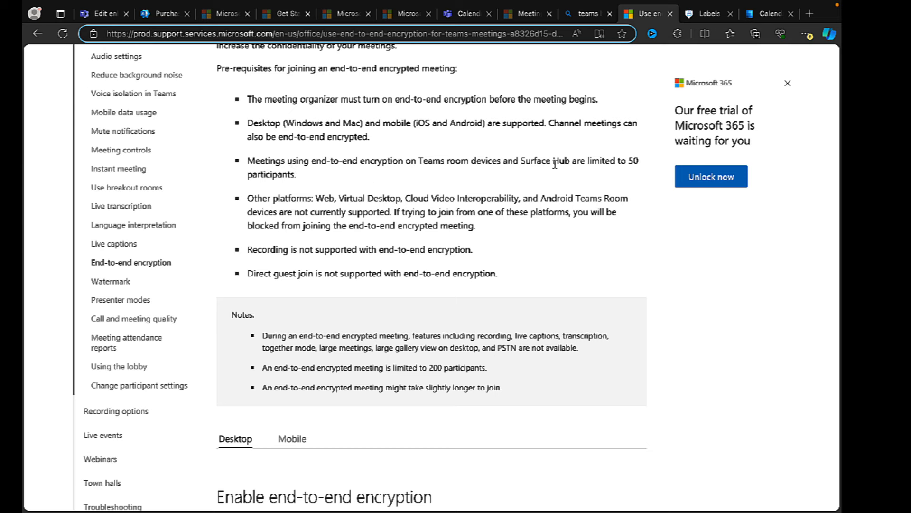
mouse_move(383, 190)
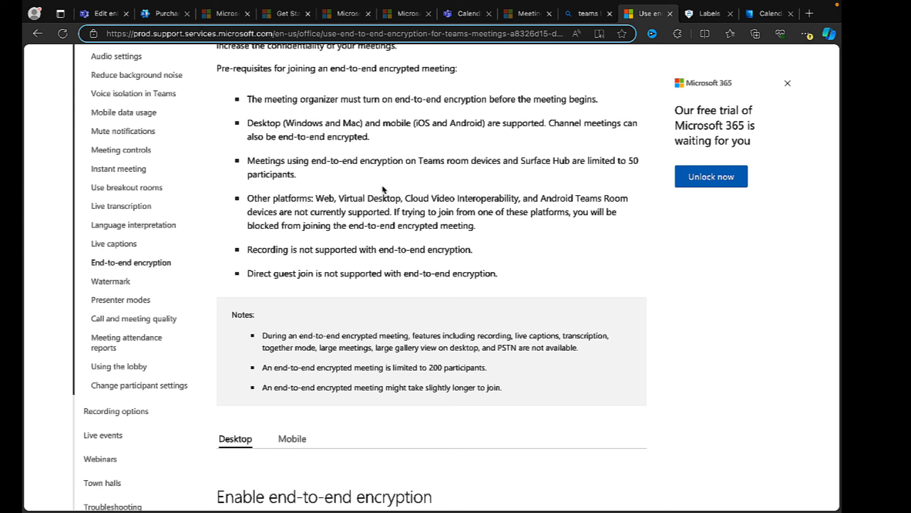
mouse_move(348, 215)
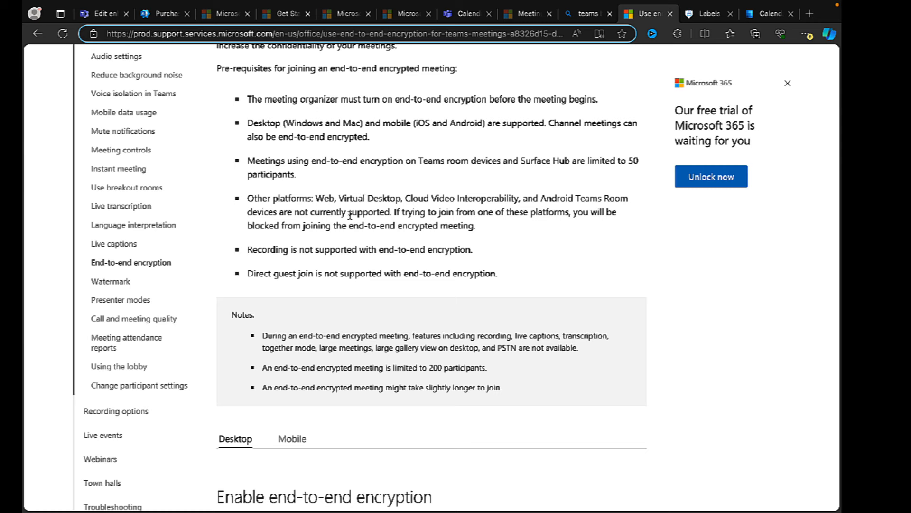
mouse_move(364, 204)
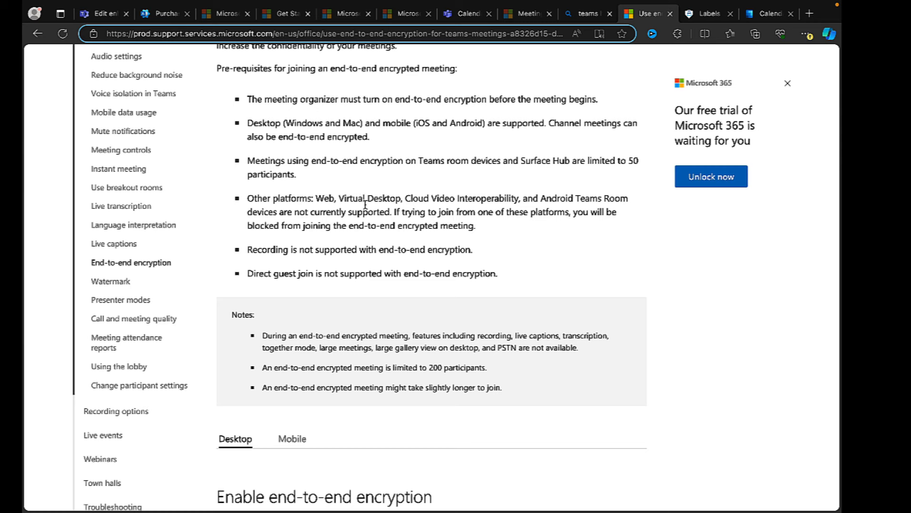
mouse_move(559, 197)
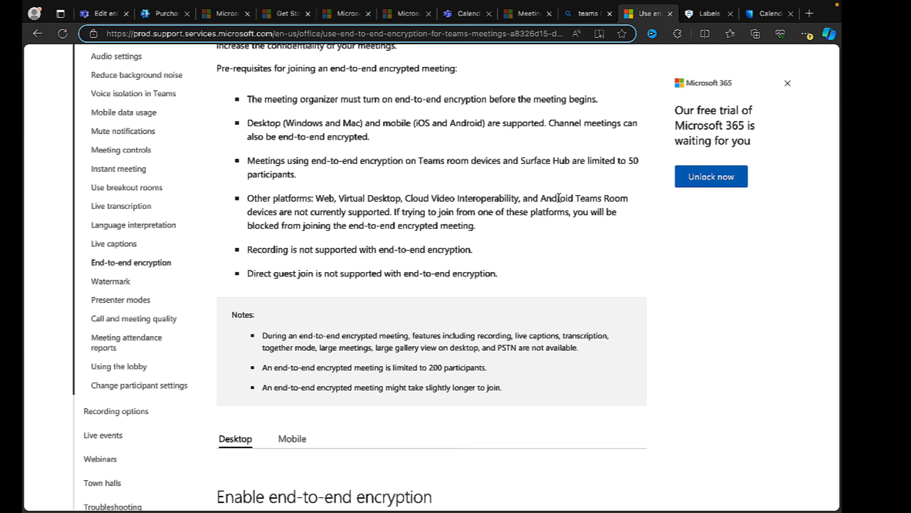
mouse_move(615, 213)
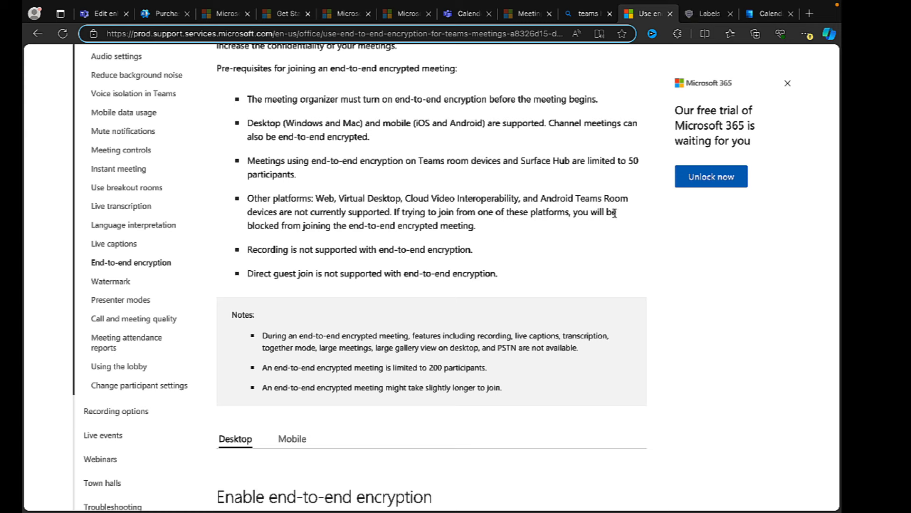
mouse_move(399, 222)
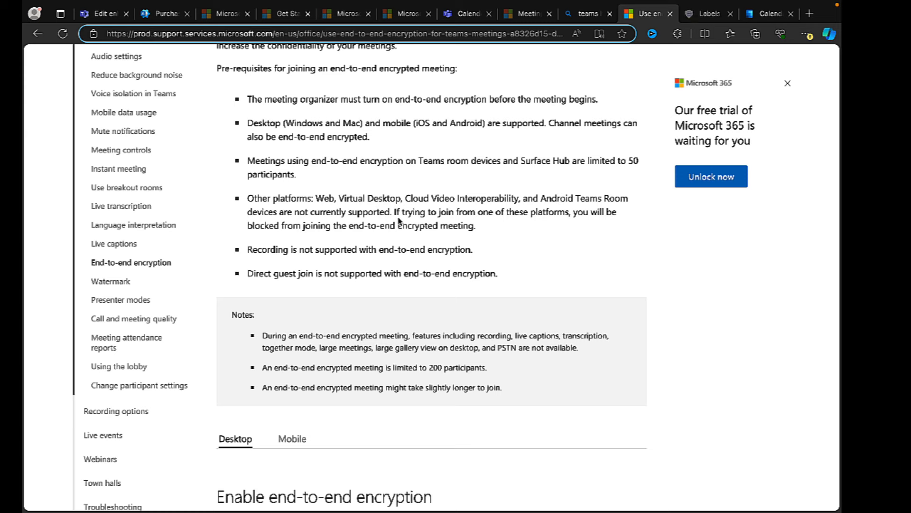
mouse_move(510, 217)
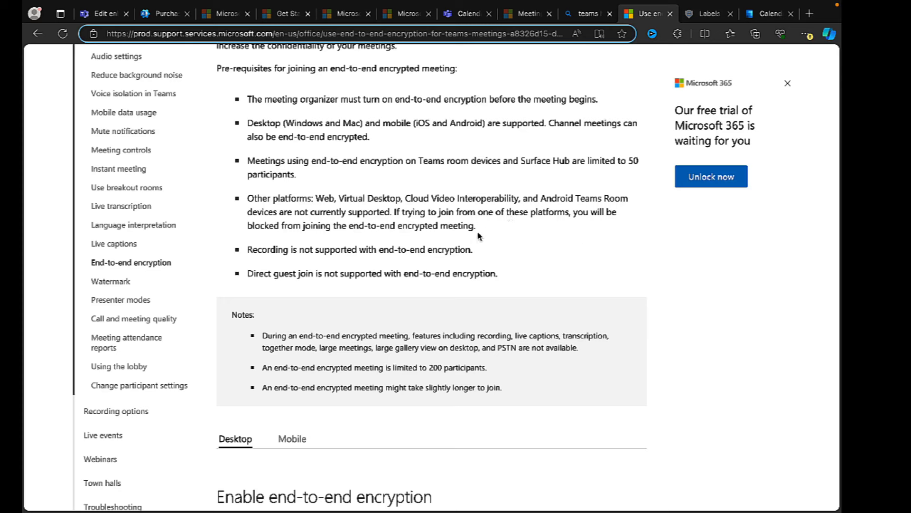
mouse_move(513, 238)
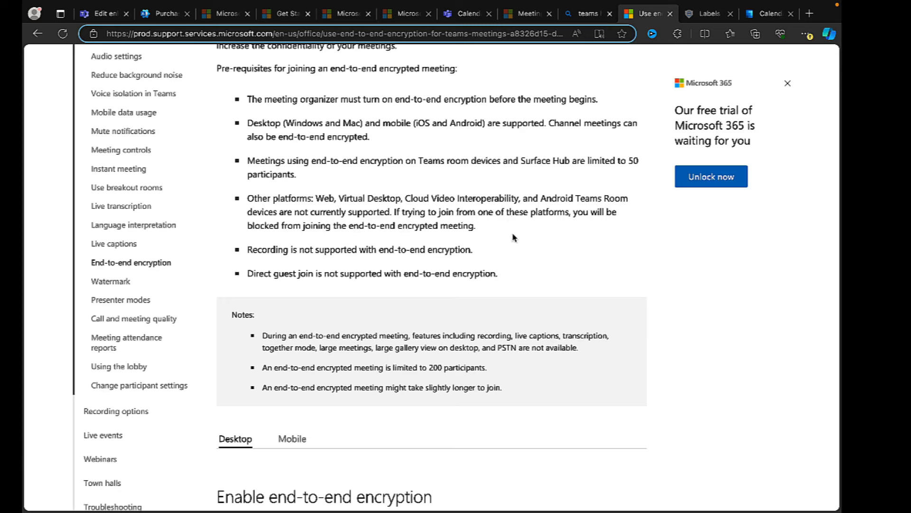
mouse_move(503, 236)
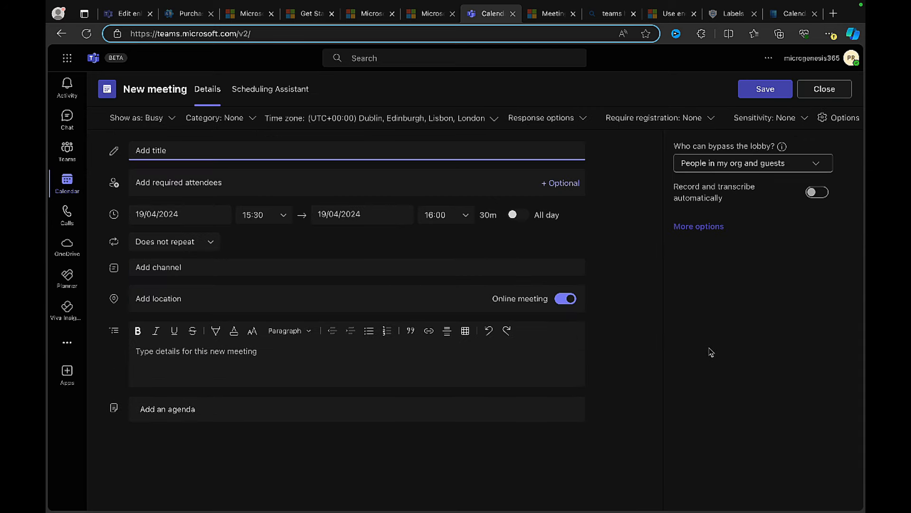
mouse_move(842, 122)
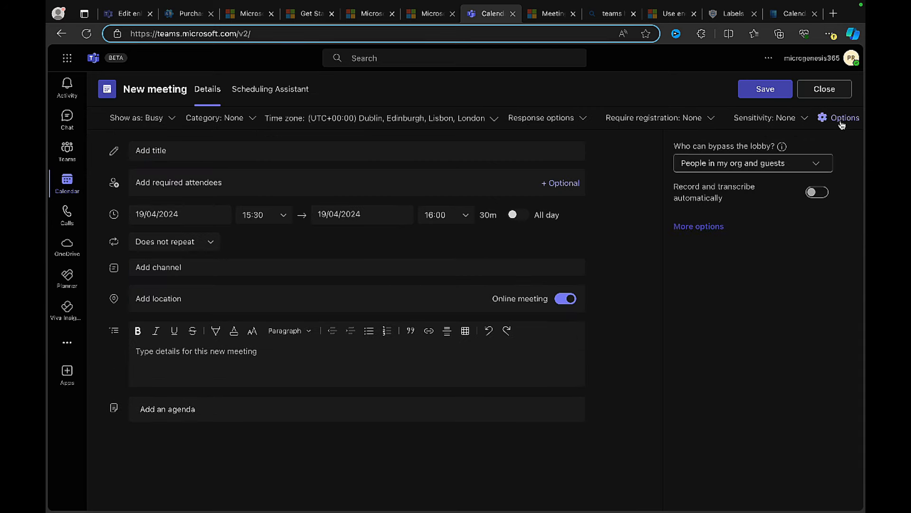
- Show the new meeting's options at the Security section
click(844, 118)
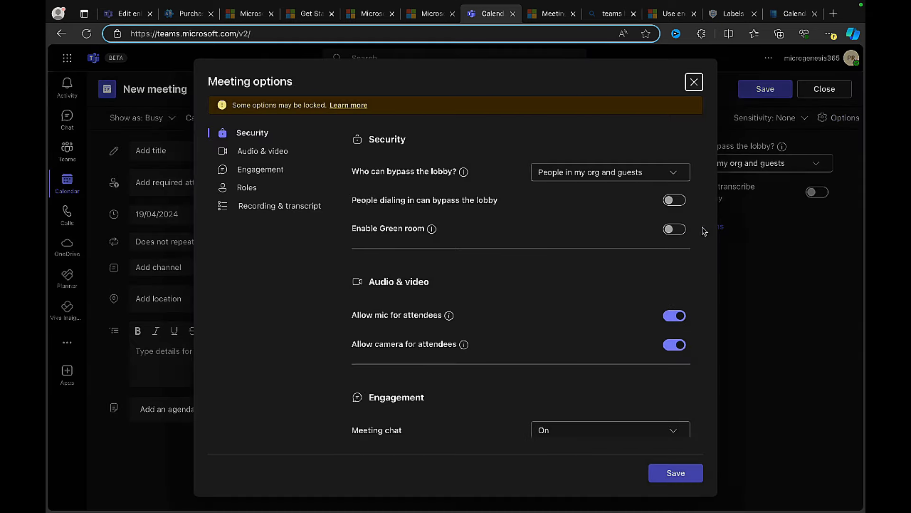
mouse_move(502, 228)
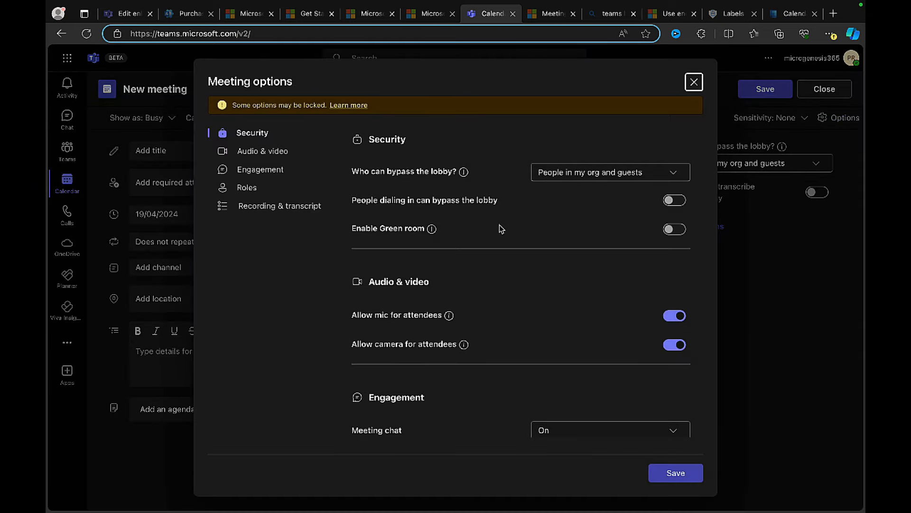
mouse_move(480, 231)
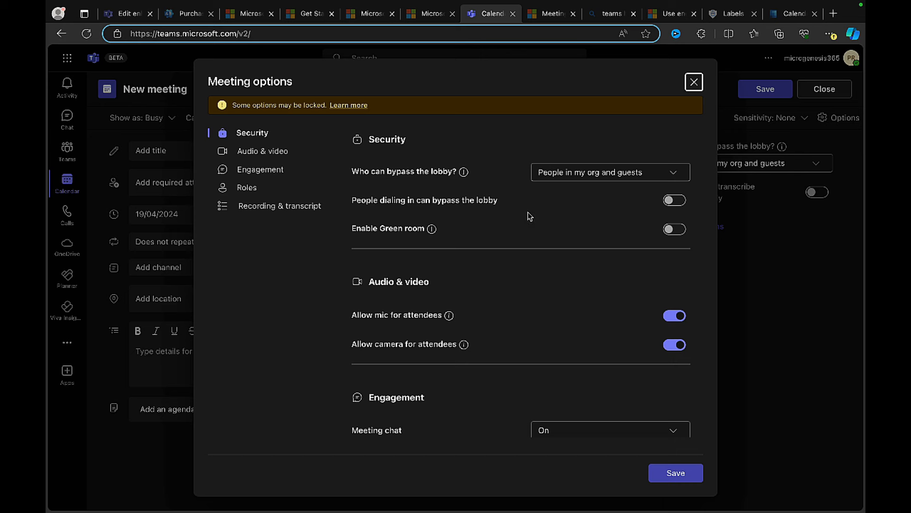
mouse_move(596, 215)
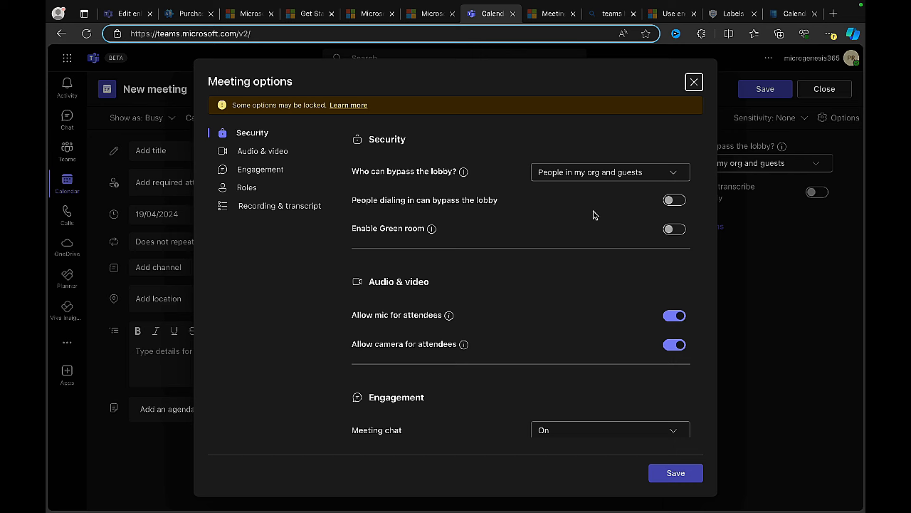
mouse_move(568, 210)
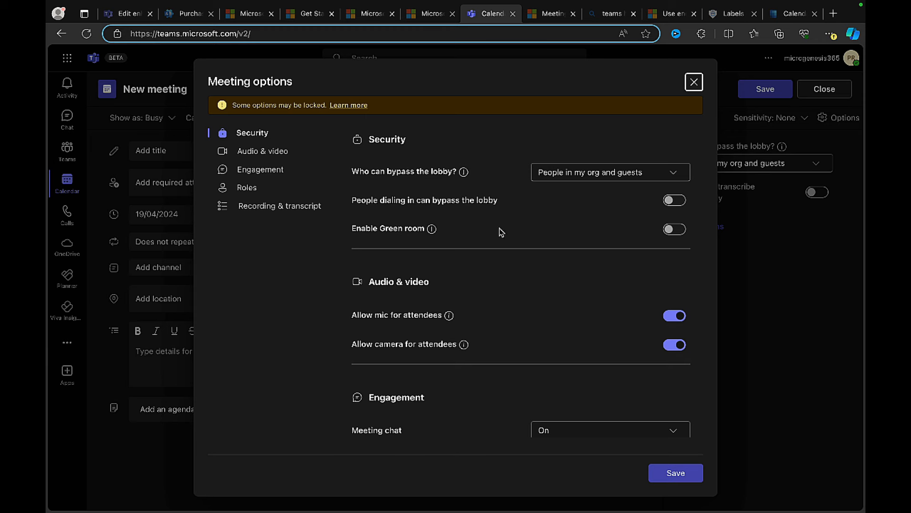
mouse_move(487, 189)
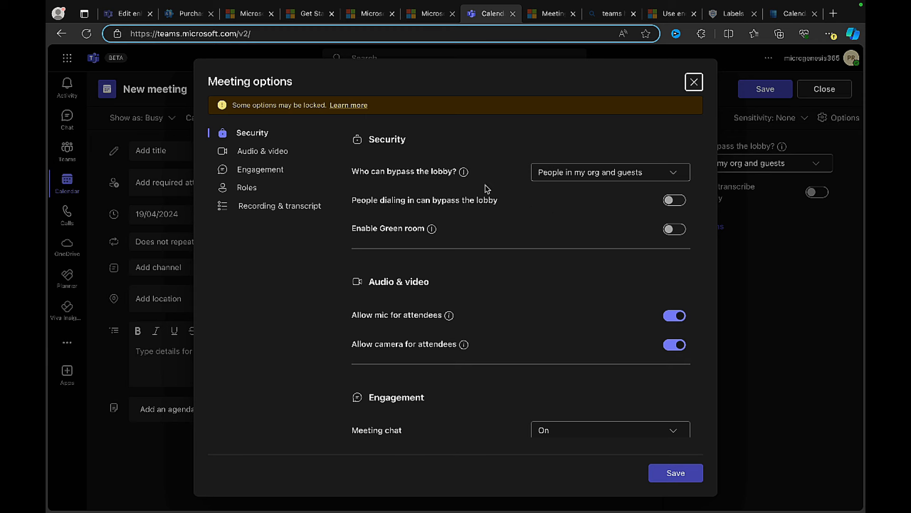
mouse_move(511, 214)
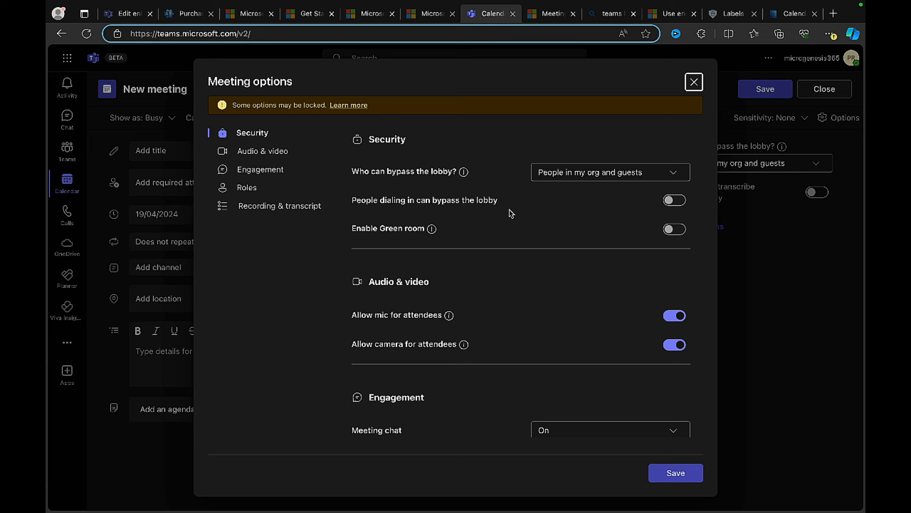
mouse_move(542, 209)
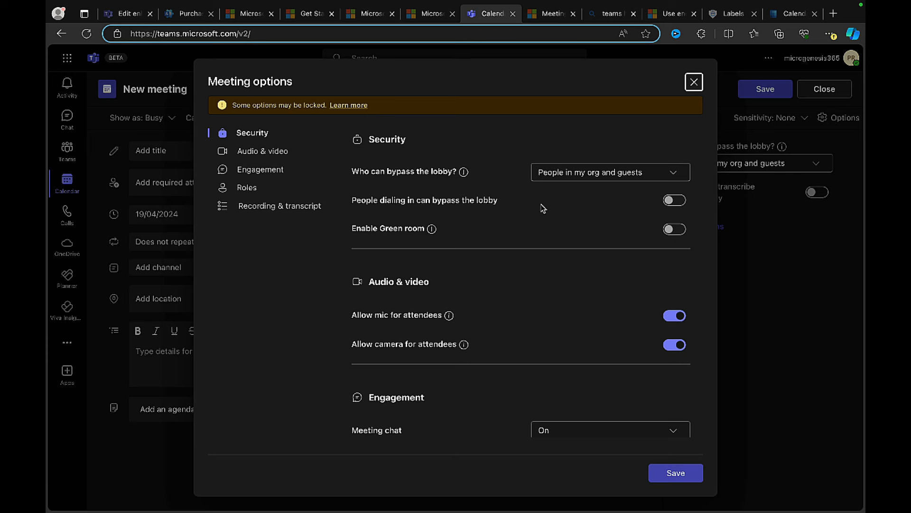